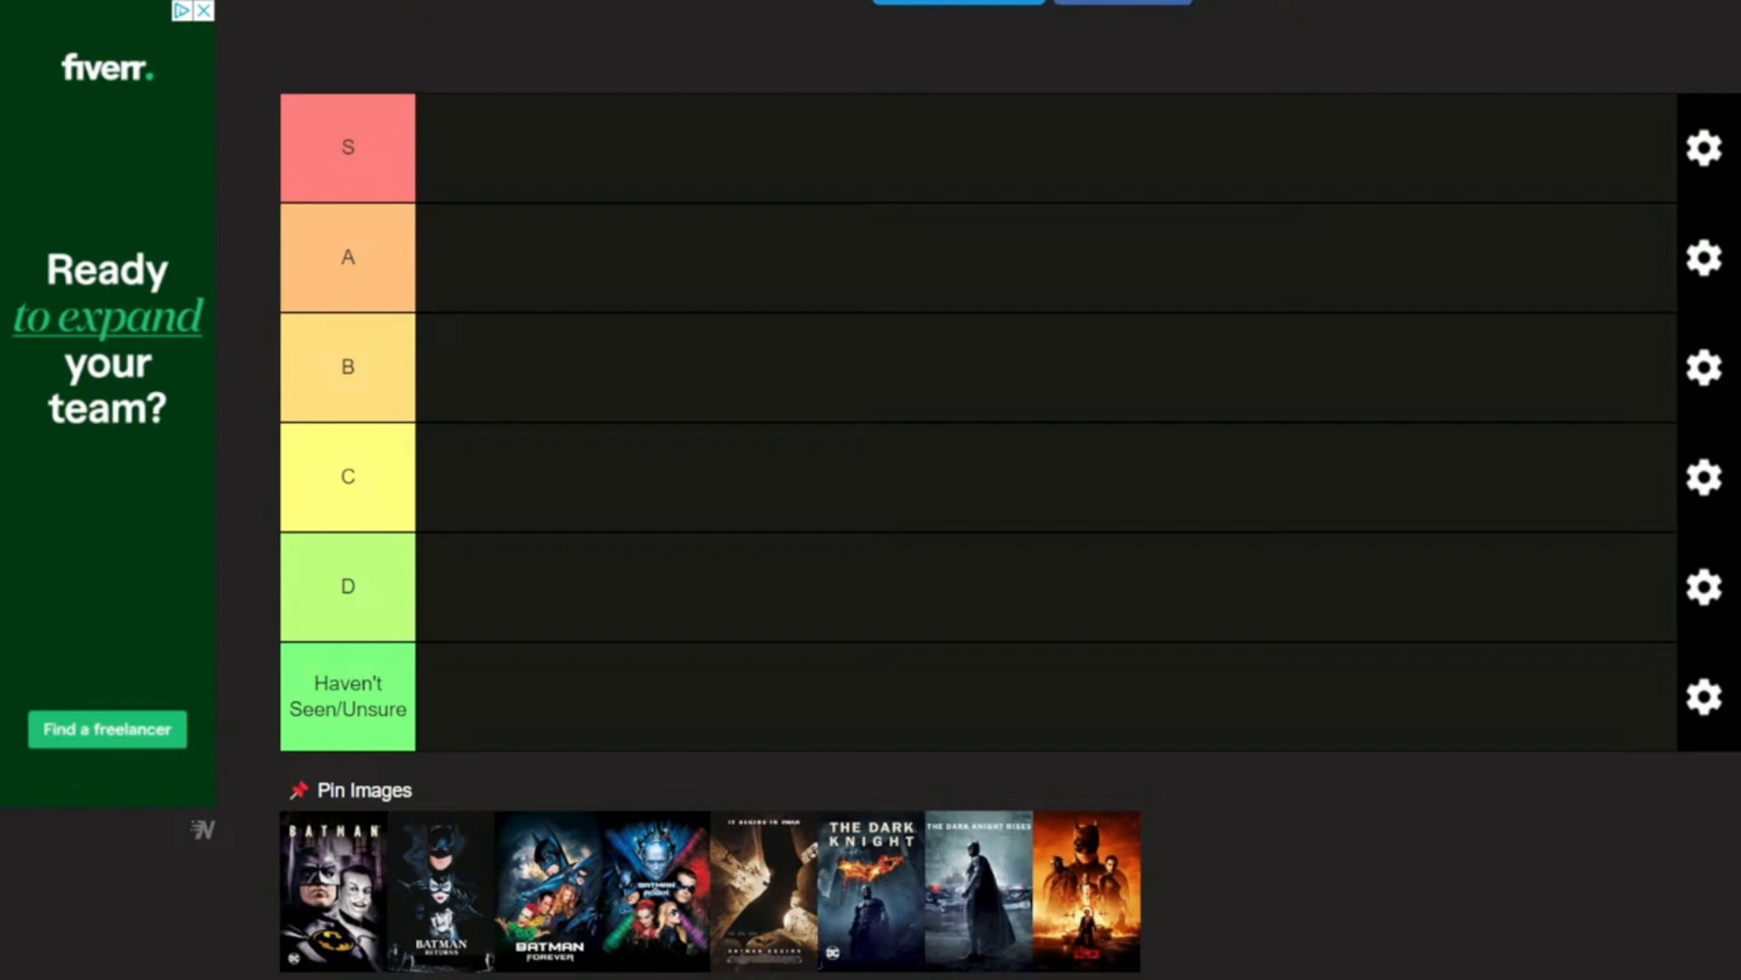
mouse_move(1477, 883)
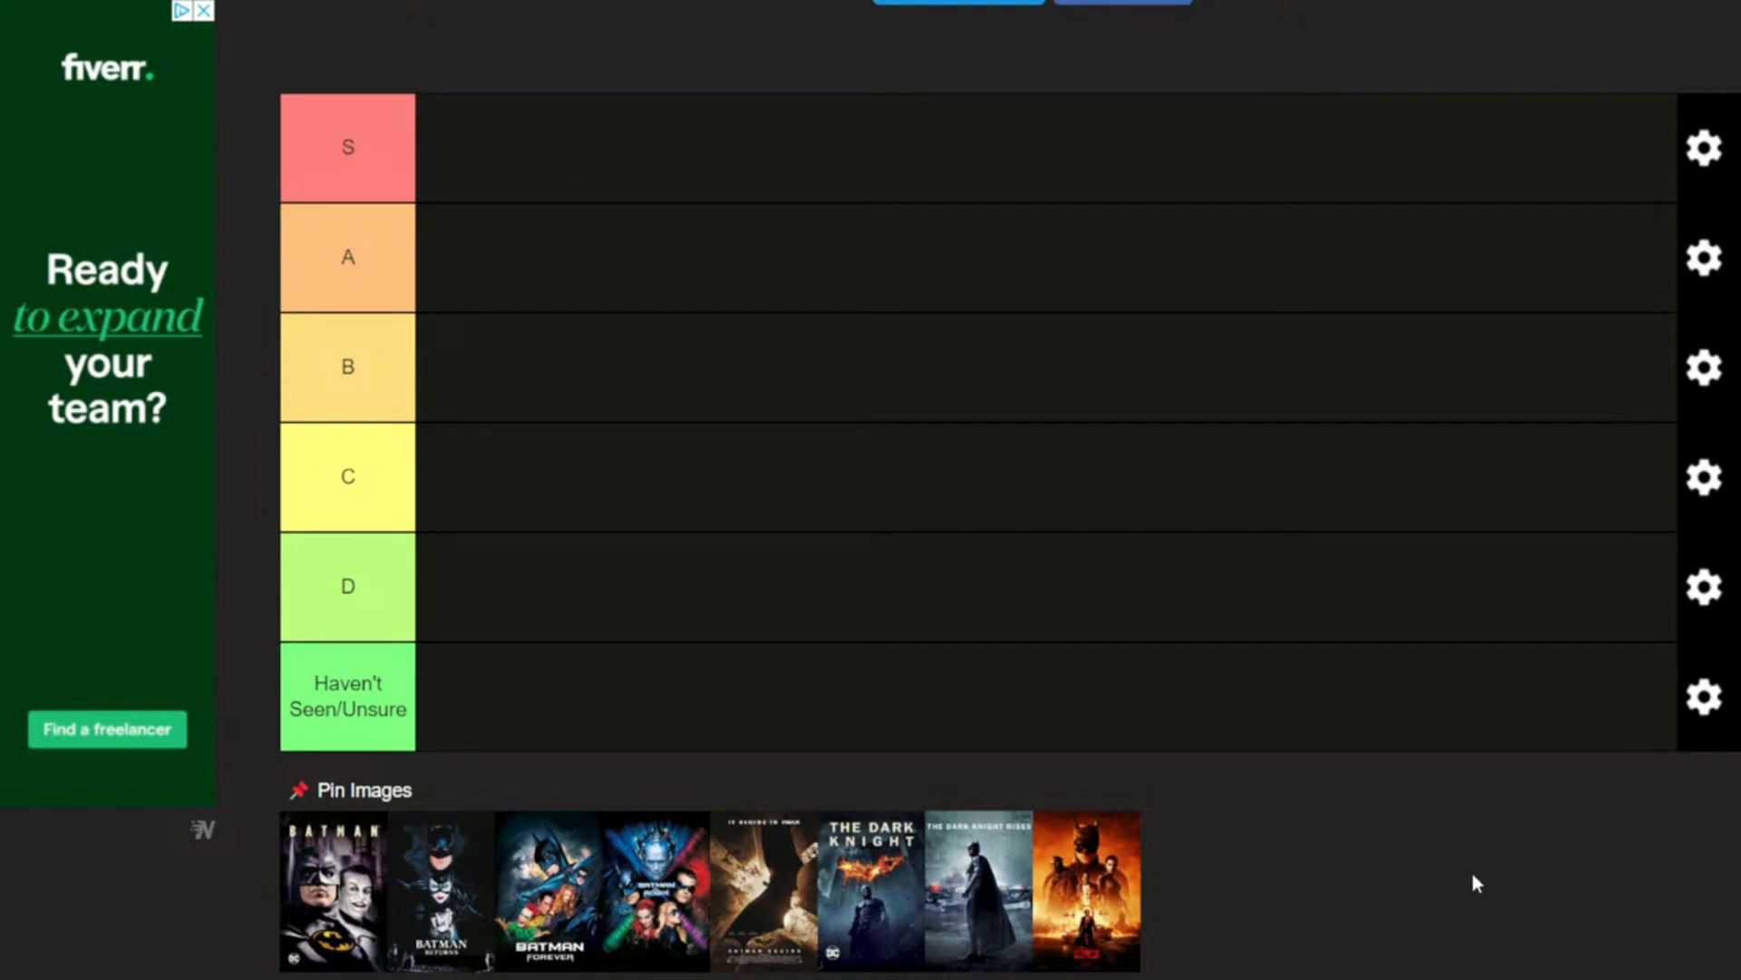
mouse_move(1593, 796)
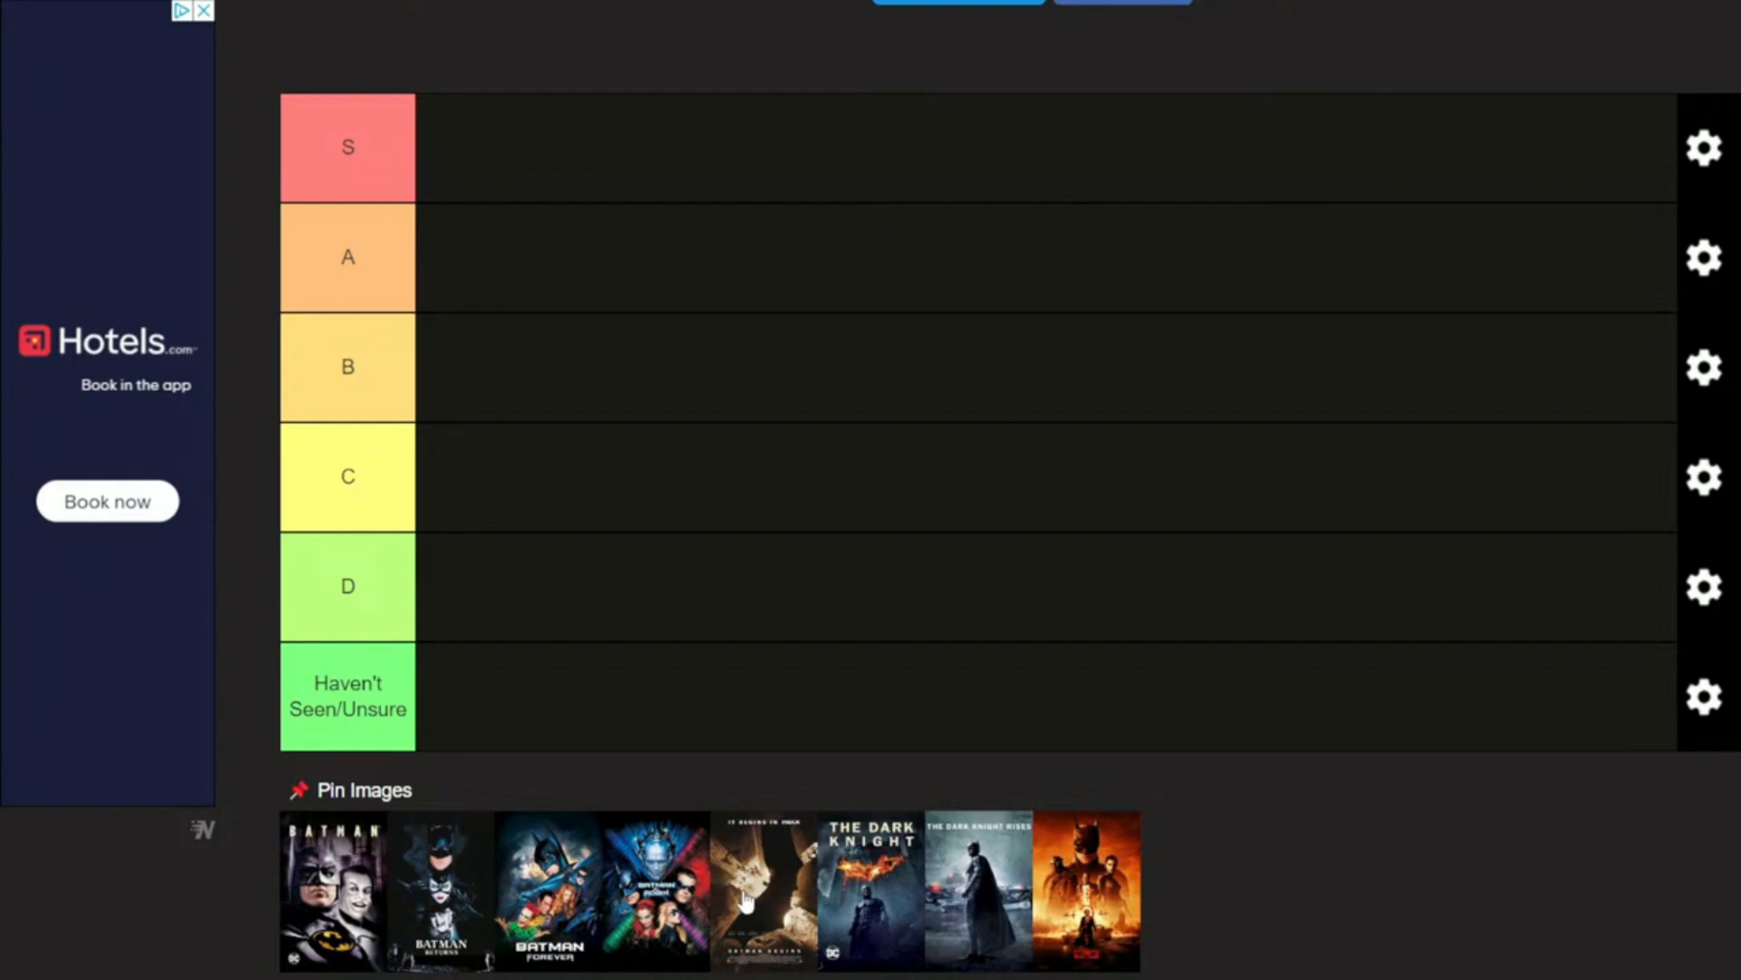
mouse_move(827, 905)
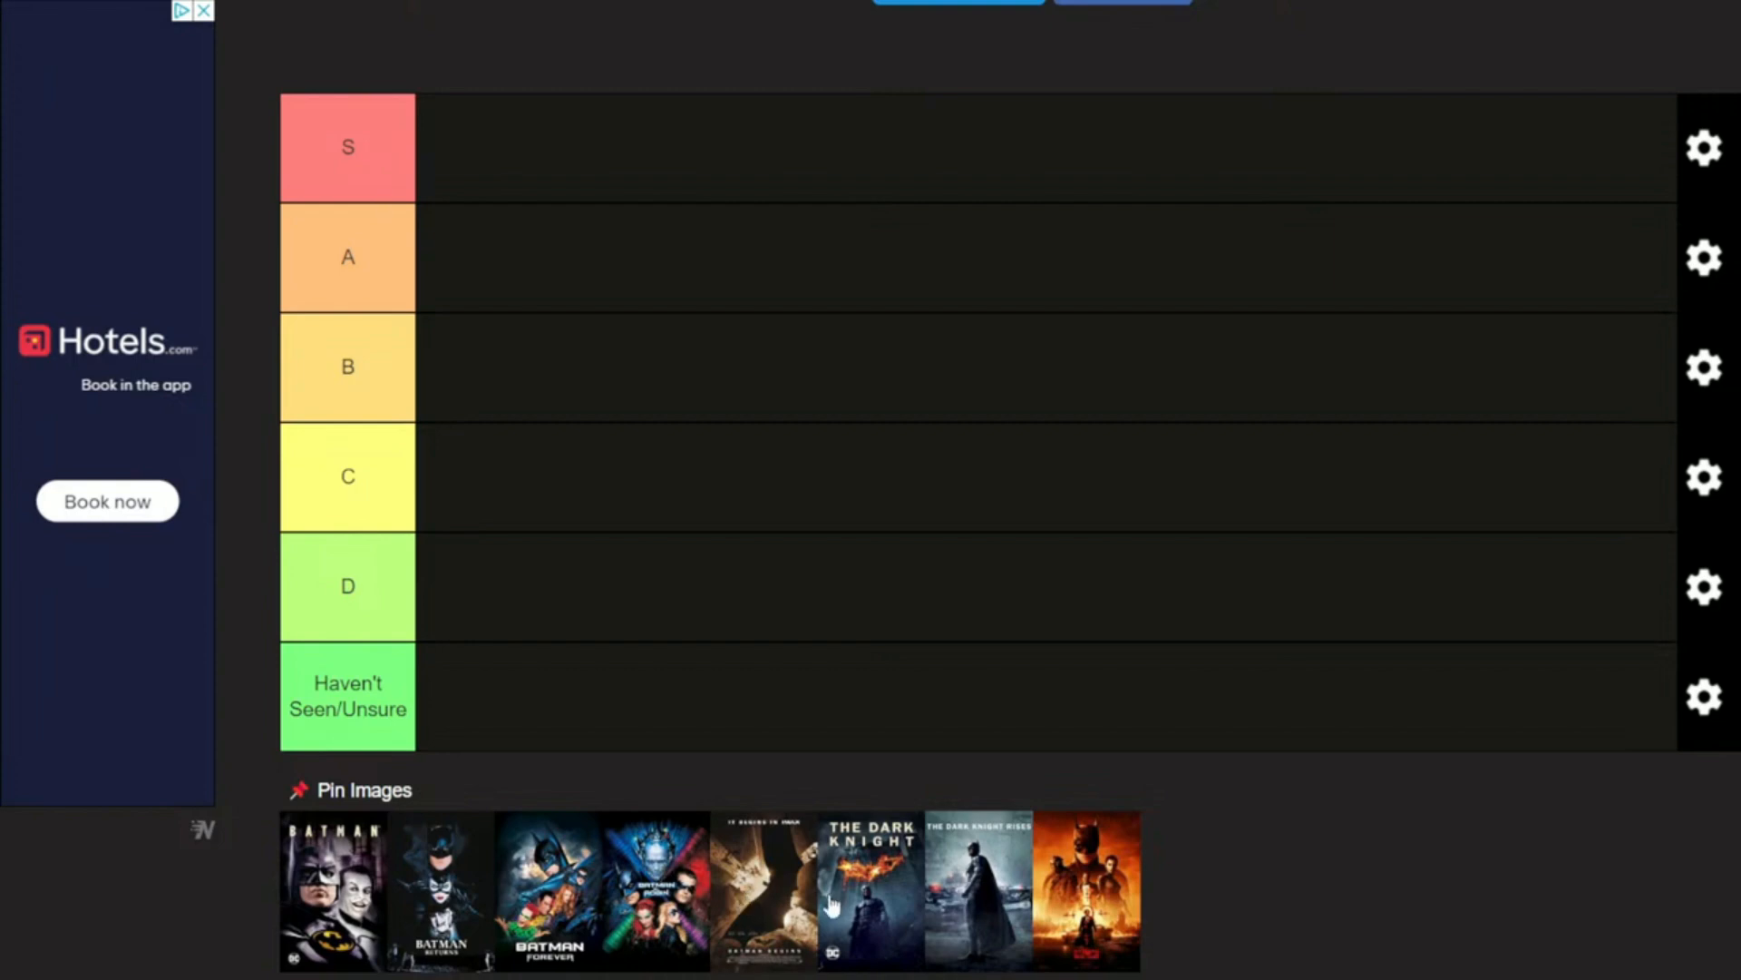
mouse_move(1014, 876)
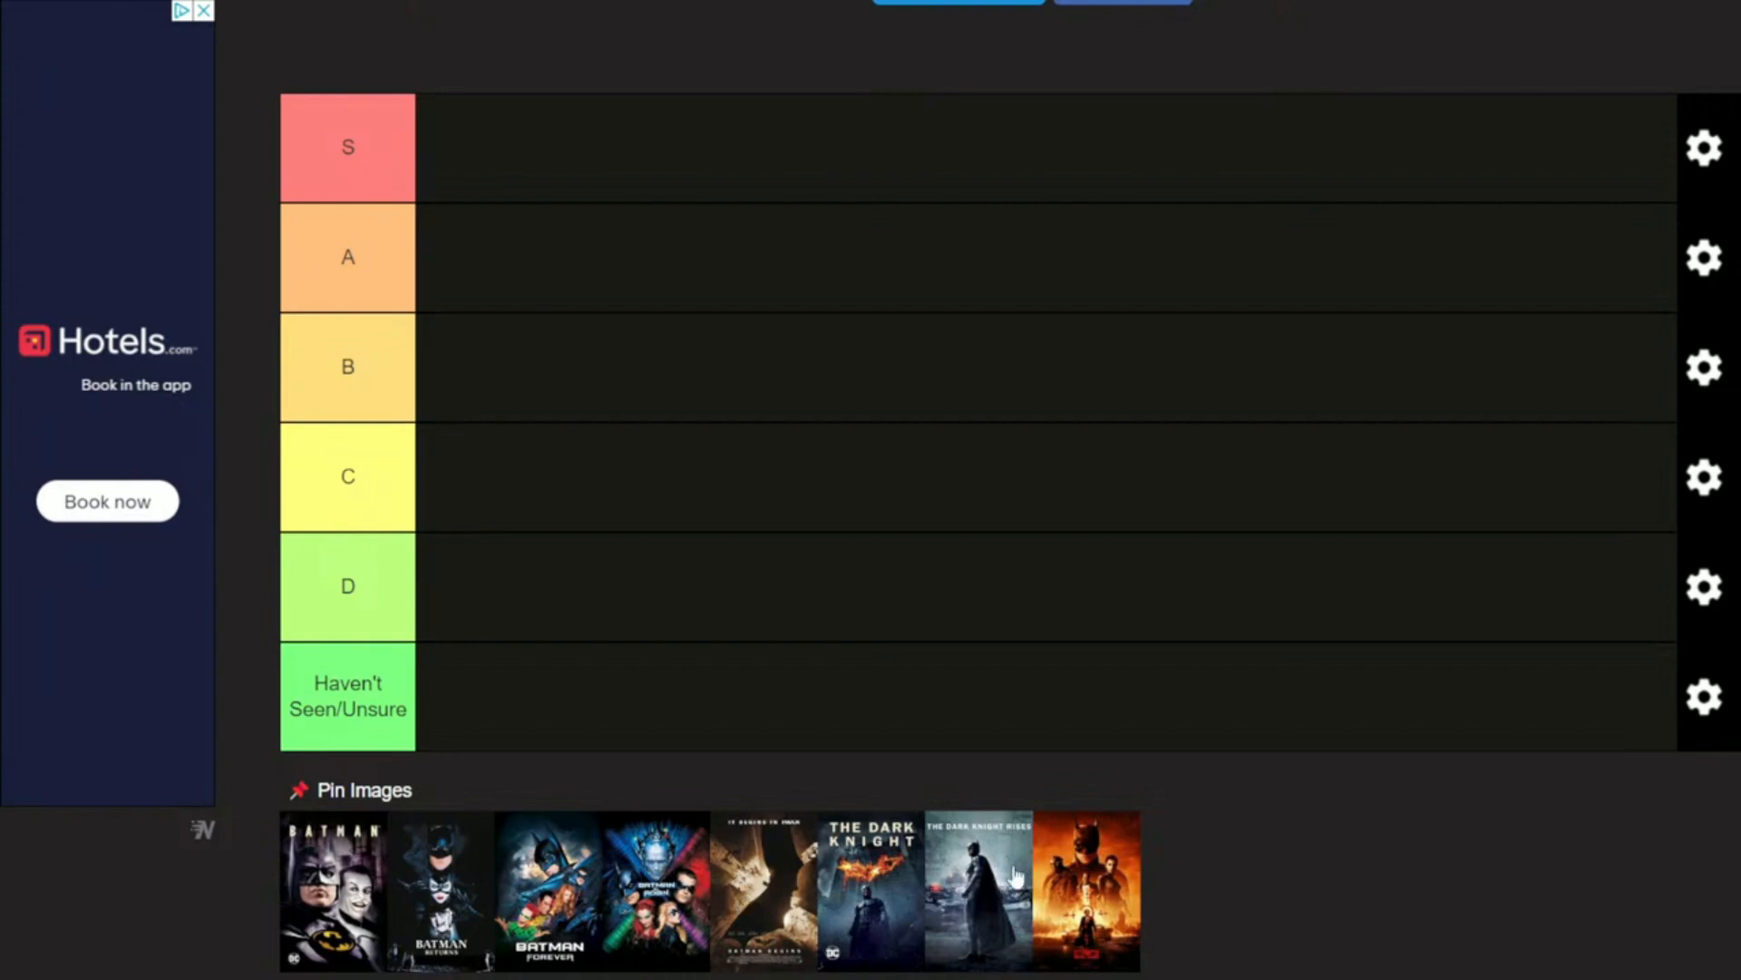
mouse_move(1073, 892)
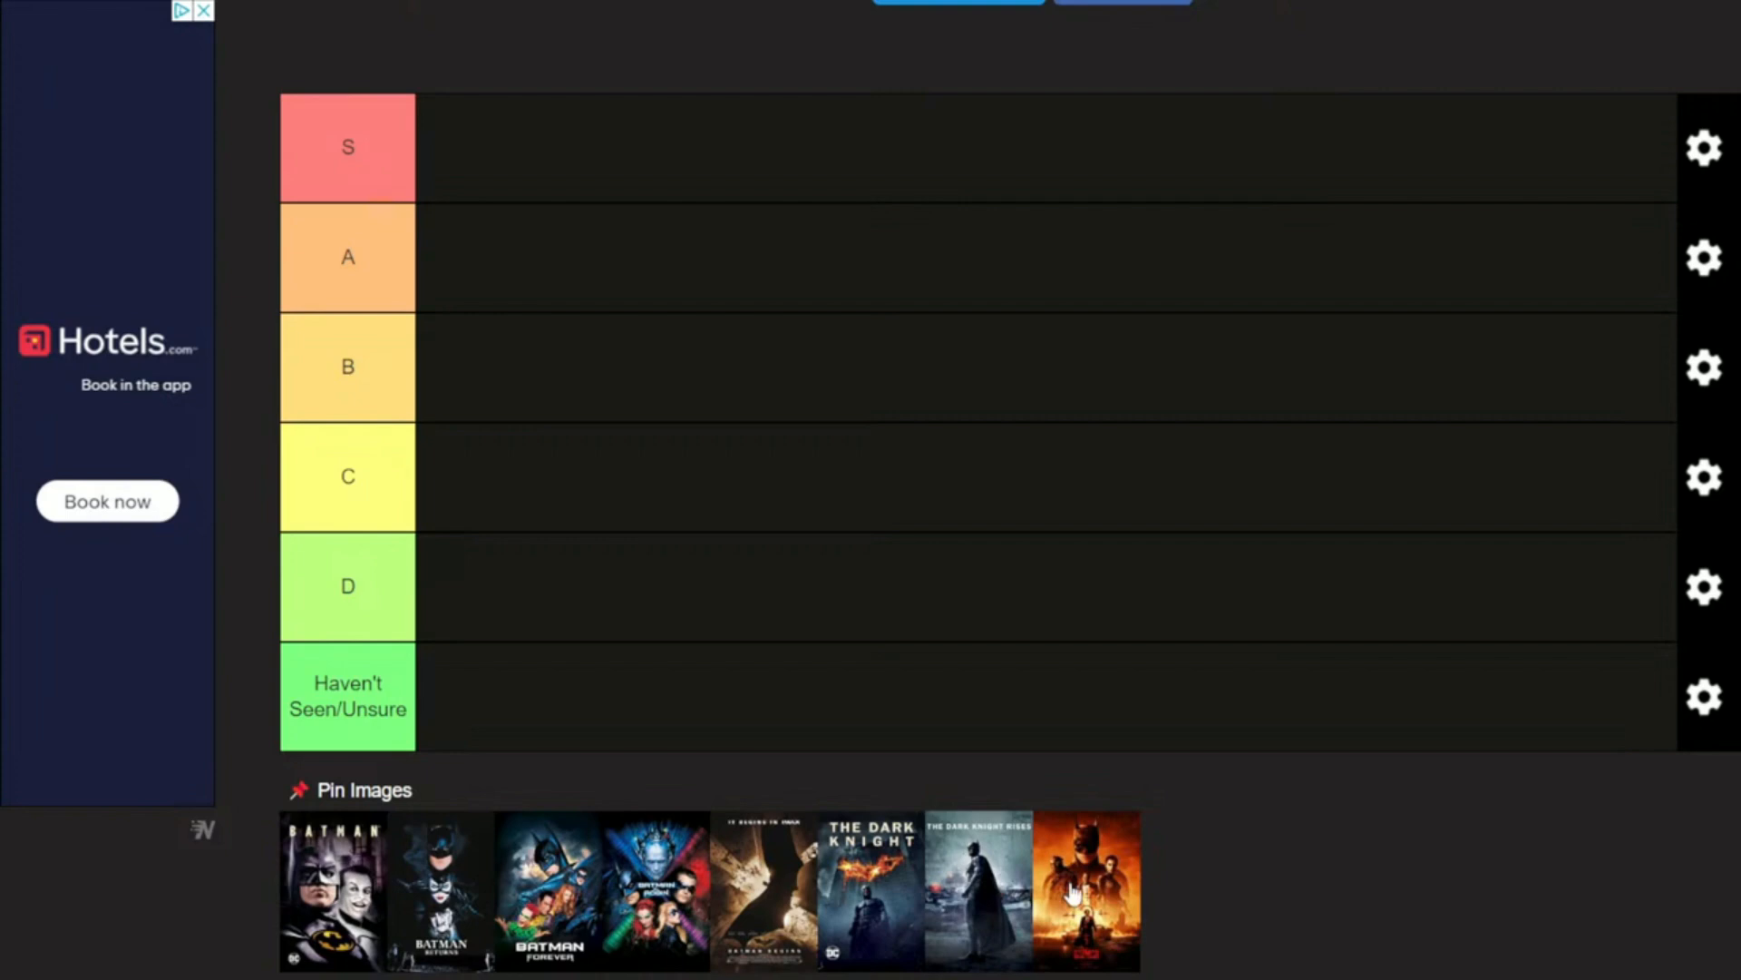
mouse_move(545, 512)
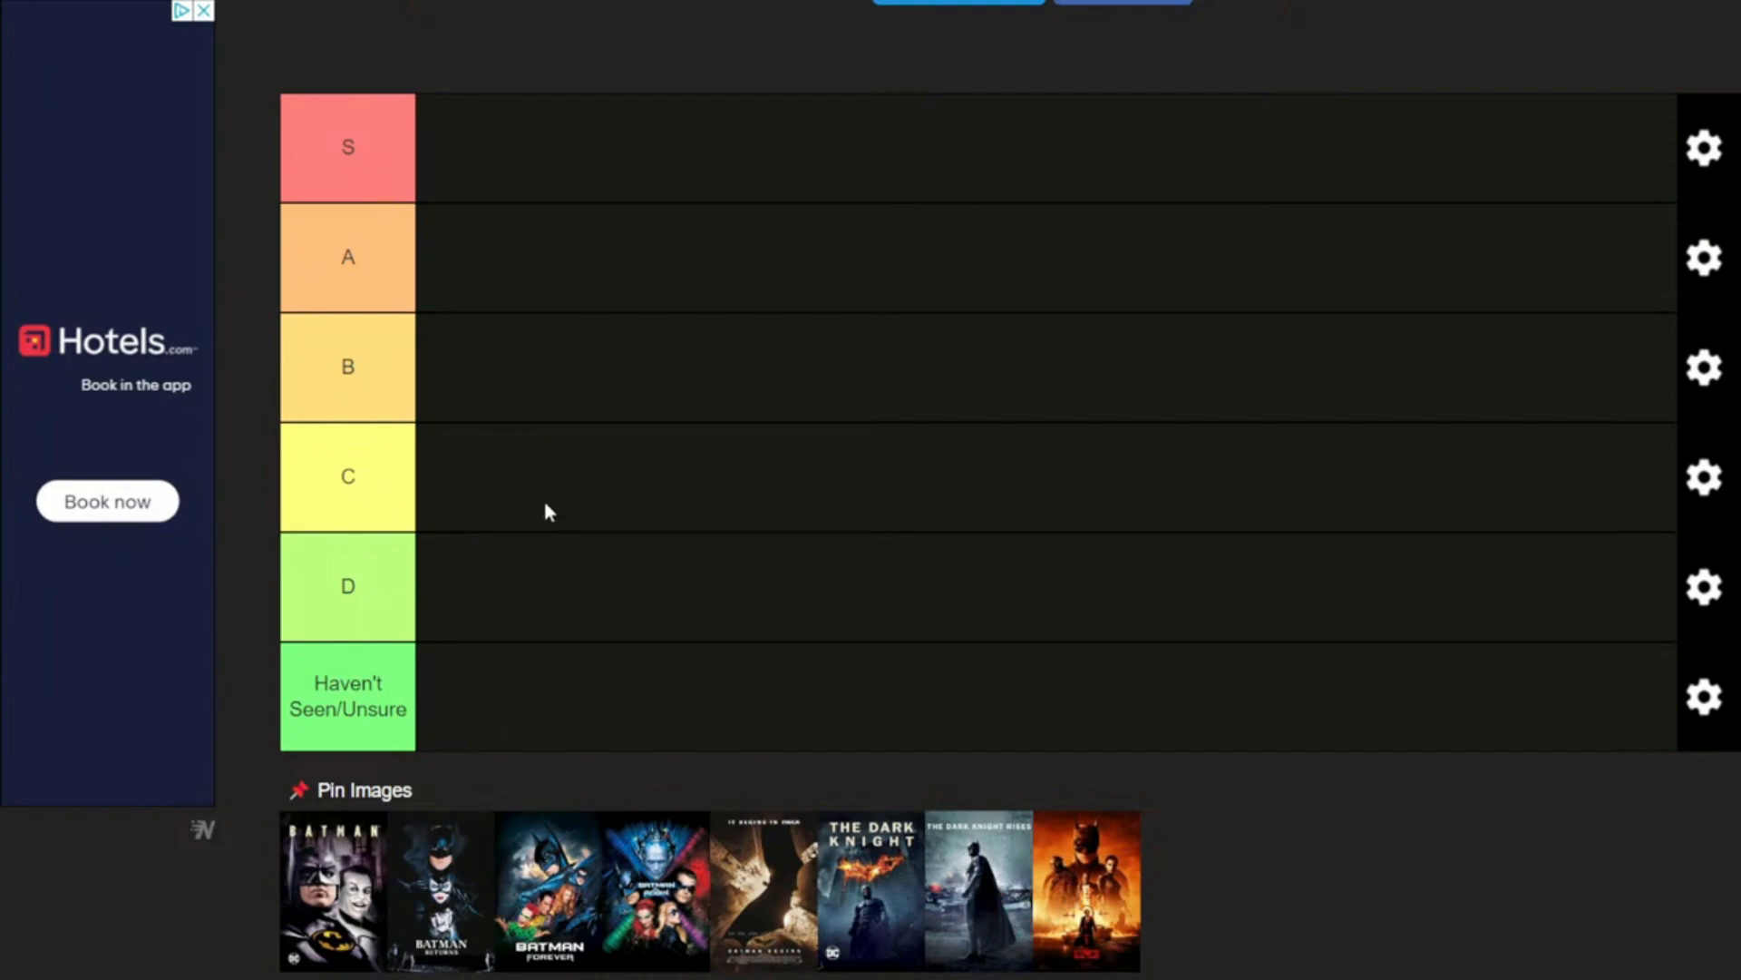
mouse_move(816, 484)
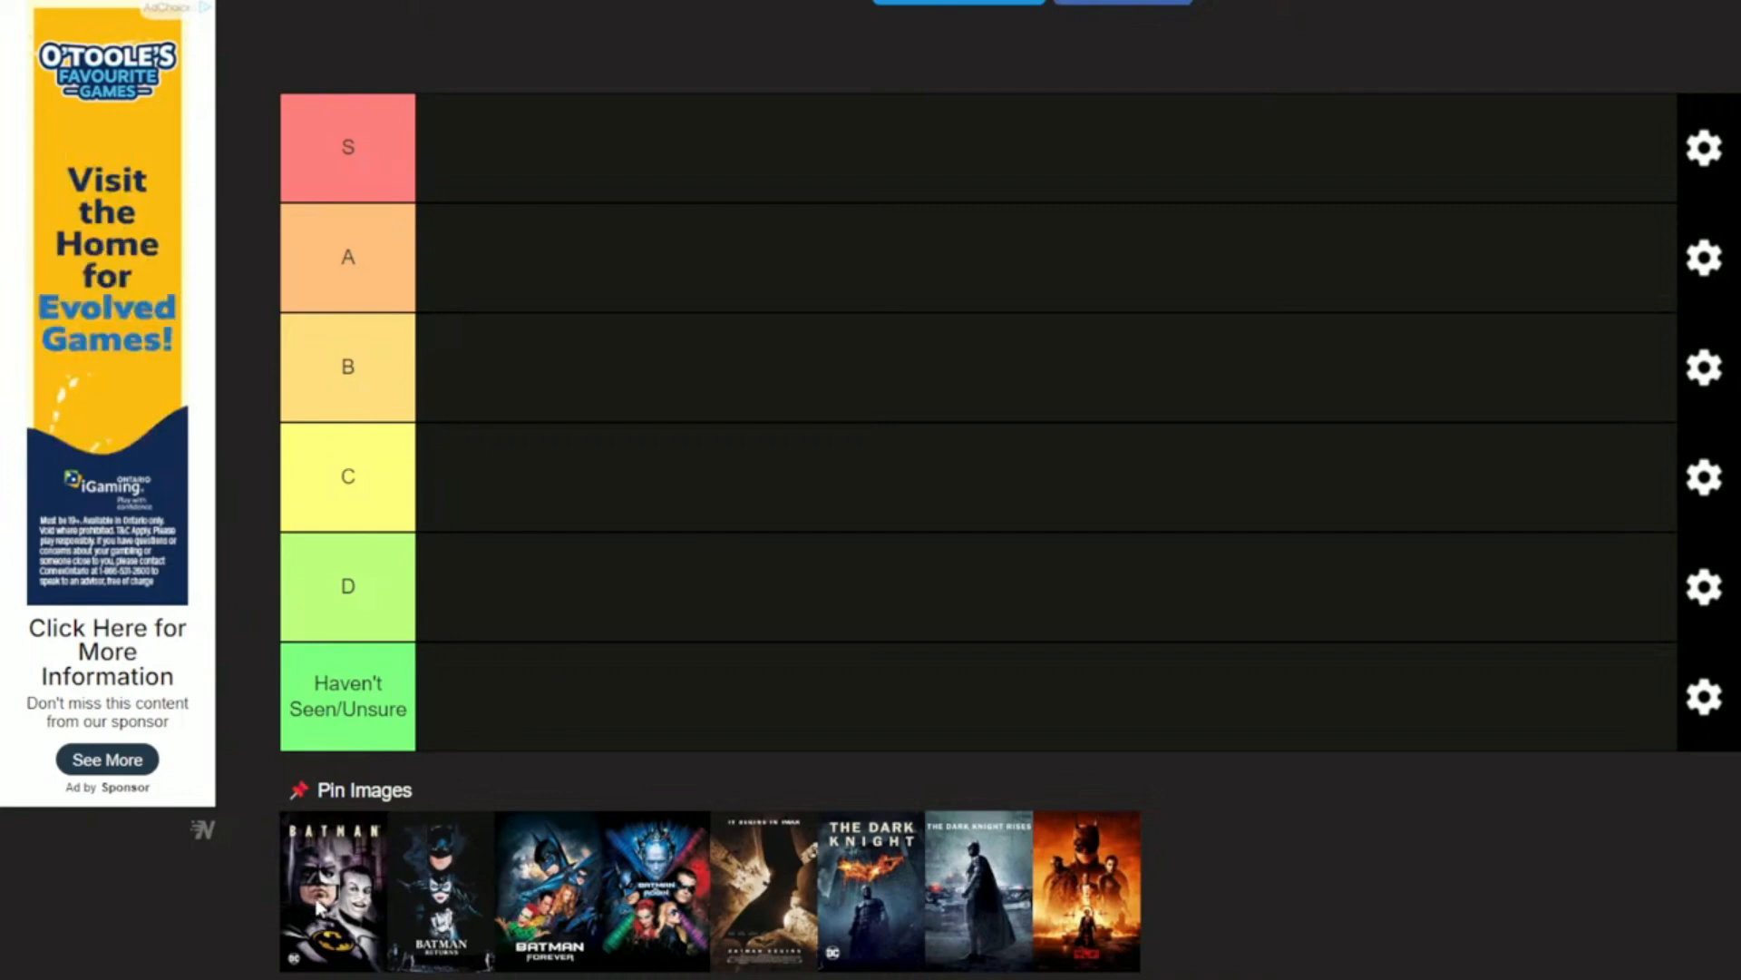
Step: Move the 1989 Batman poster from the image pool into the B tier
left_click_drag(333, 891, 505, 589)
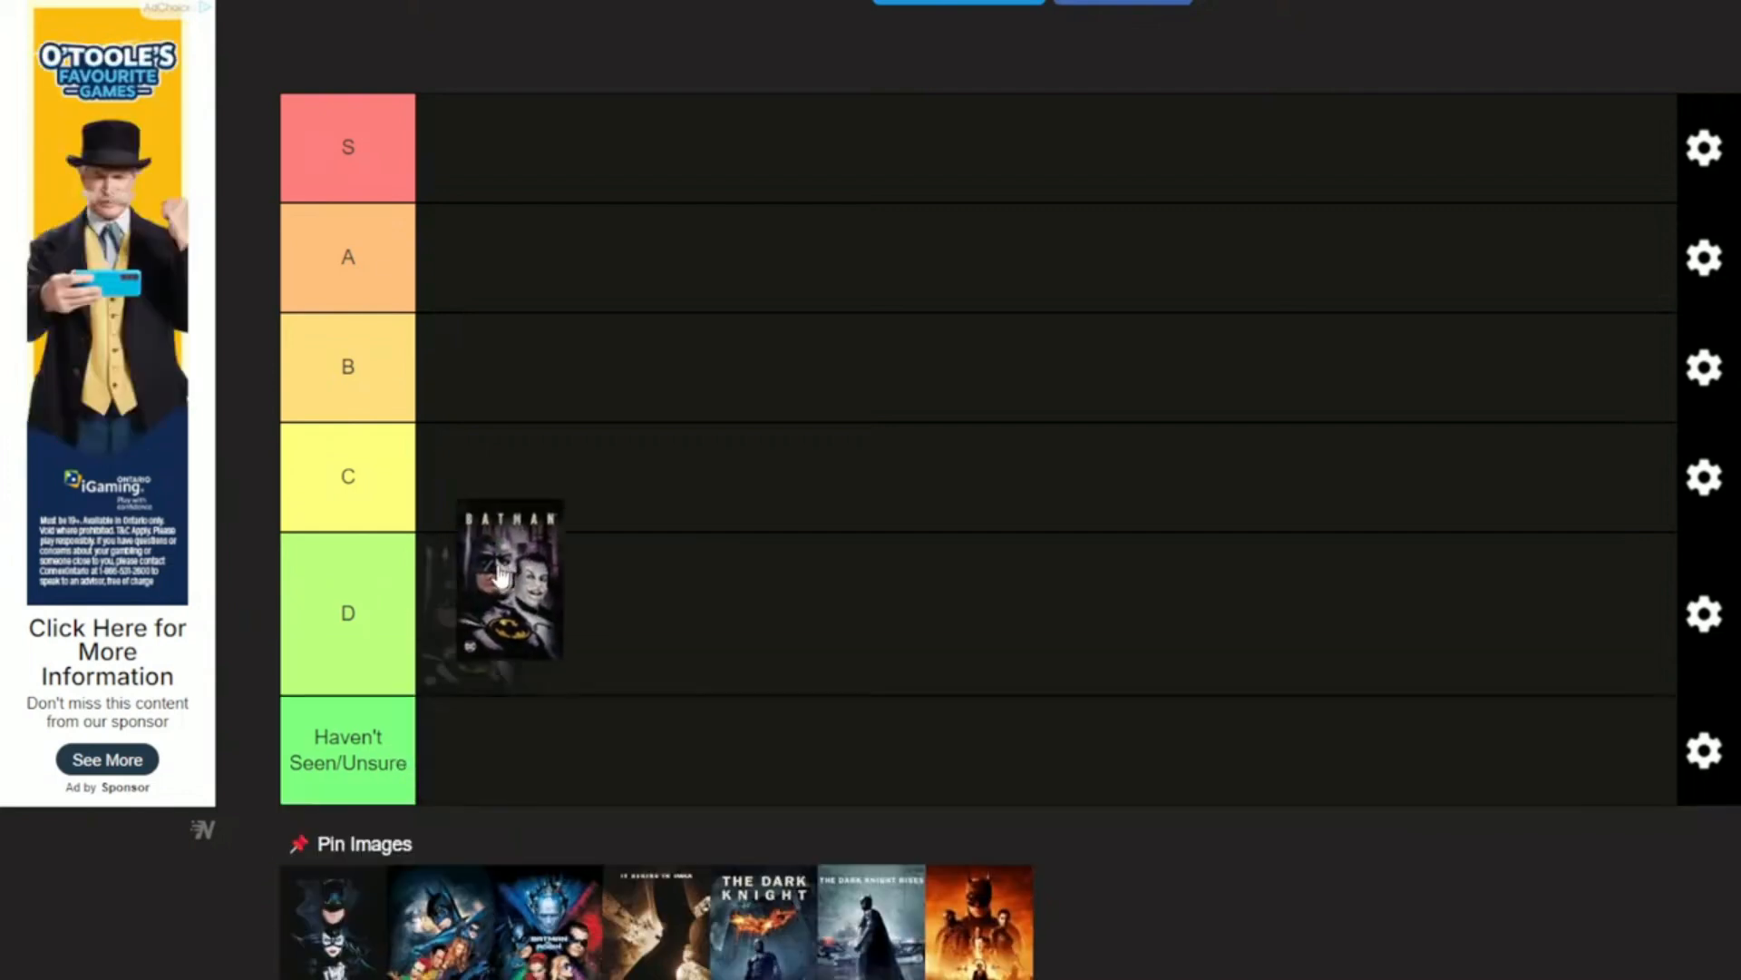
left_click_drag(505, 583, 489, 283)
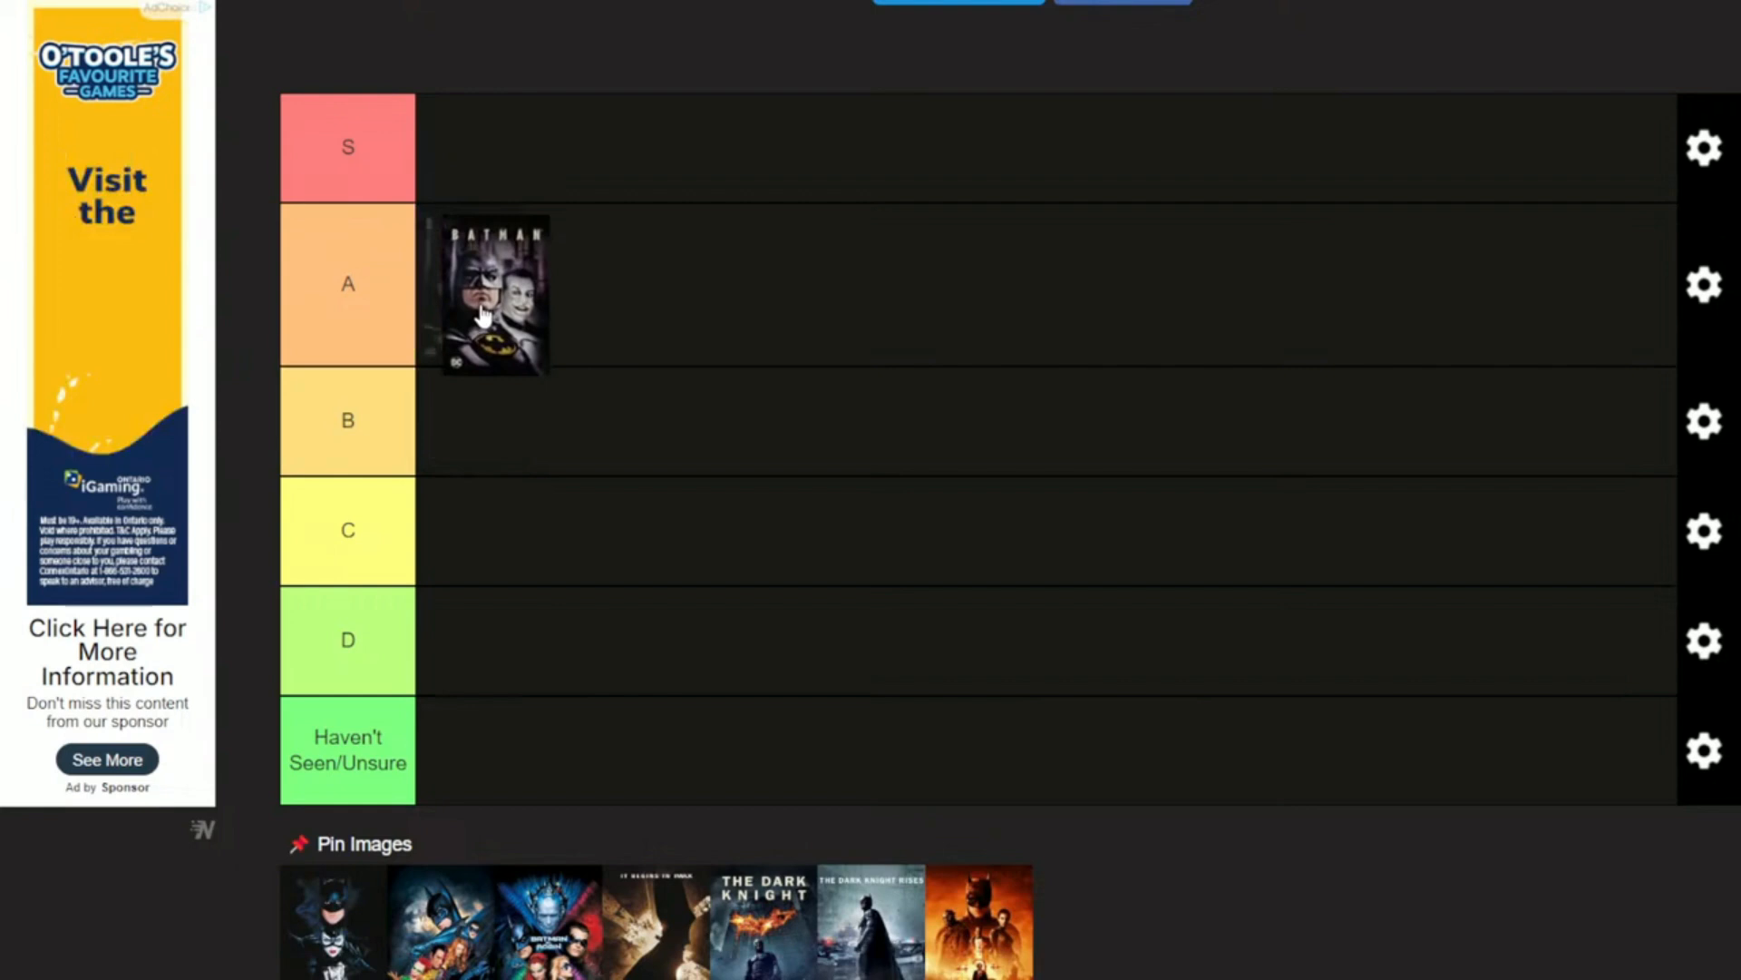
left_click_drag(489, 292, 470, 392)
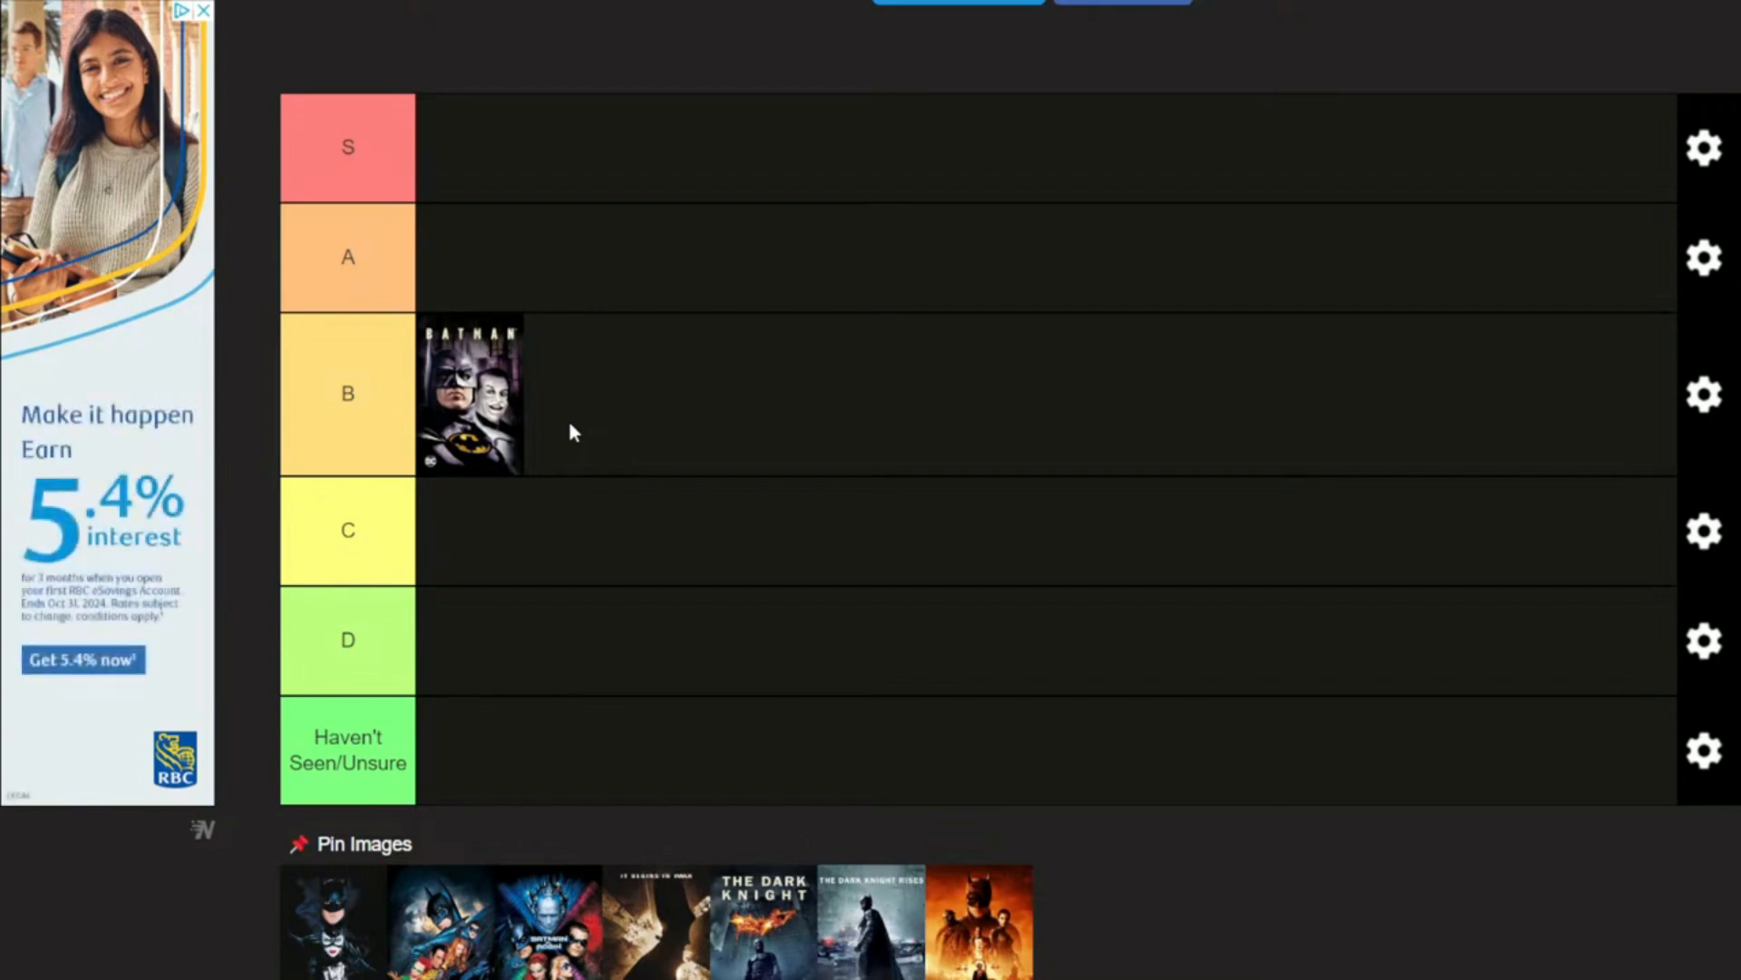
mouse_move(628, 522)
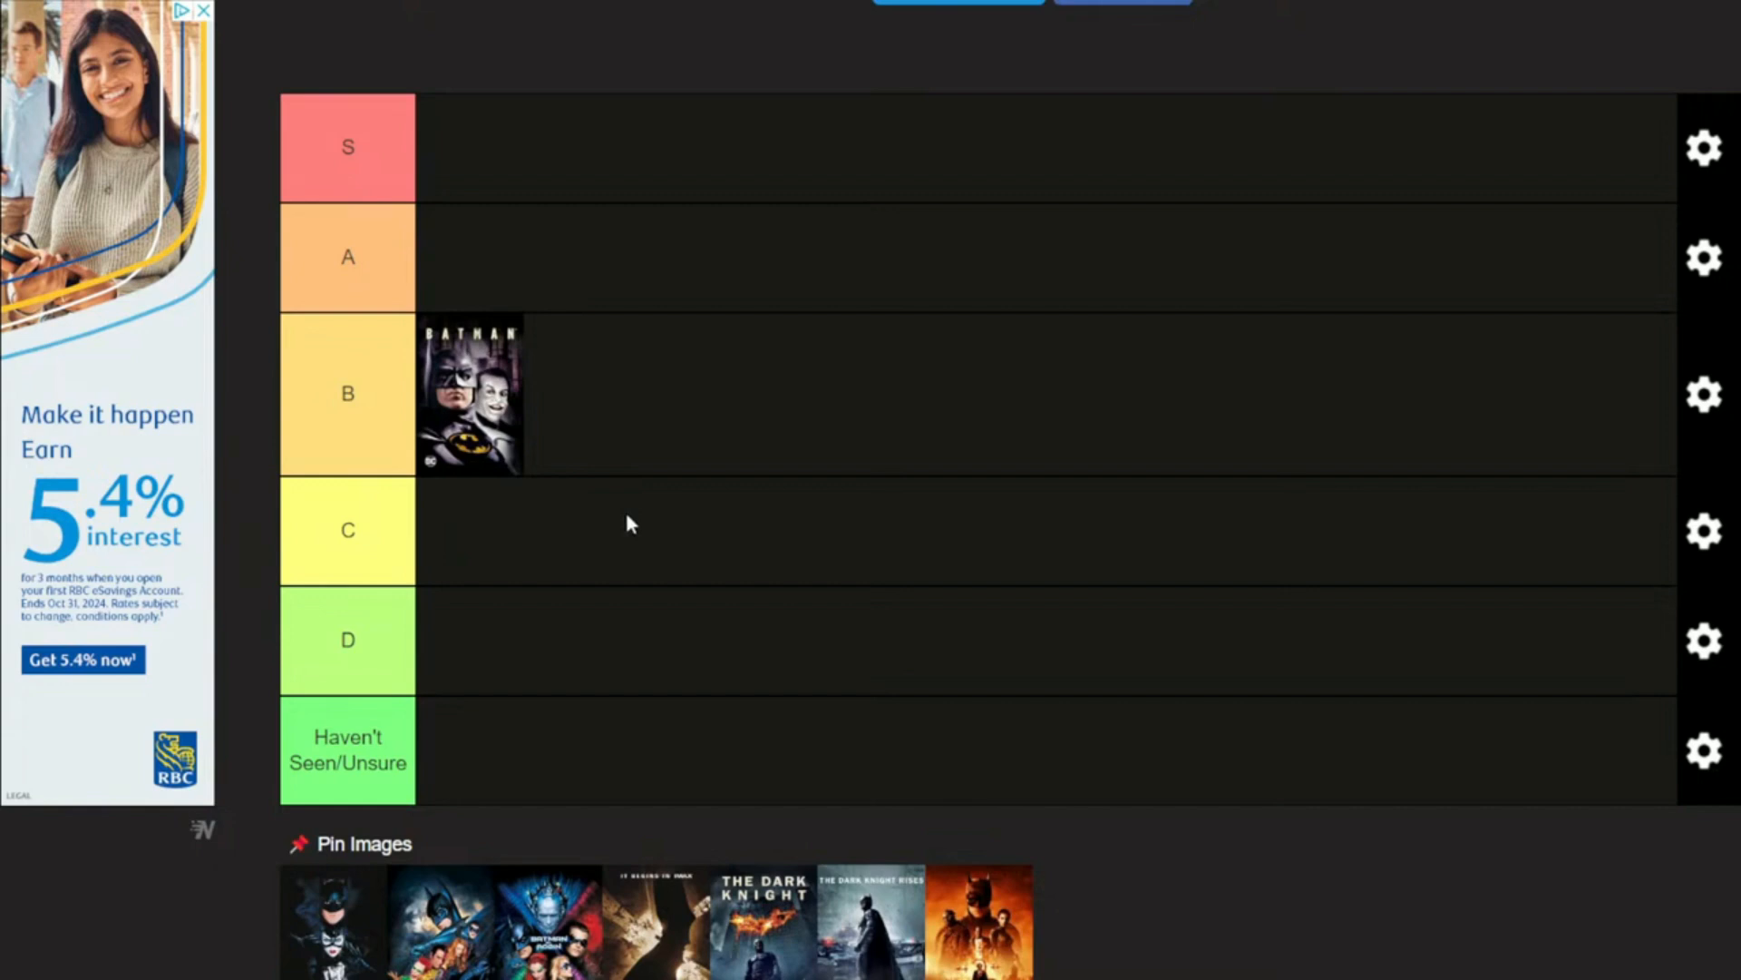
mouse_move(313, 950)
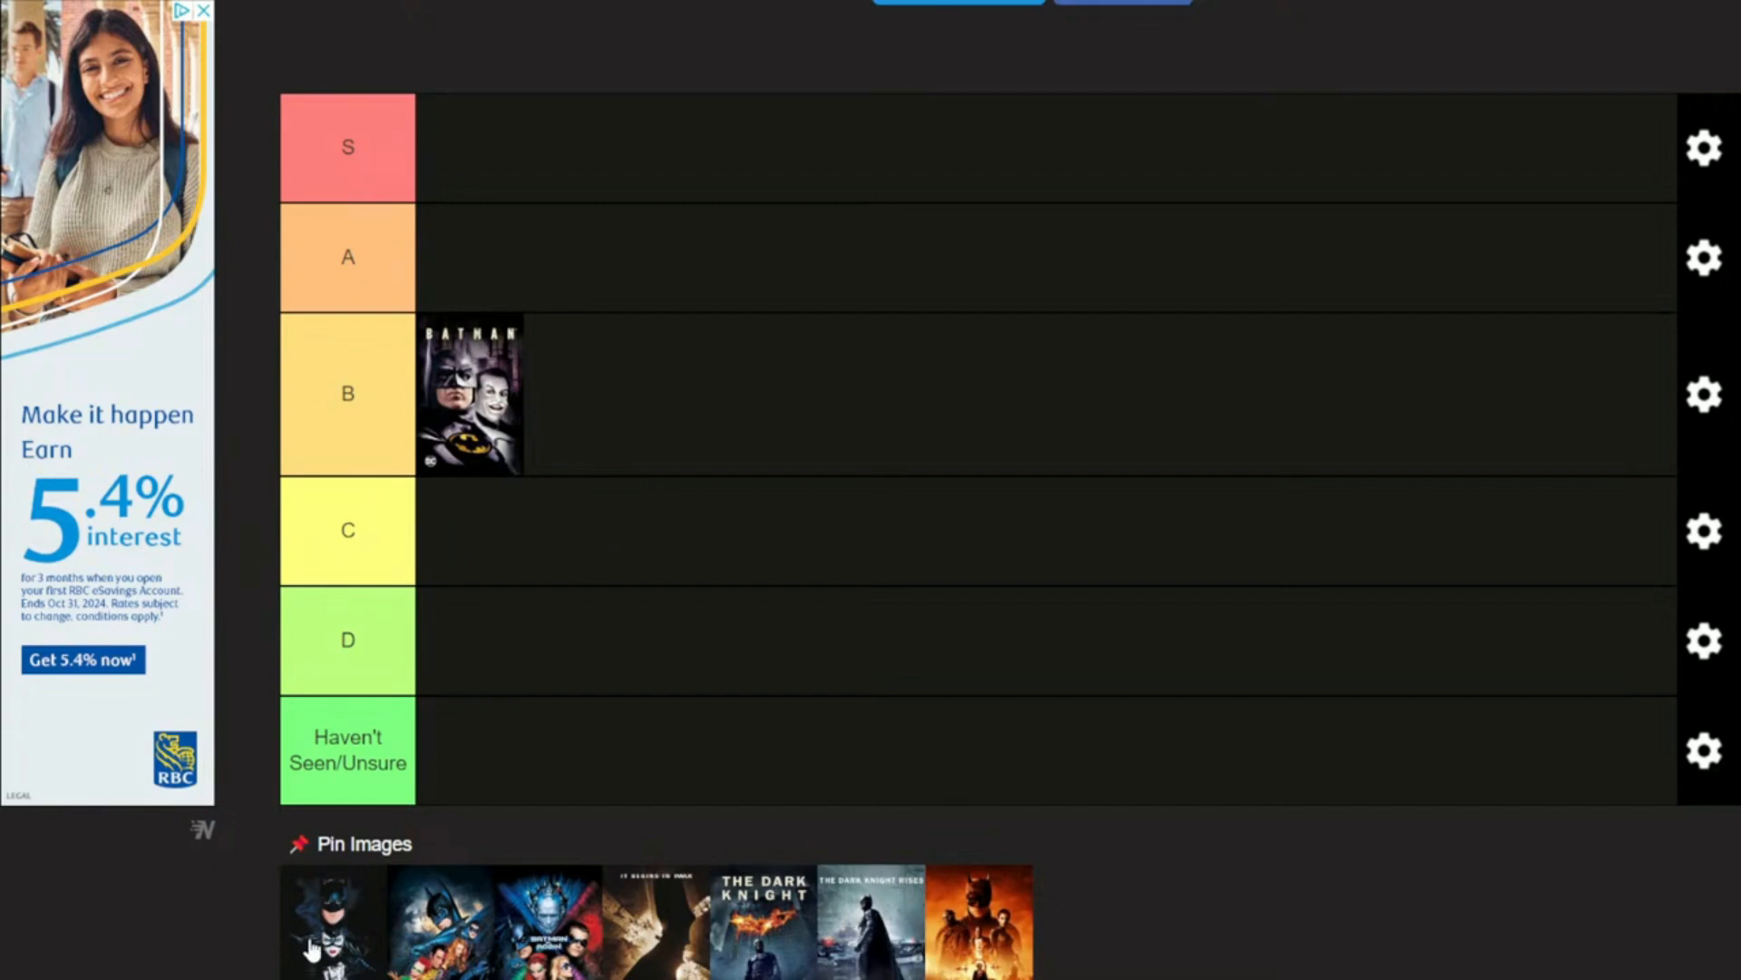
Step: Place the Batman Returns poster in the A tier, then scroll down the page
left_click_drag(333, 921, 583, 649)
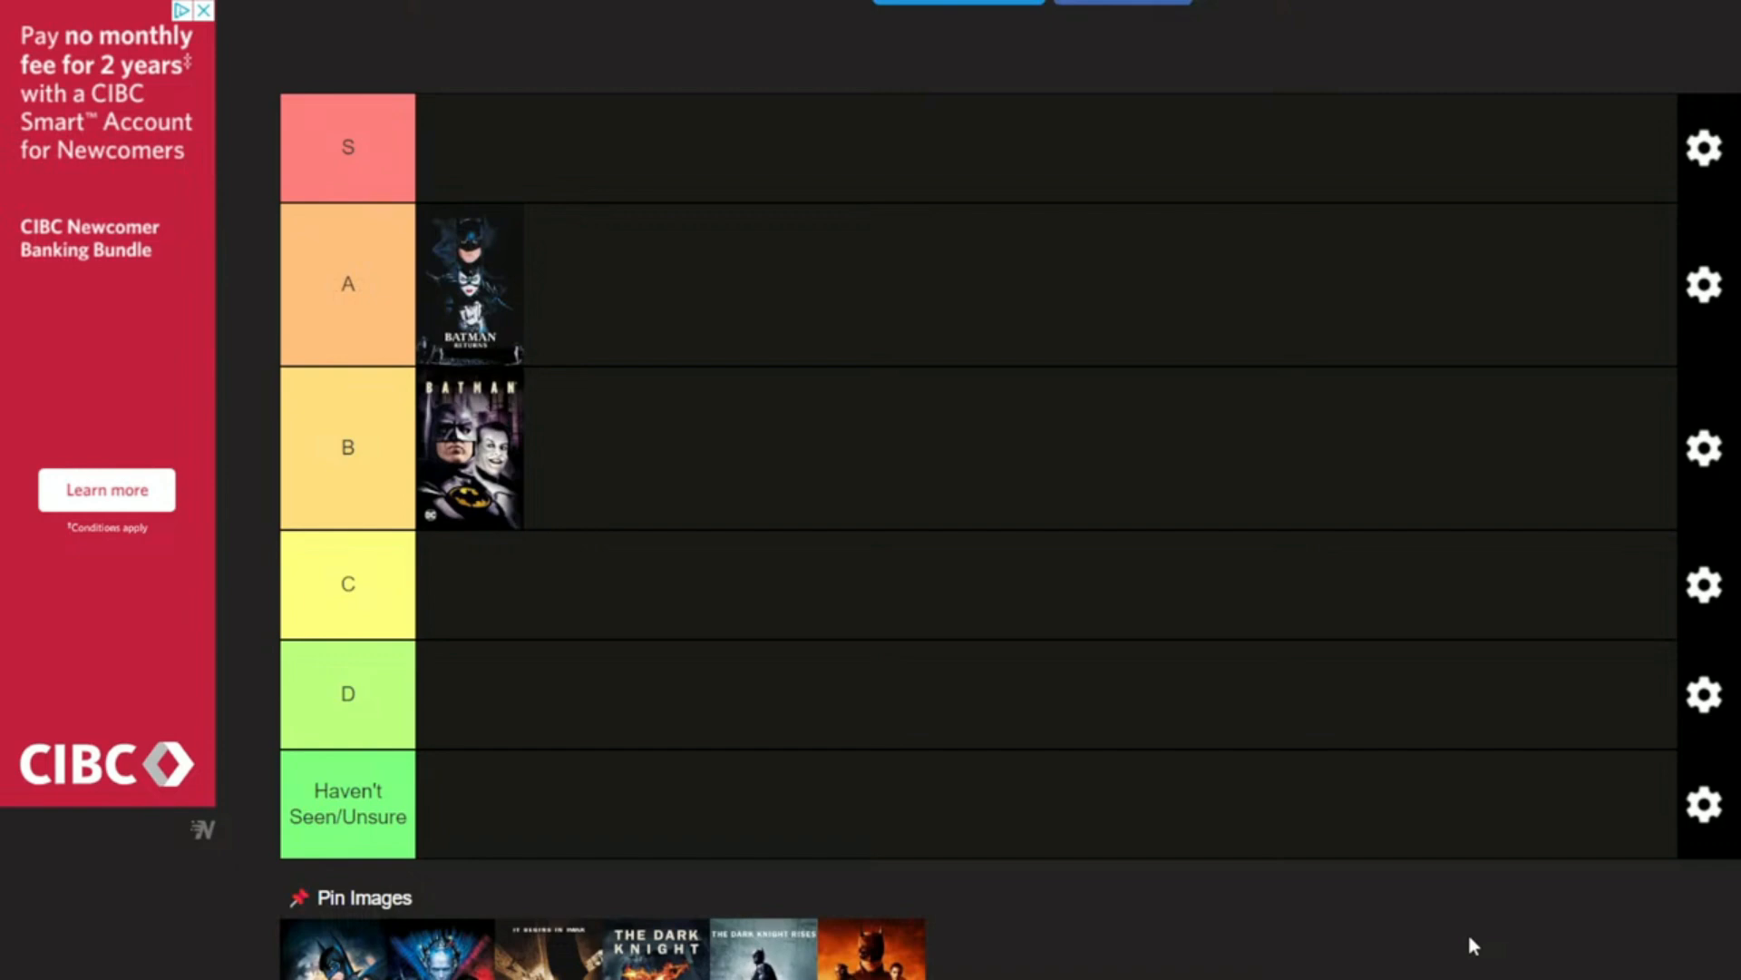
mouse_move(1053, 734)
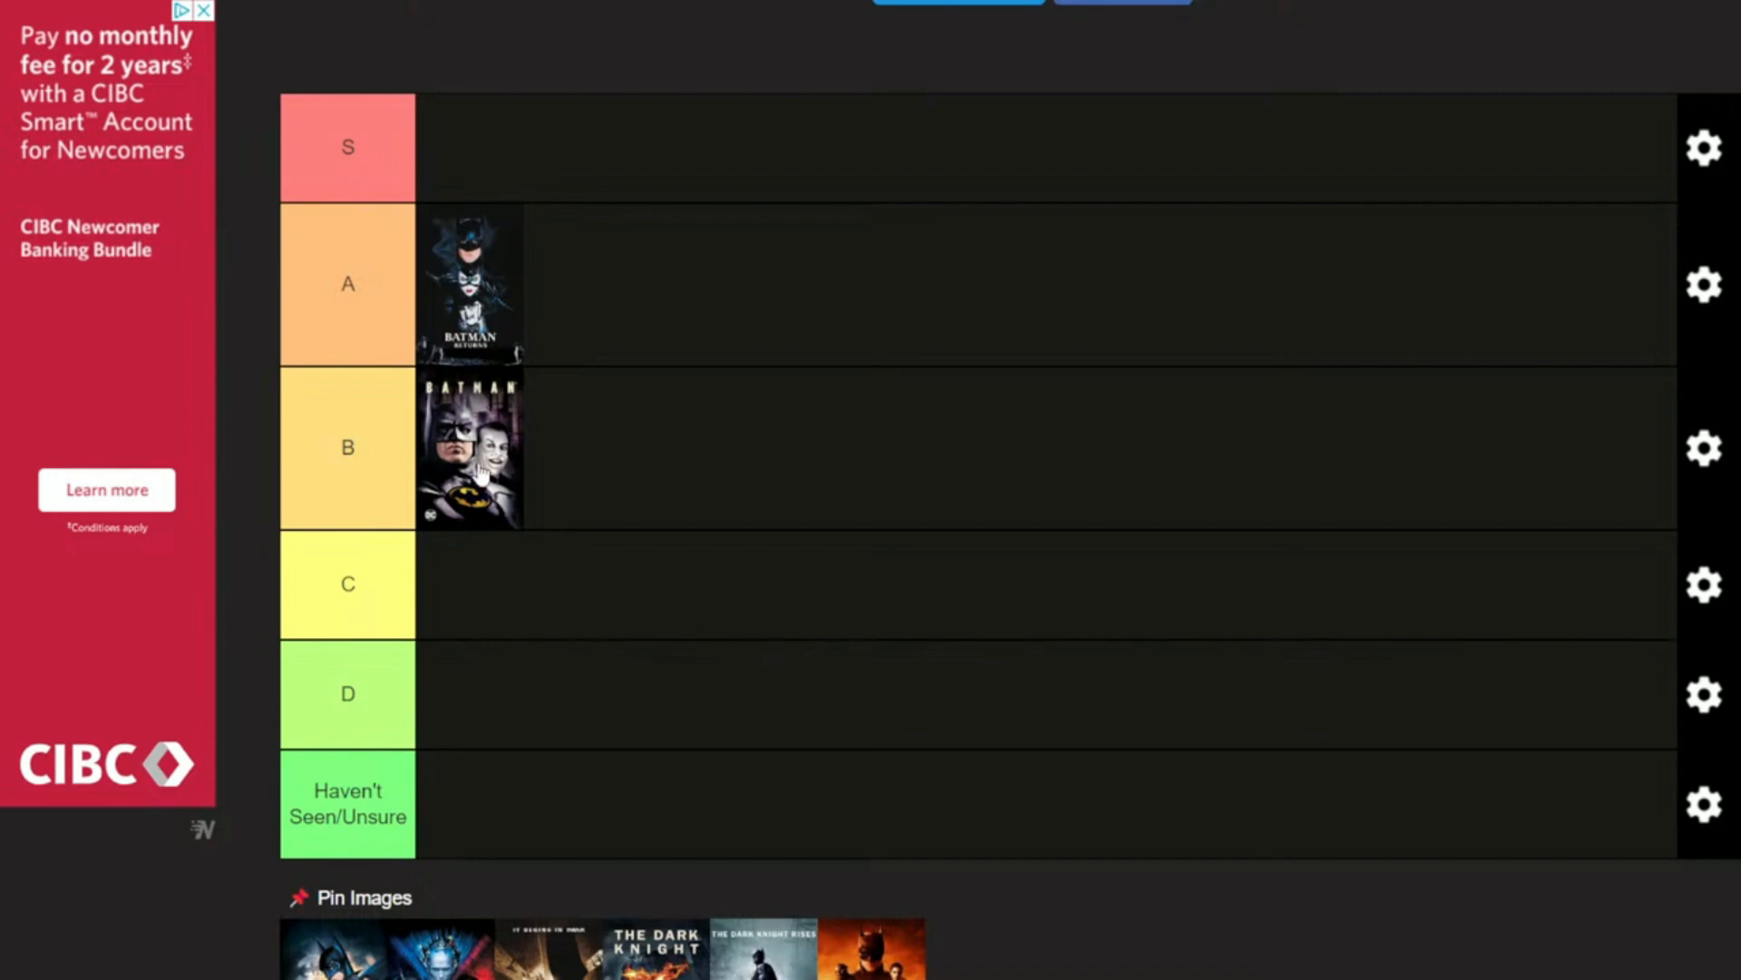
mouse_move(523, 245)
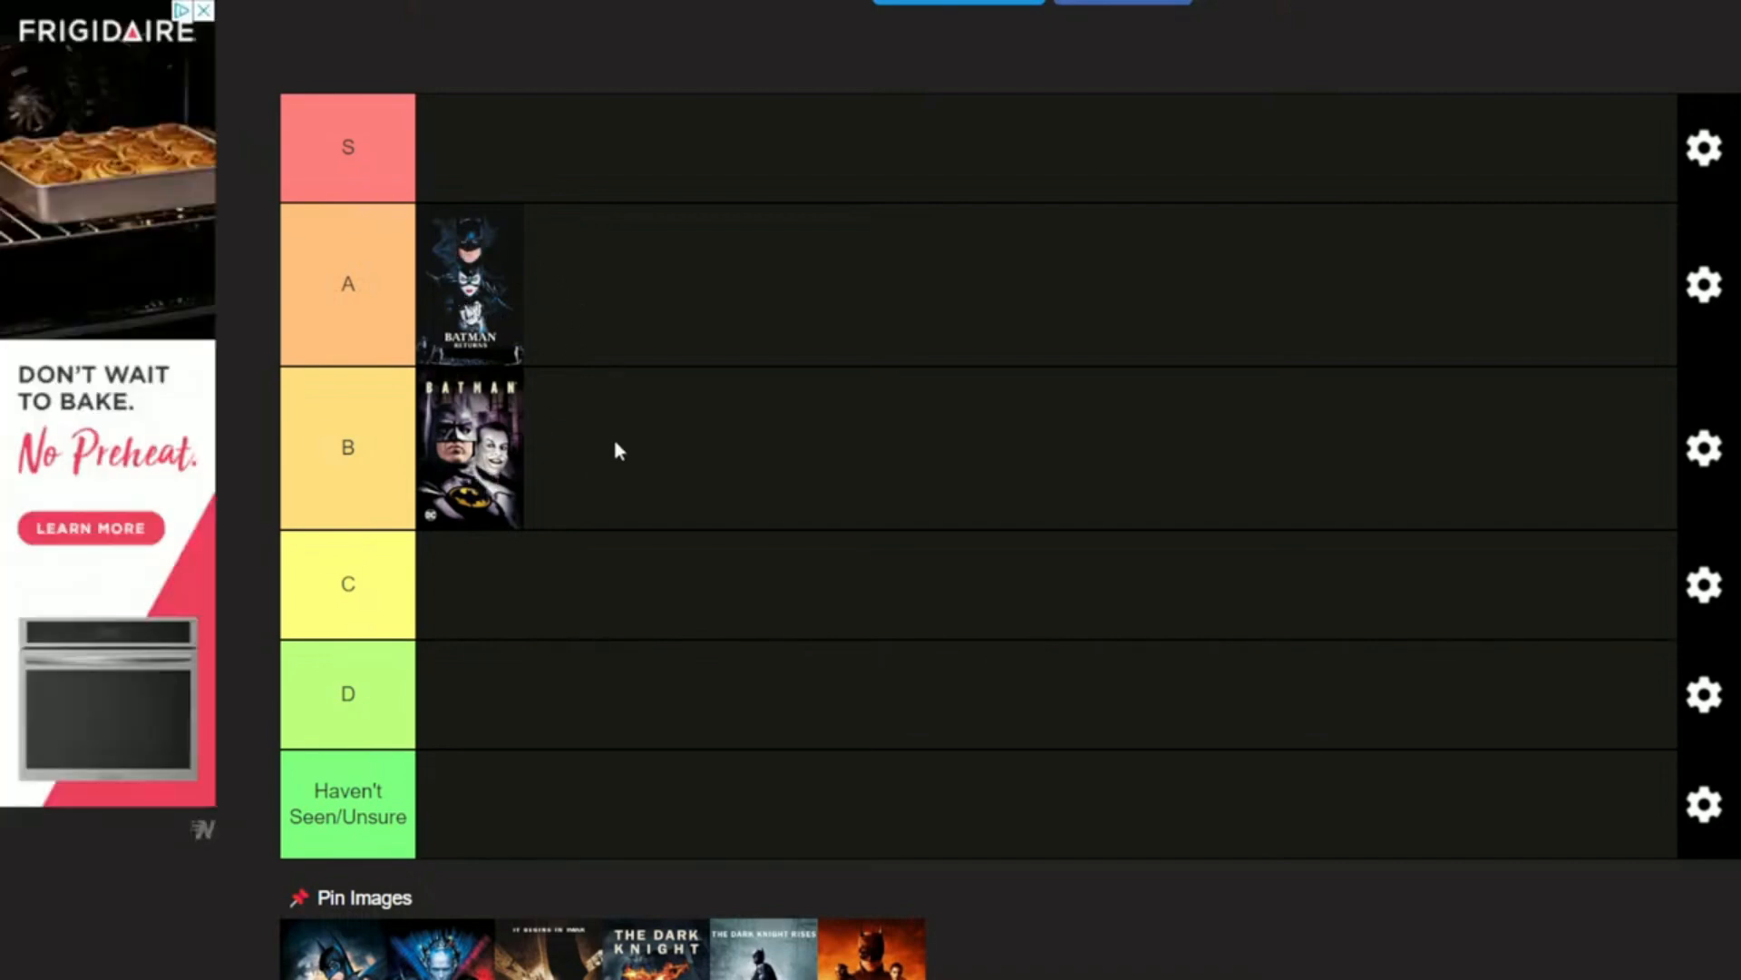
mouse_move(511, 300)
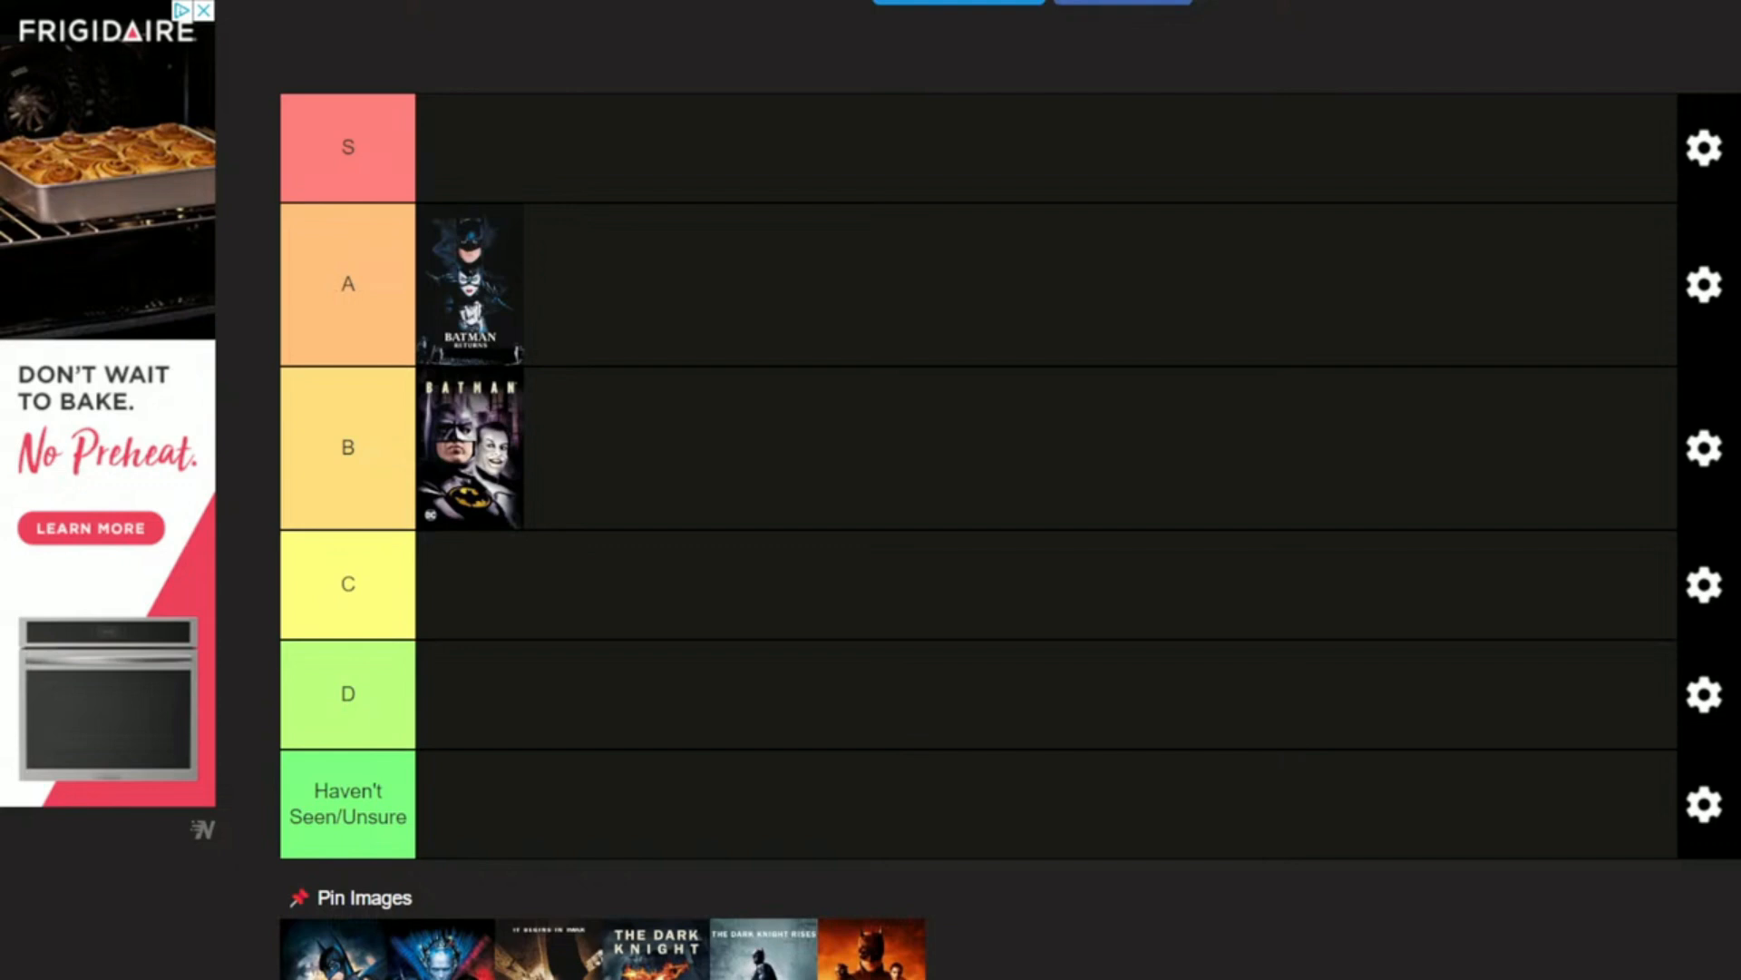
scroll("down", 3)
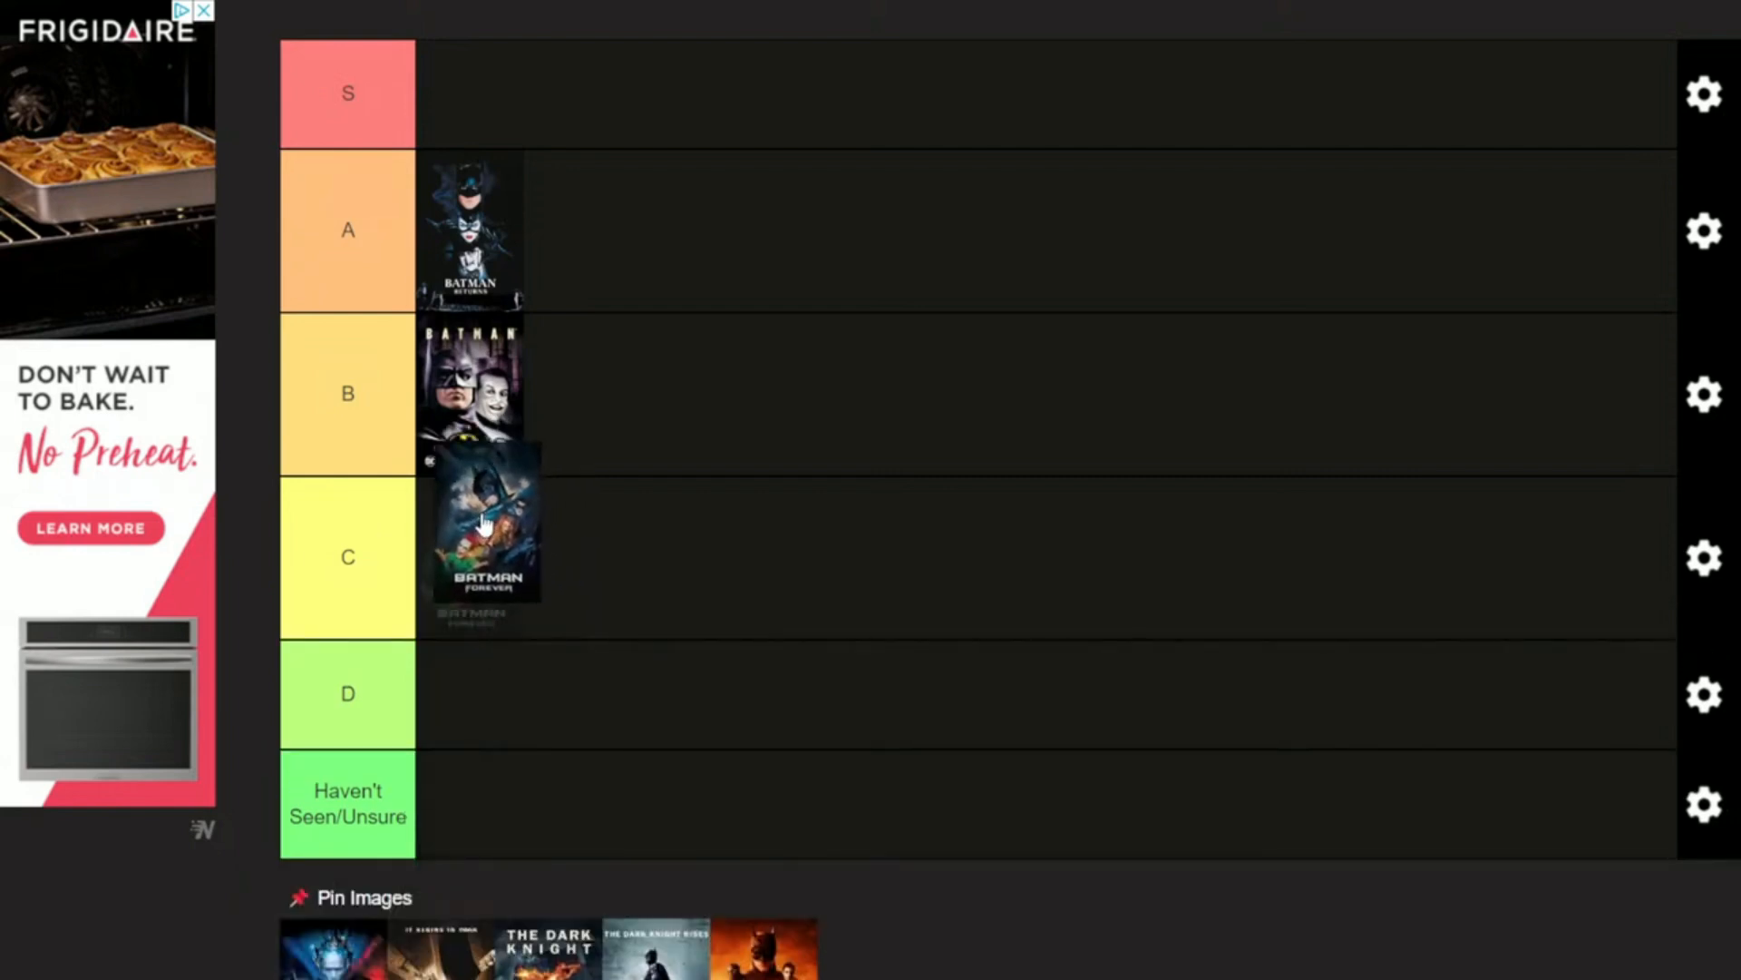
Step: Settle the Batman Forever poster into the C tier
left_click_drag(486, 522, 470, 555)
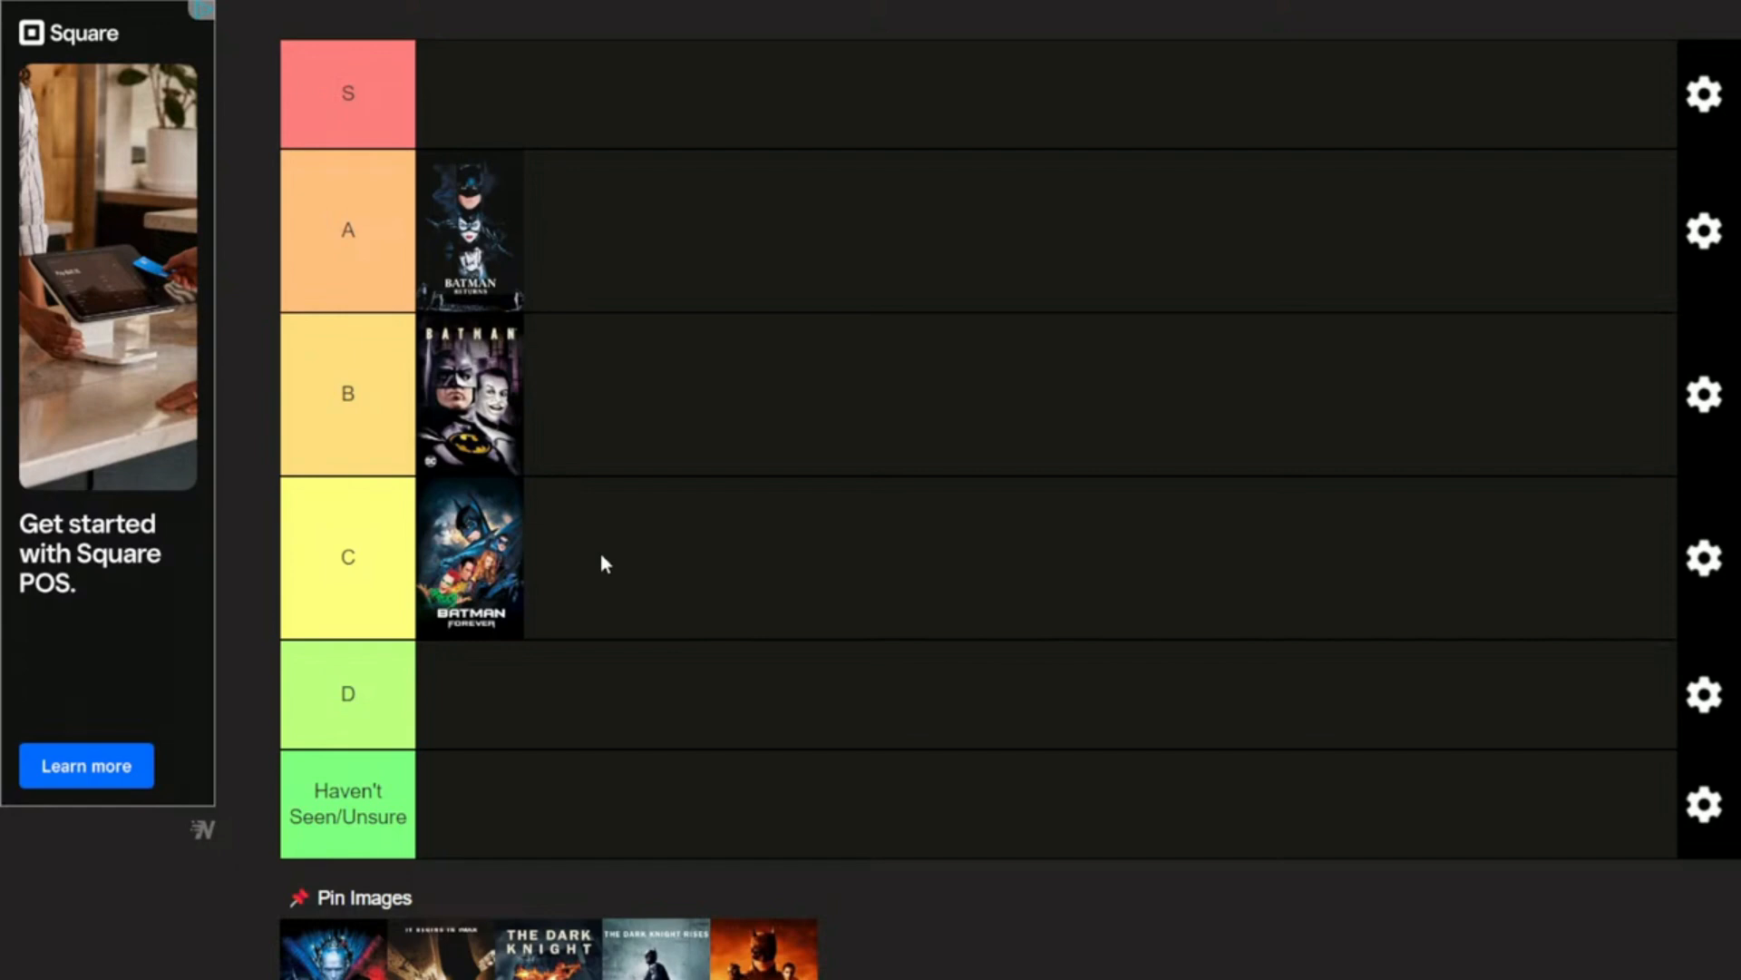
mouse_move(642, 598)
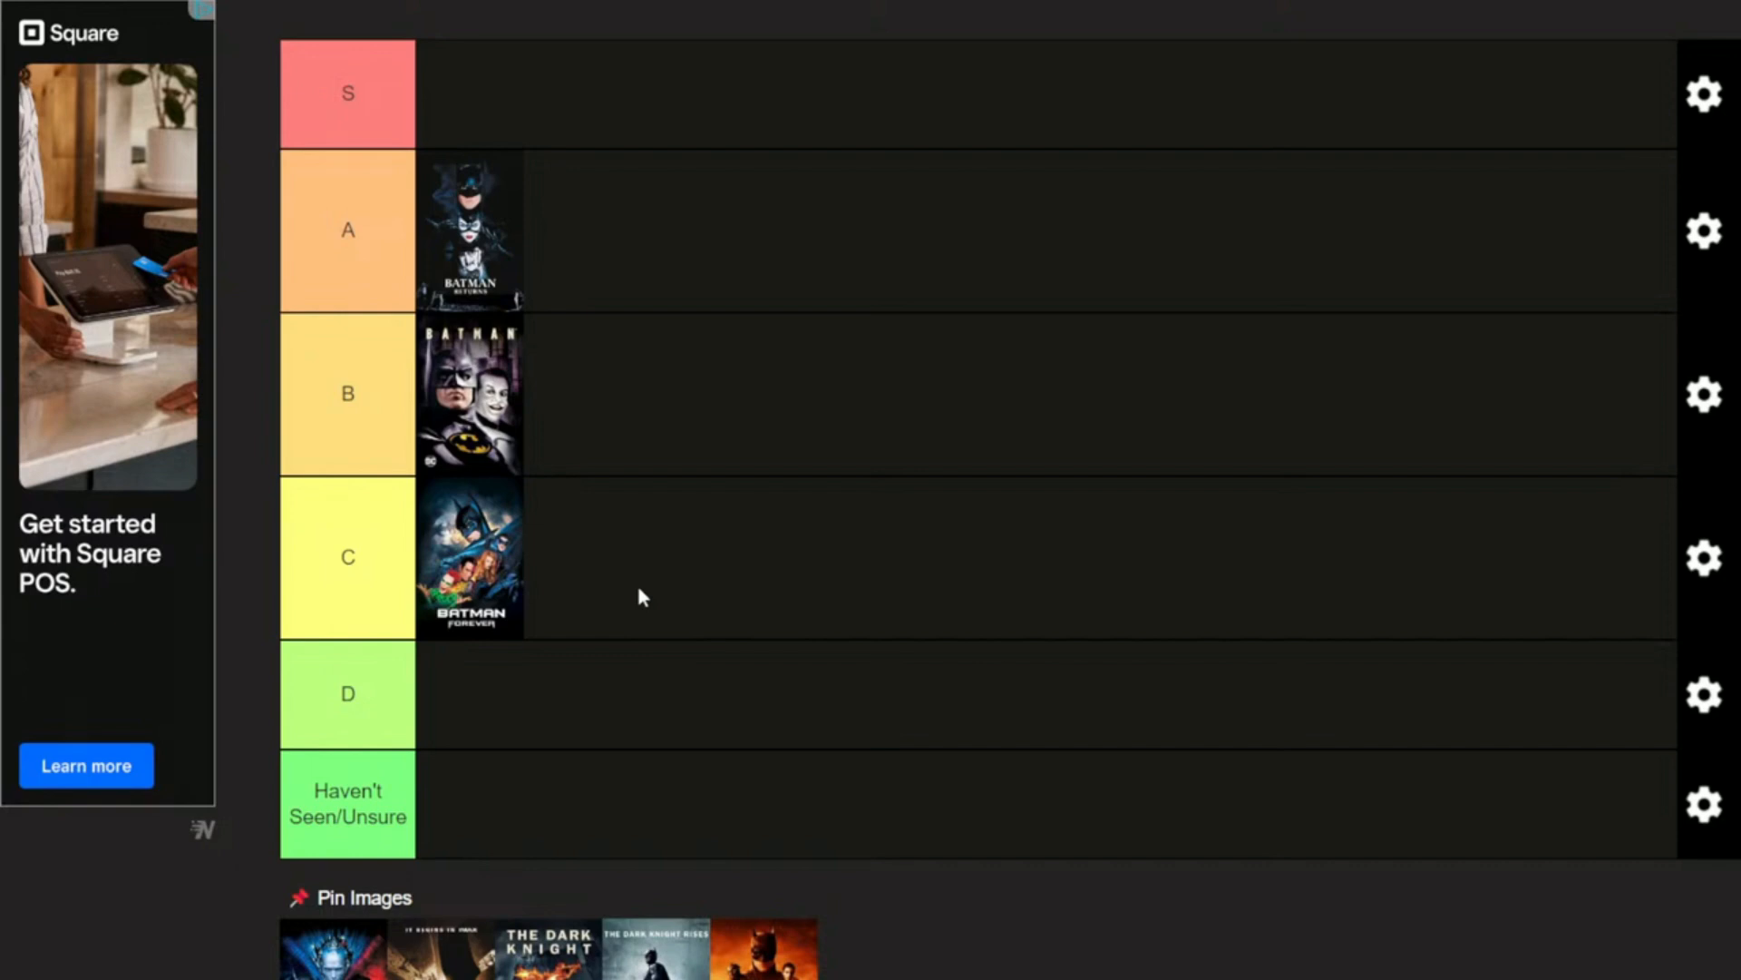
mouse_move(506, 838)
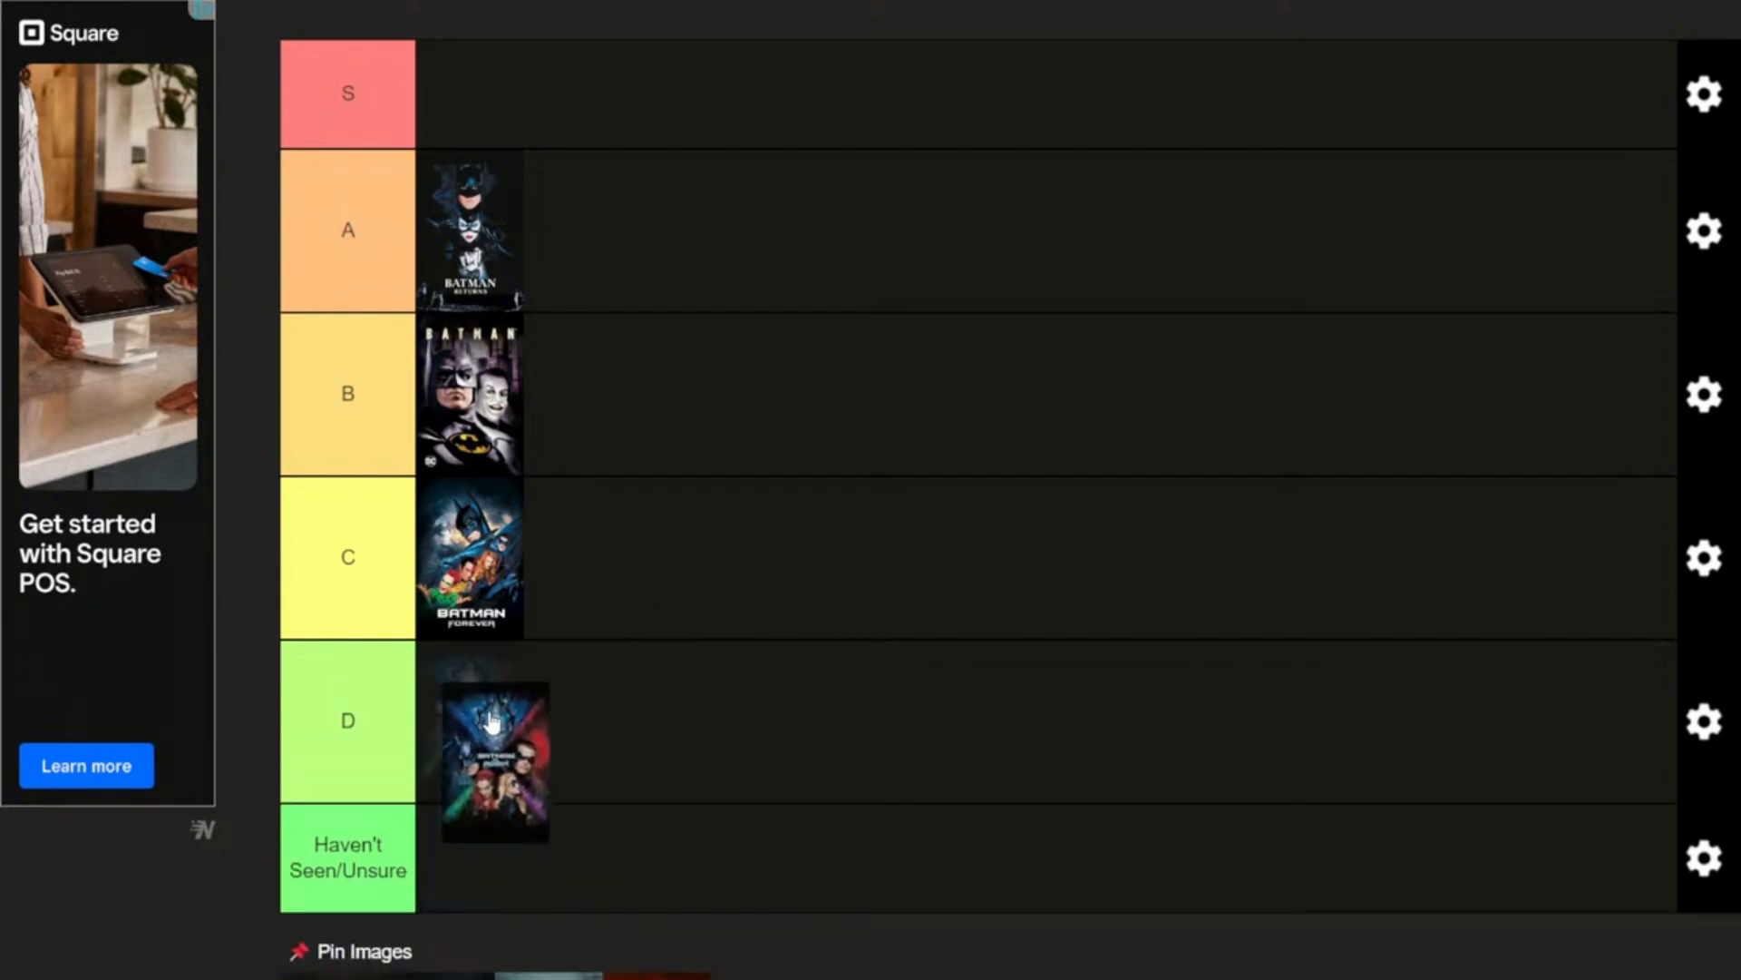
Step: Rank Batman & Robin in the D tier and scroll down to the remaining posters
left_click_drag(494, 759, 469, 719)
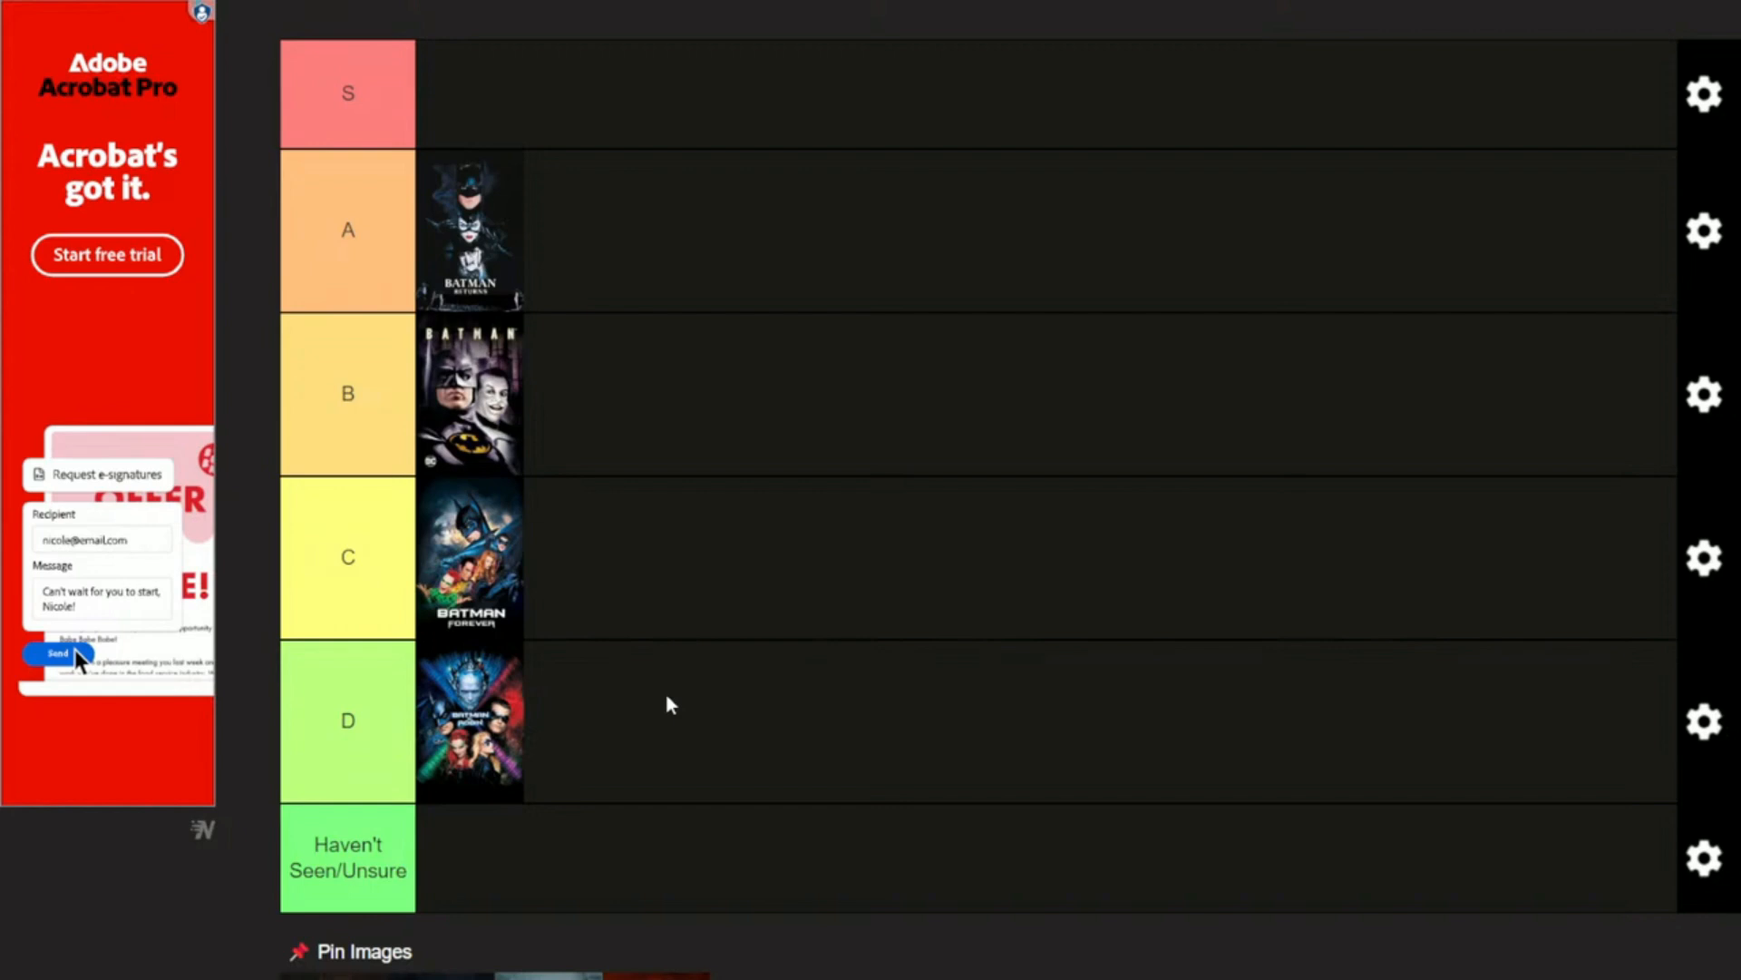
left_click(52, 653)
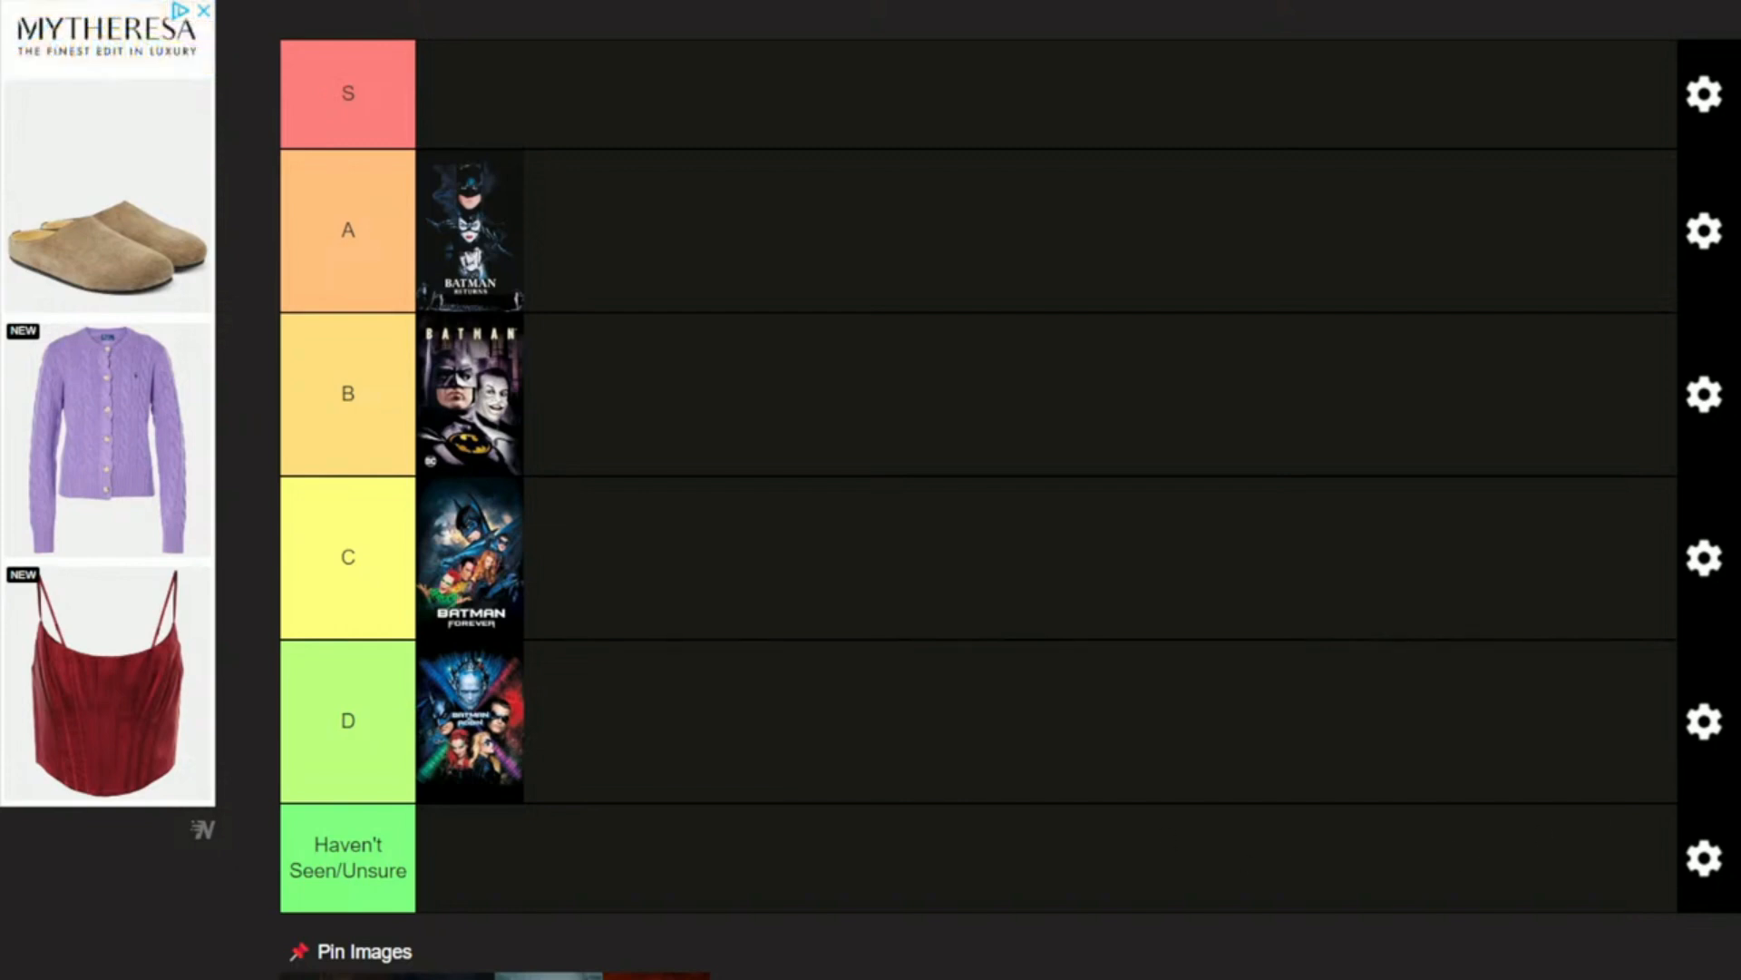
scroll("down", 3)
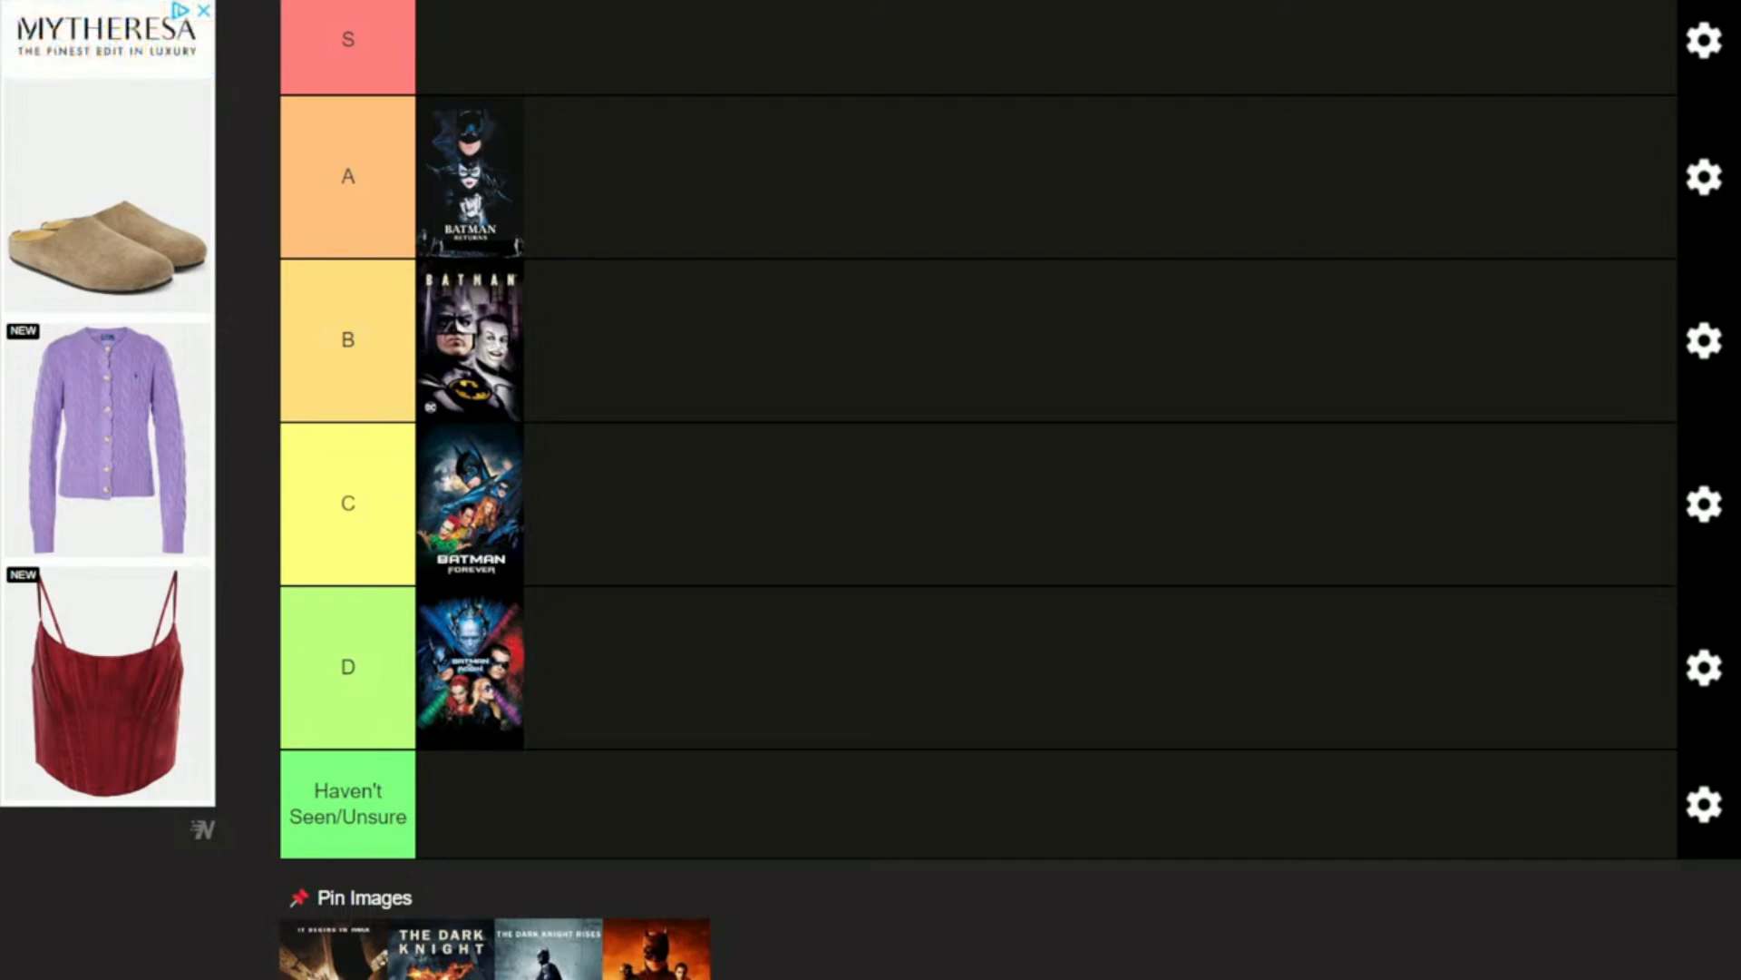
scroll("down", 3)
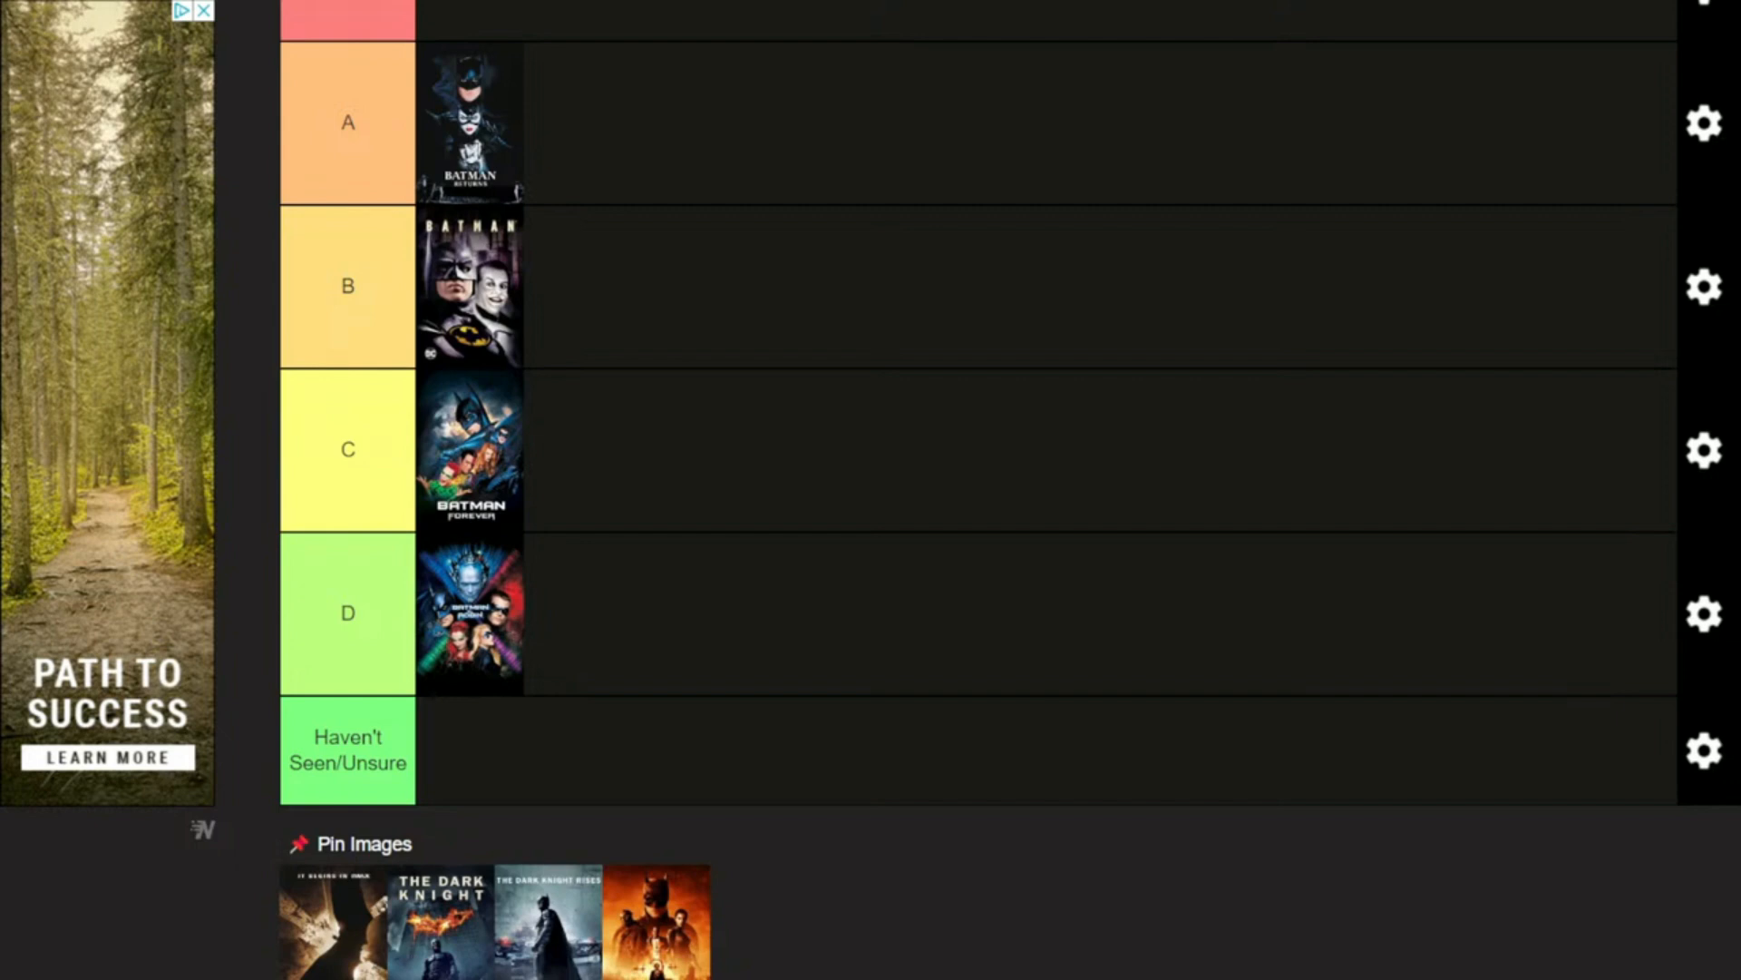
mouse_move(1552, 816)
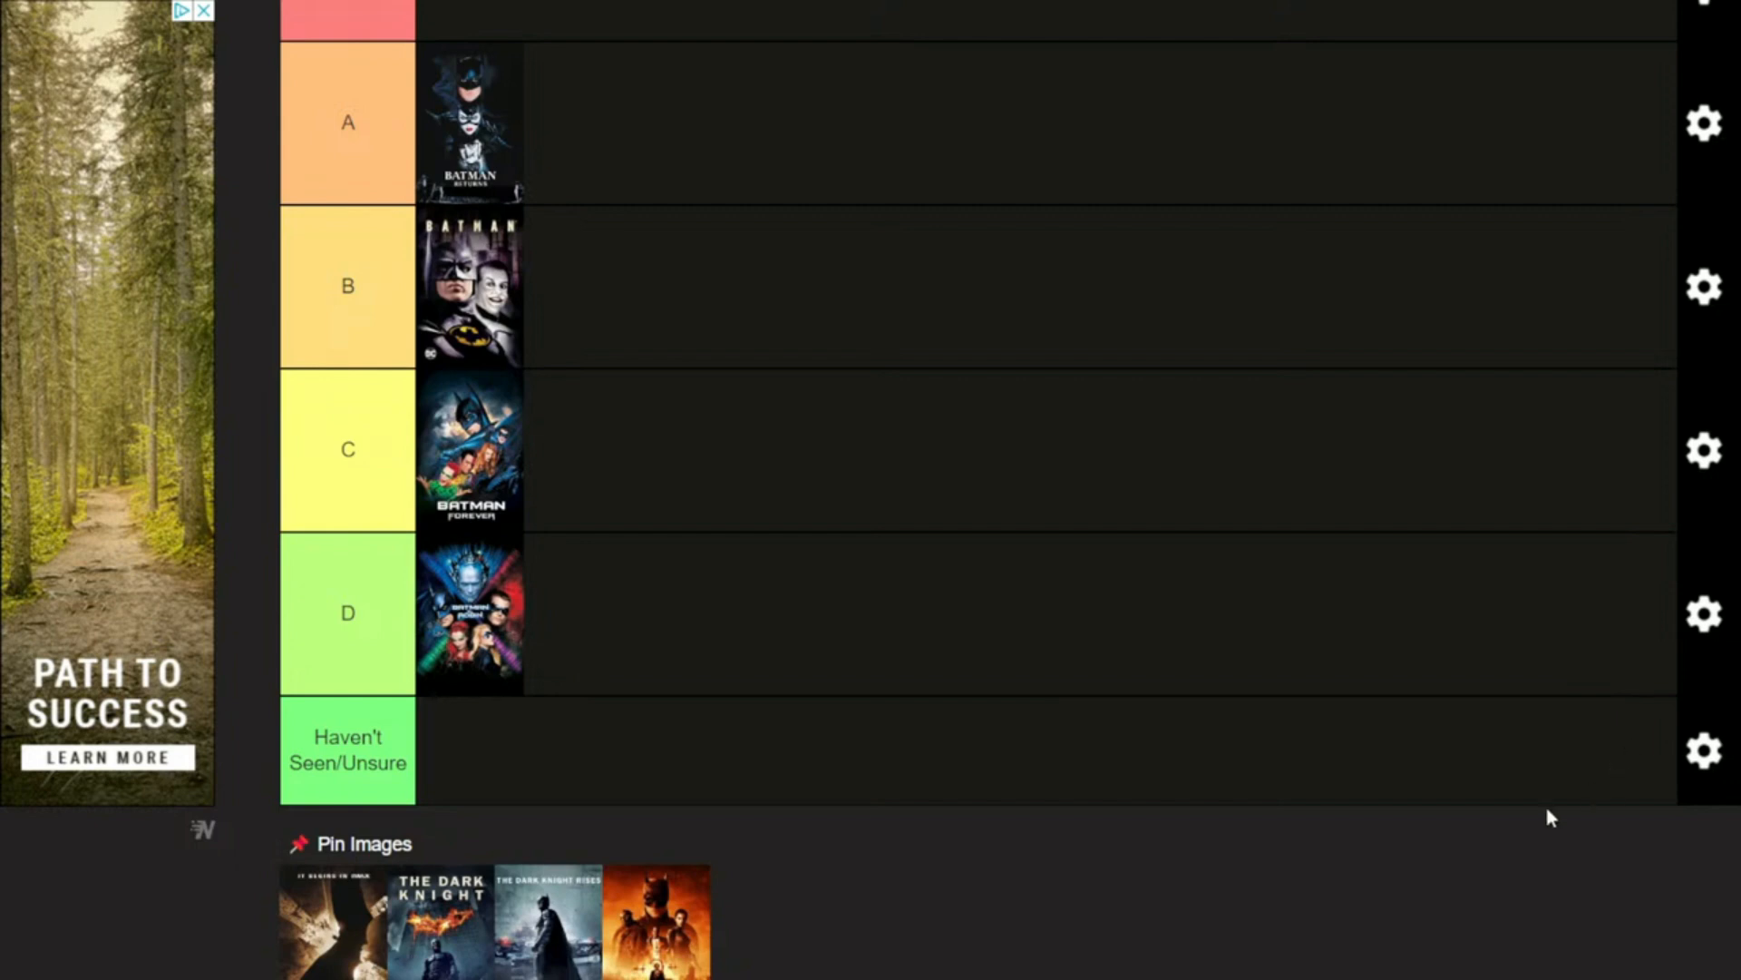
mouse_move(282, 916)
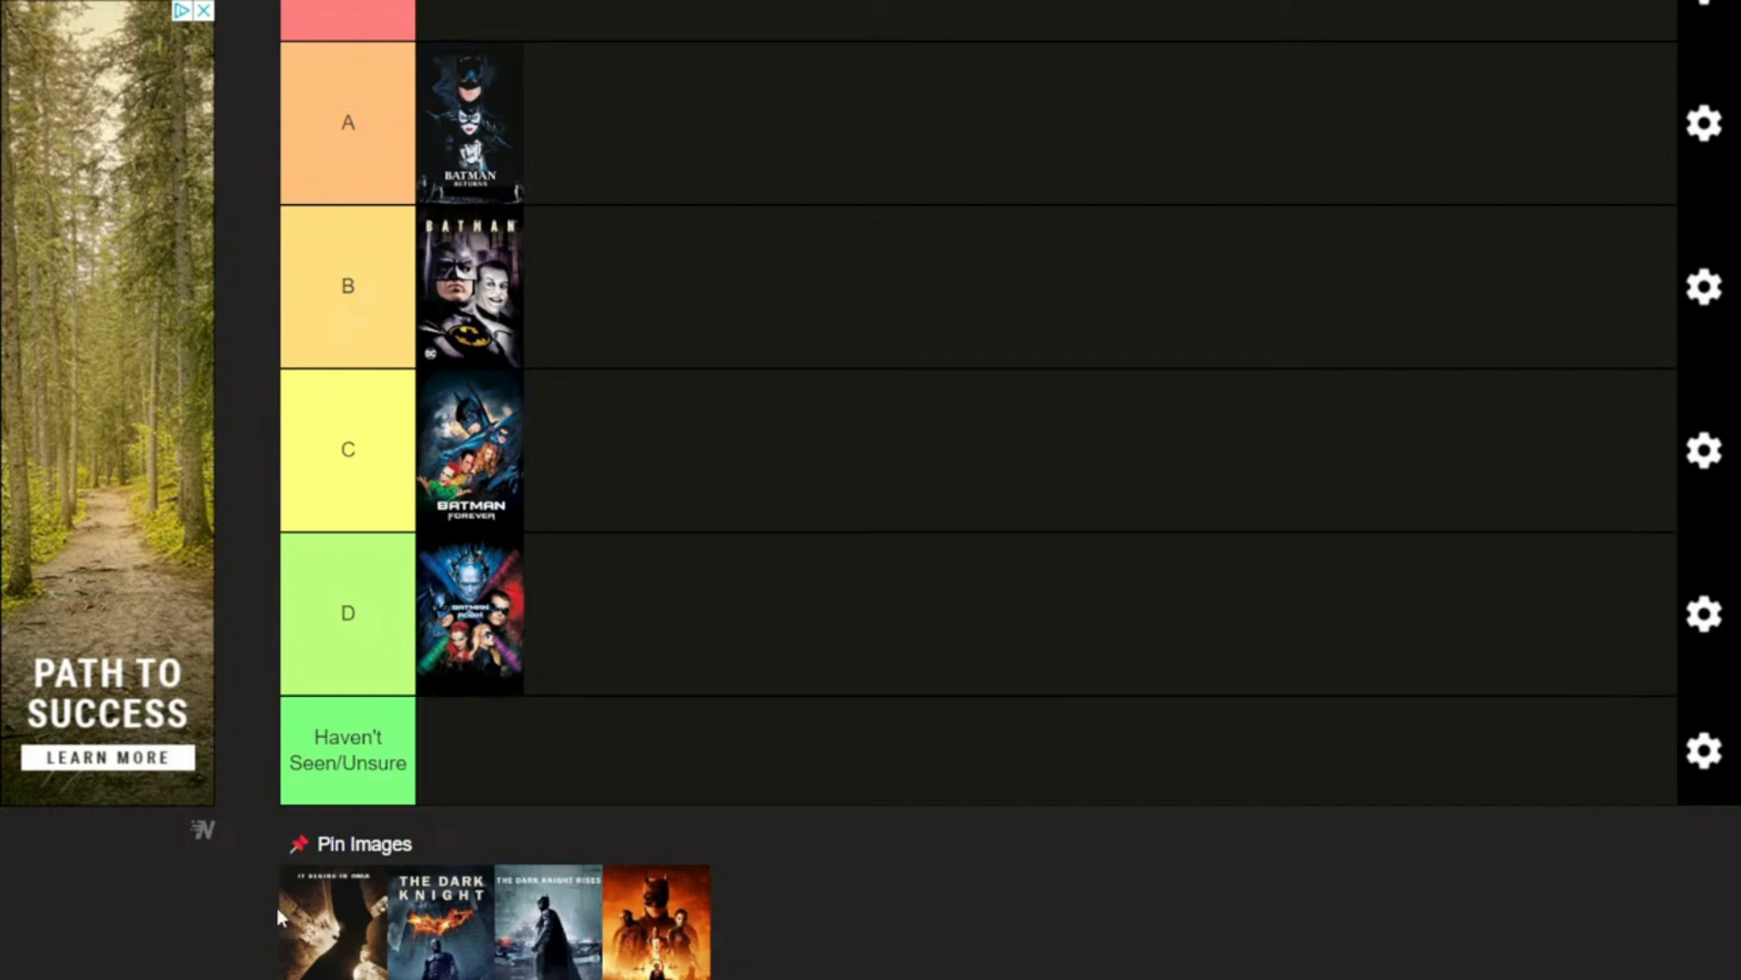
Step: Put Batman Begins in the A tier beside Batman Returns, and The Dark Knight in S
left_click_drag(333, 921, 717, 530)
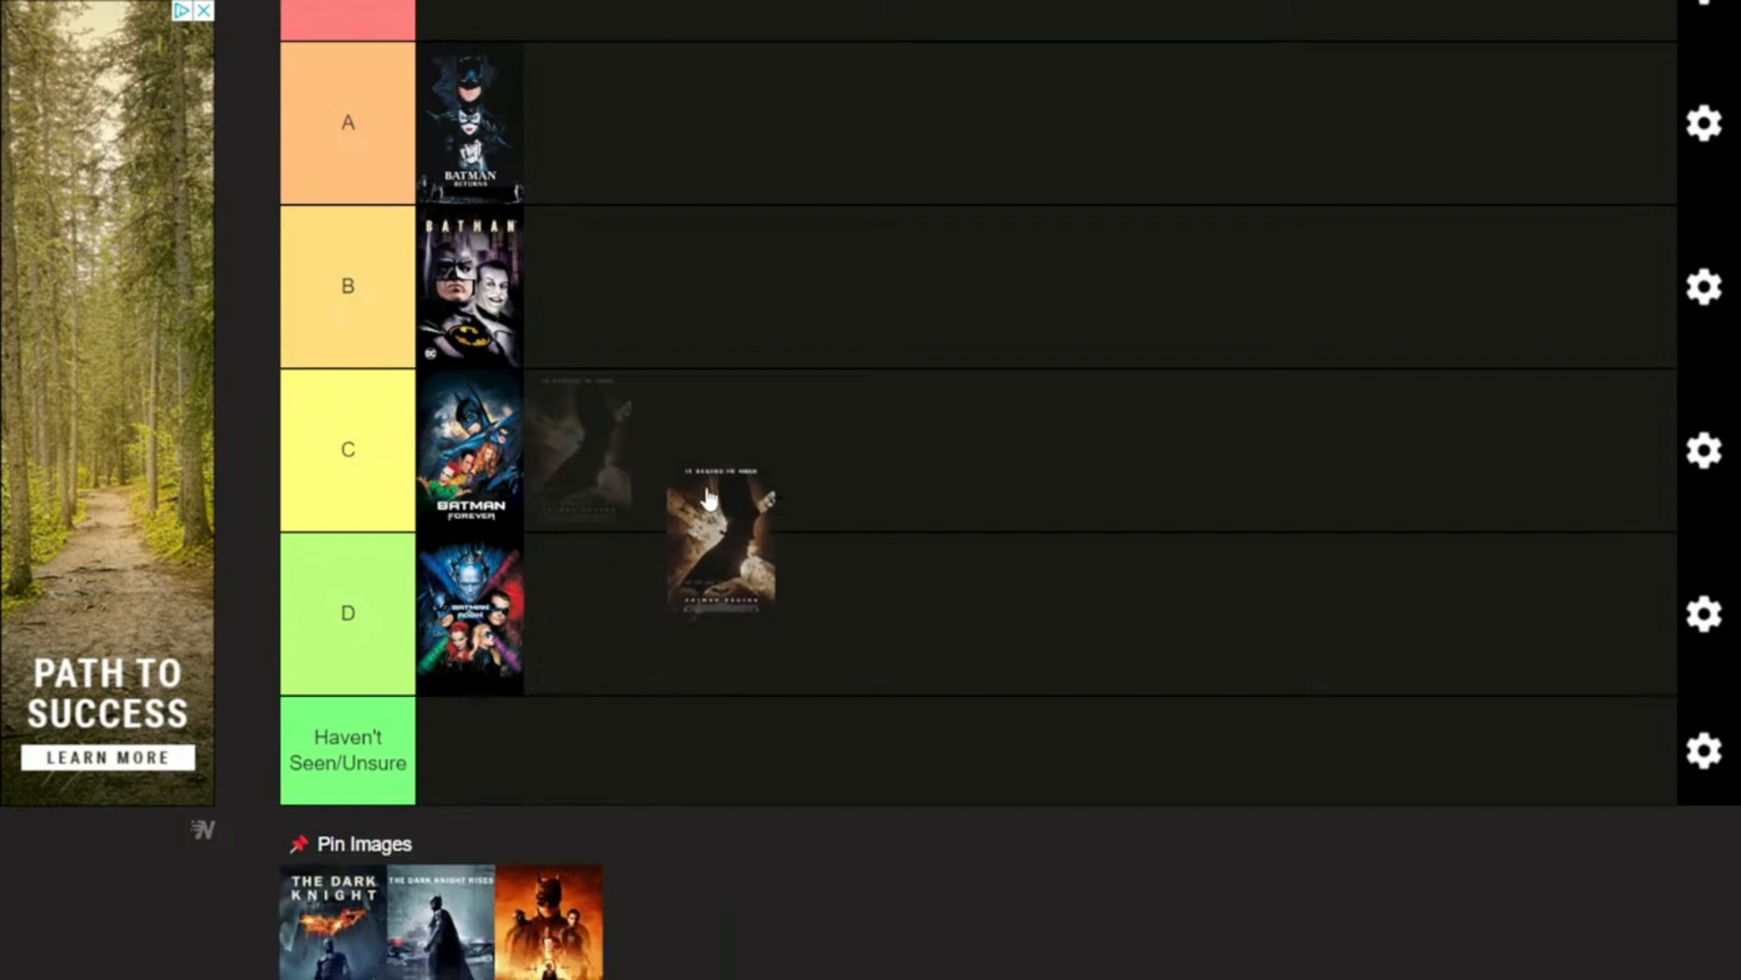
left_click_drag(718, 550, 579, 122)
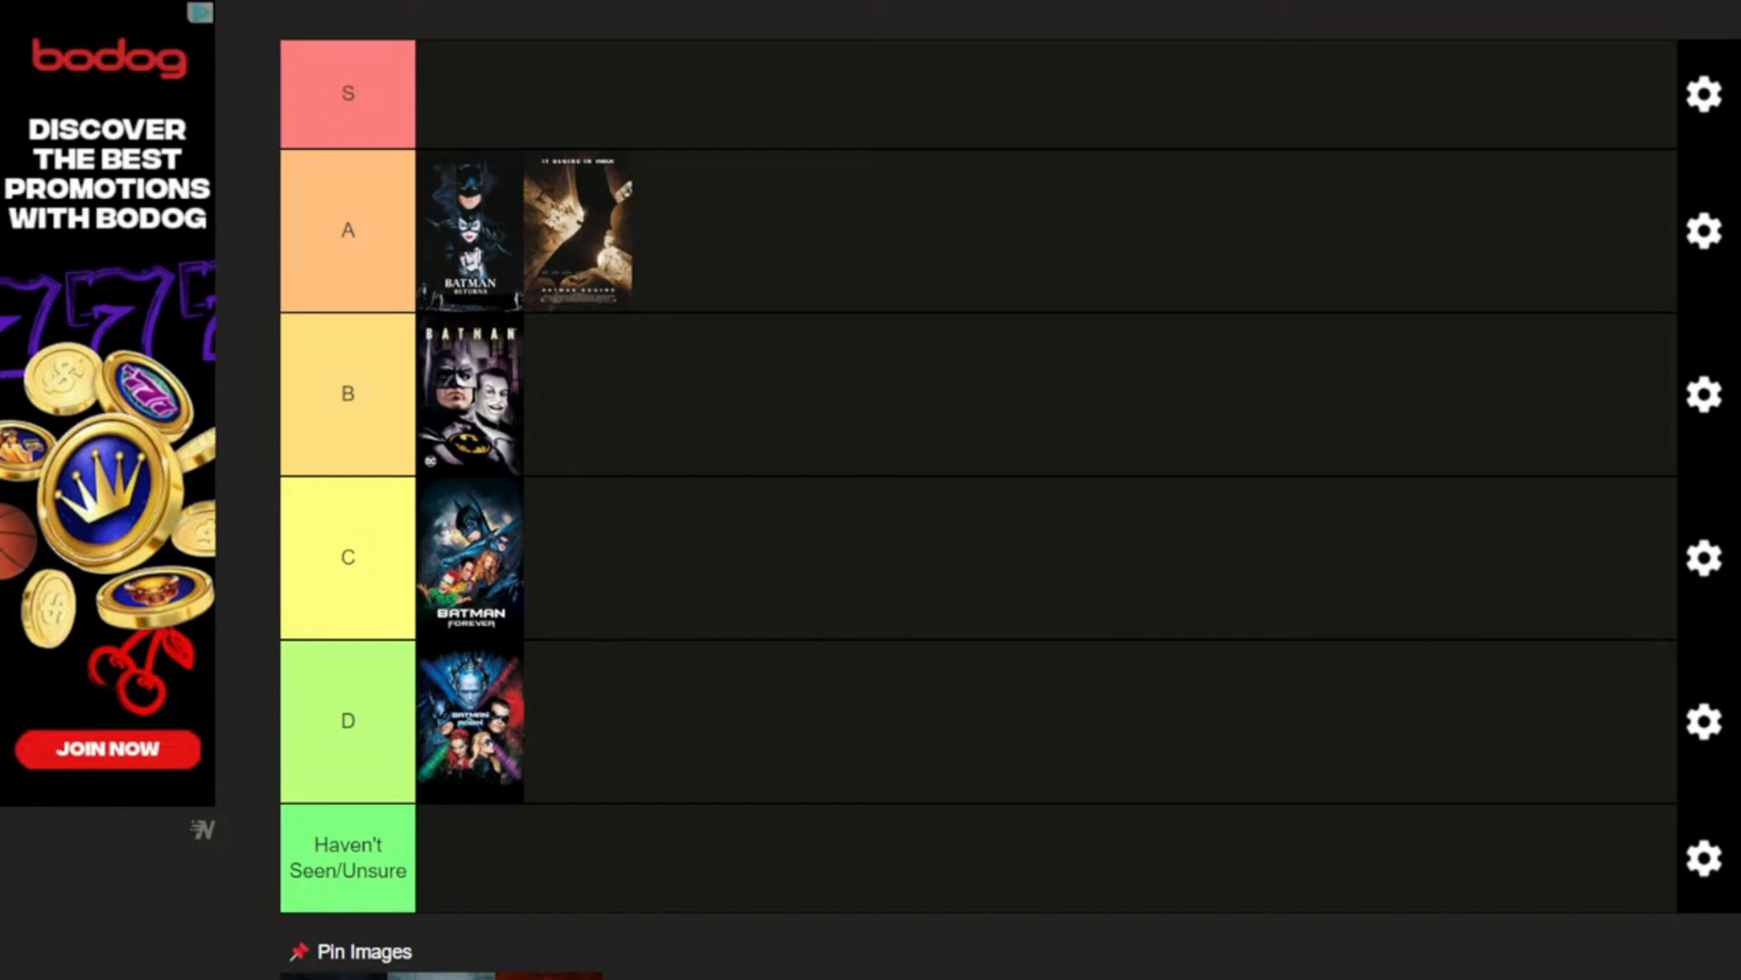
scroll("down", 3)
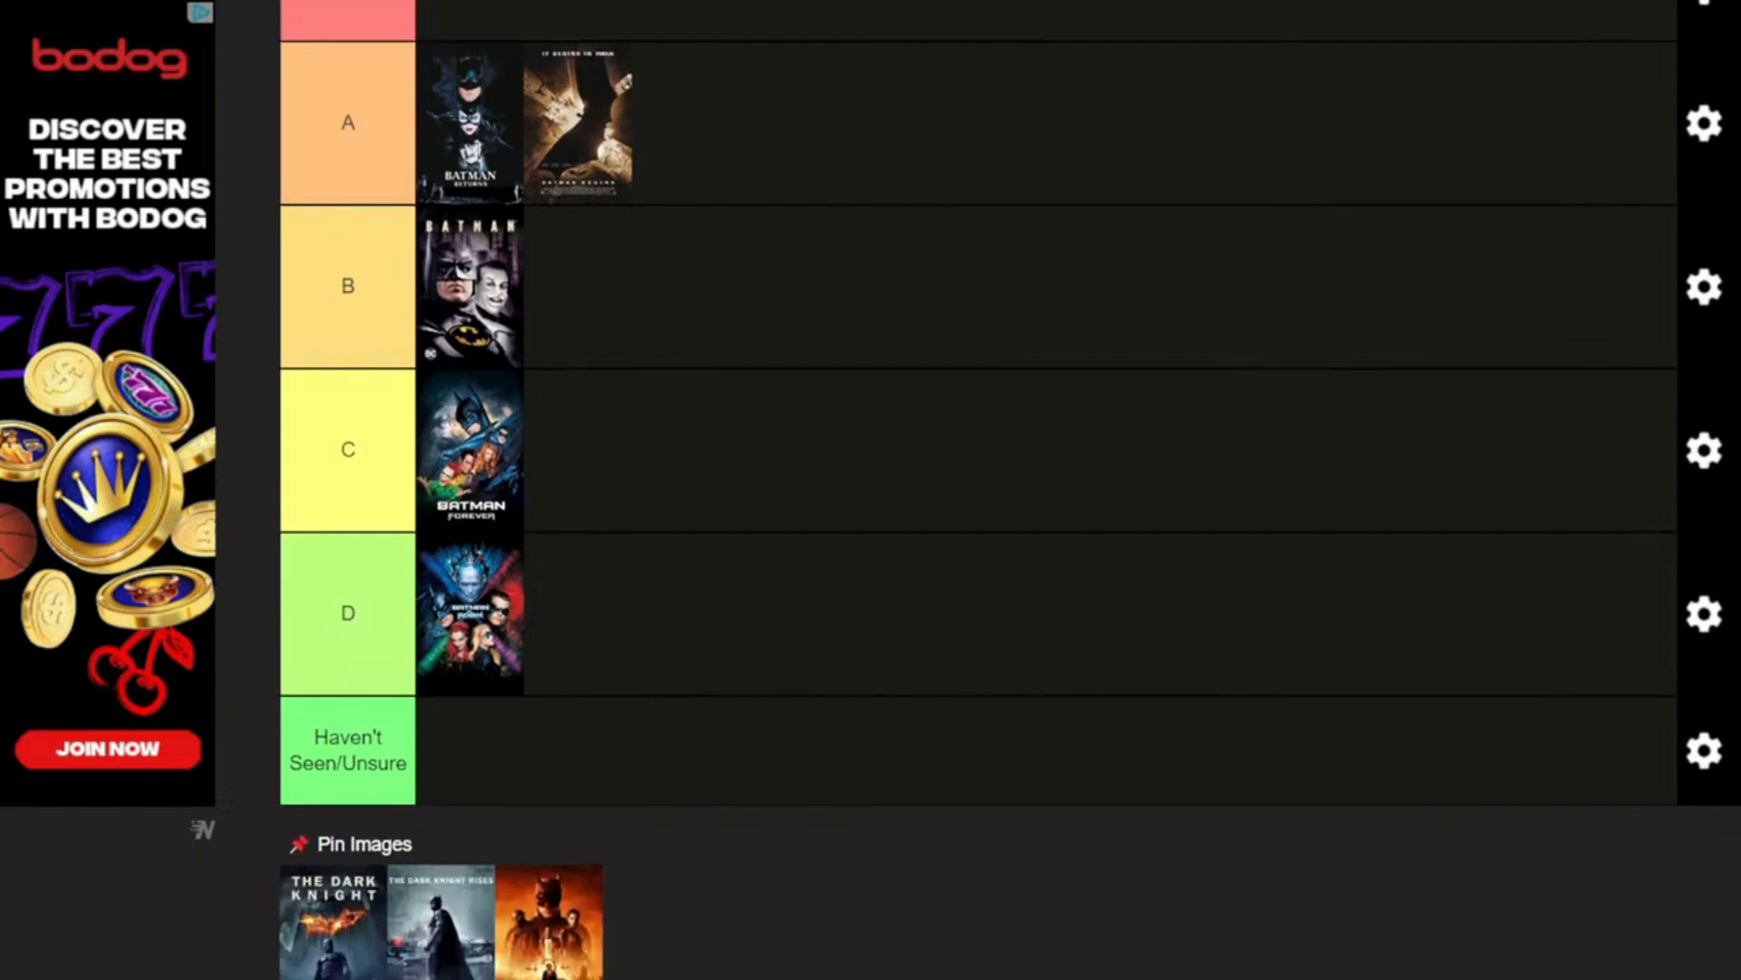
mouse_move(789, 876)
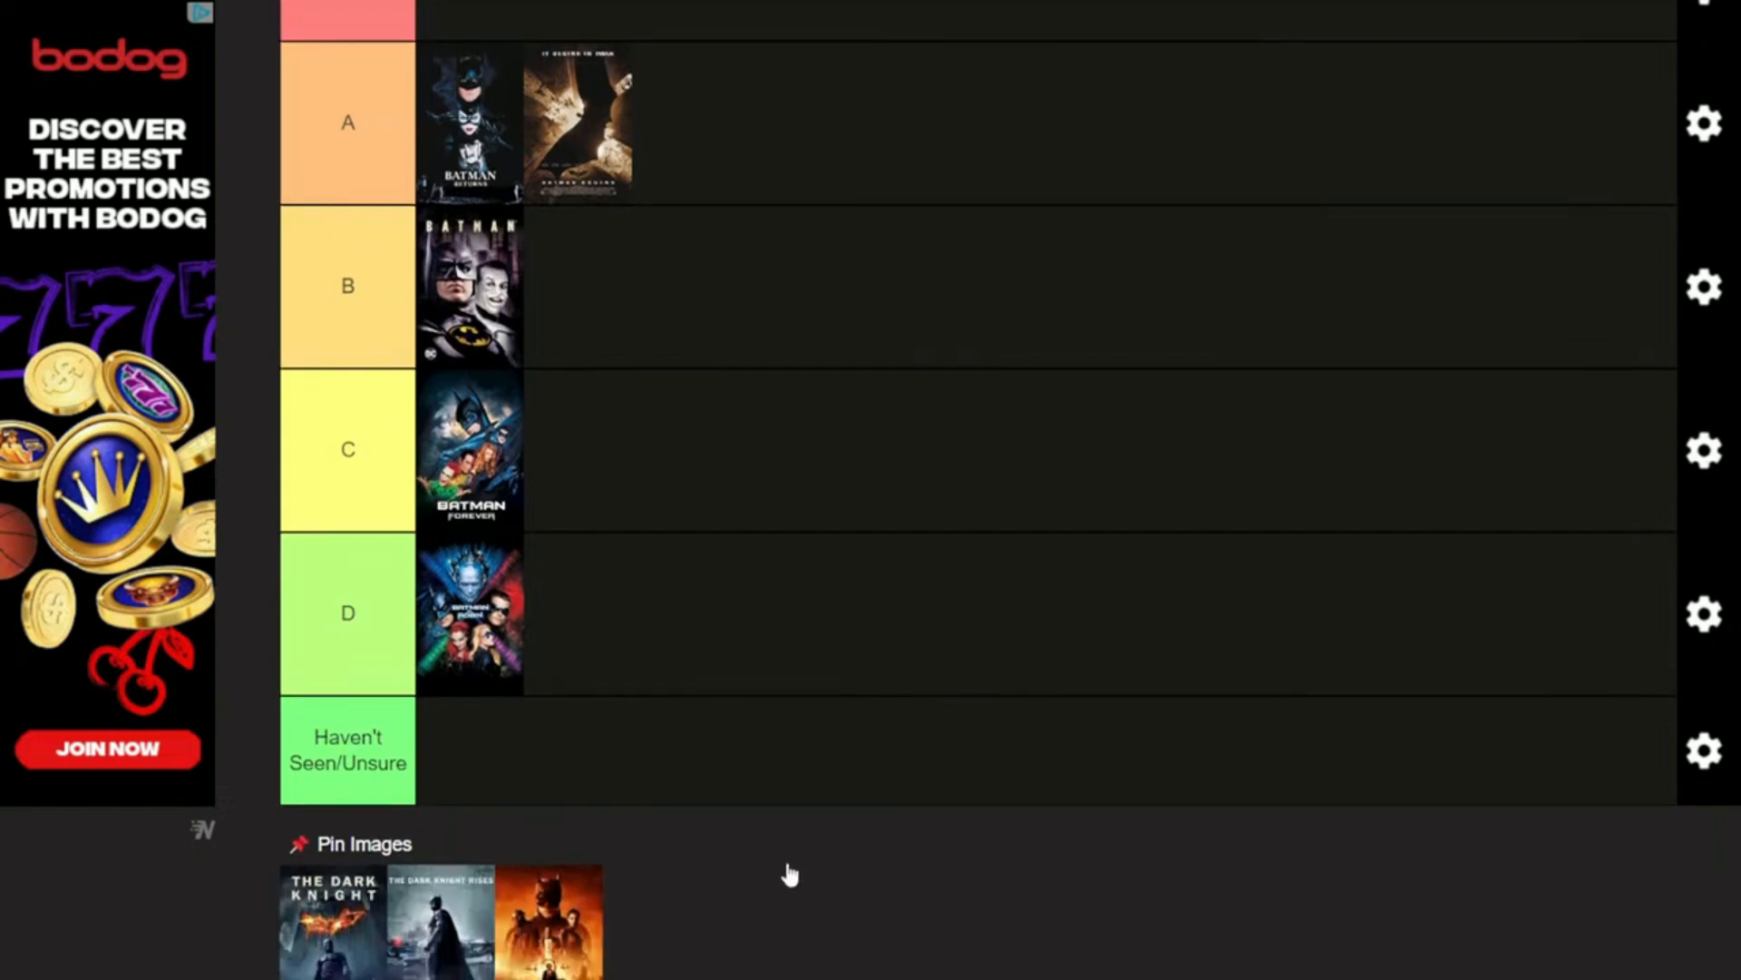
mouse_move(318, 943)
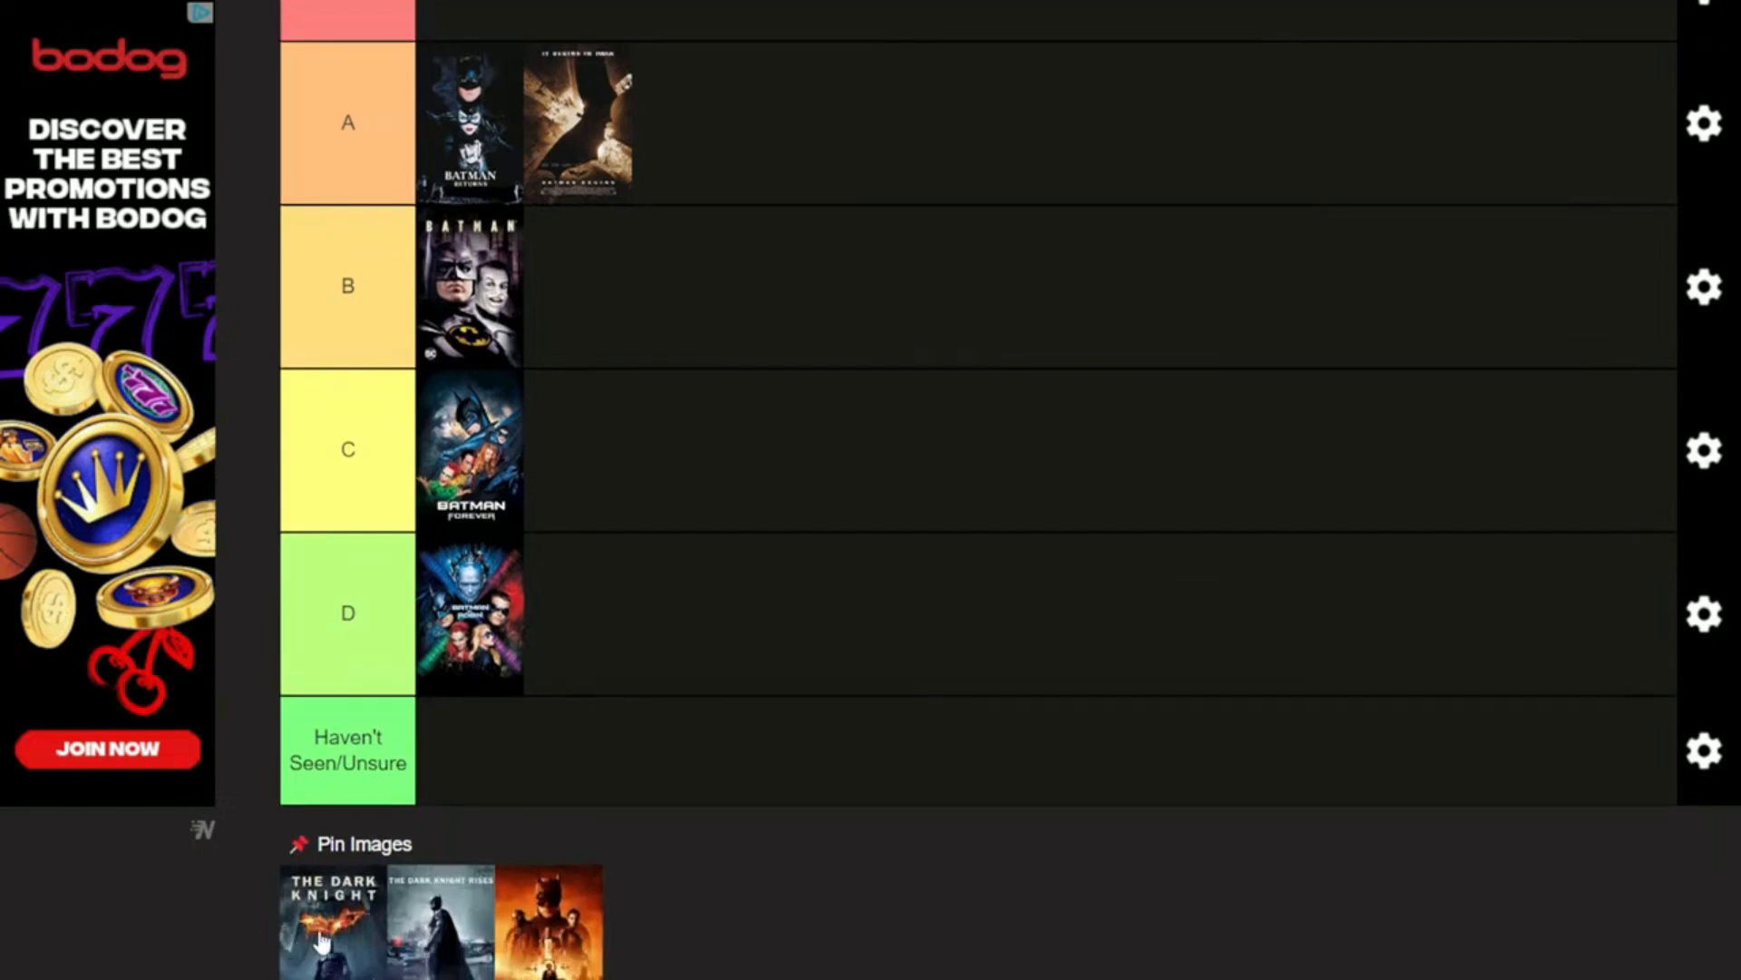
left_click_drag(321, 922, 649, 55)
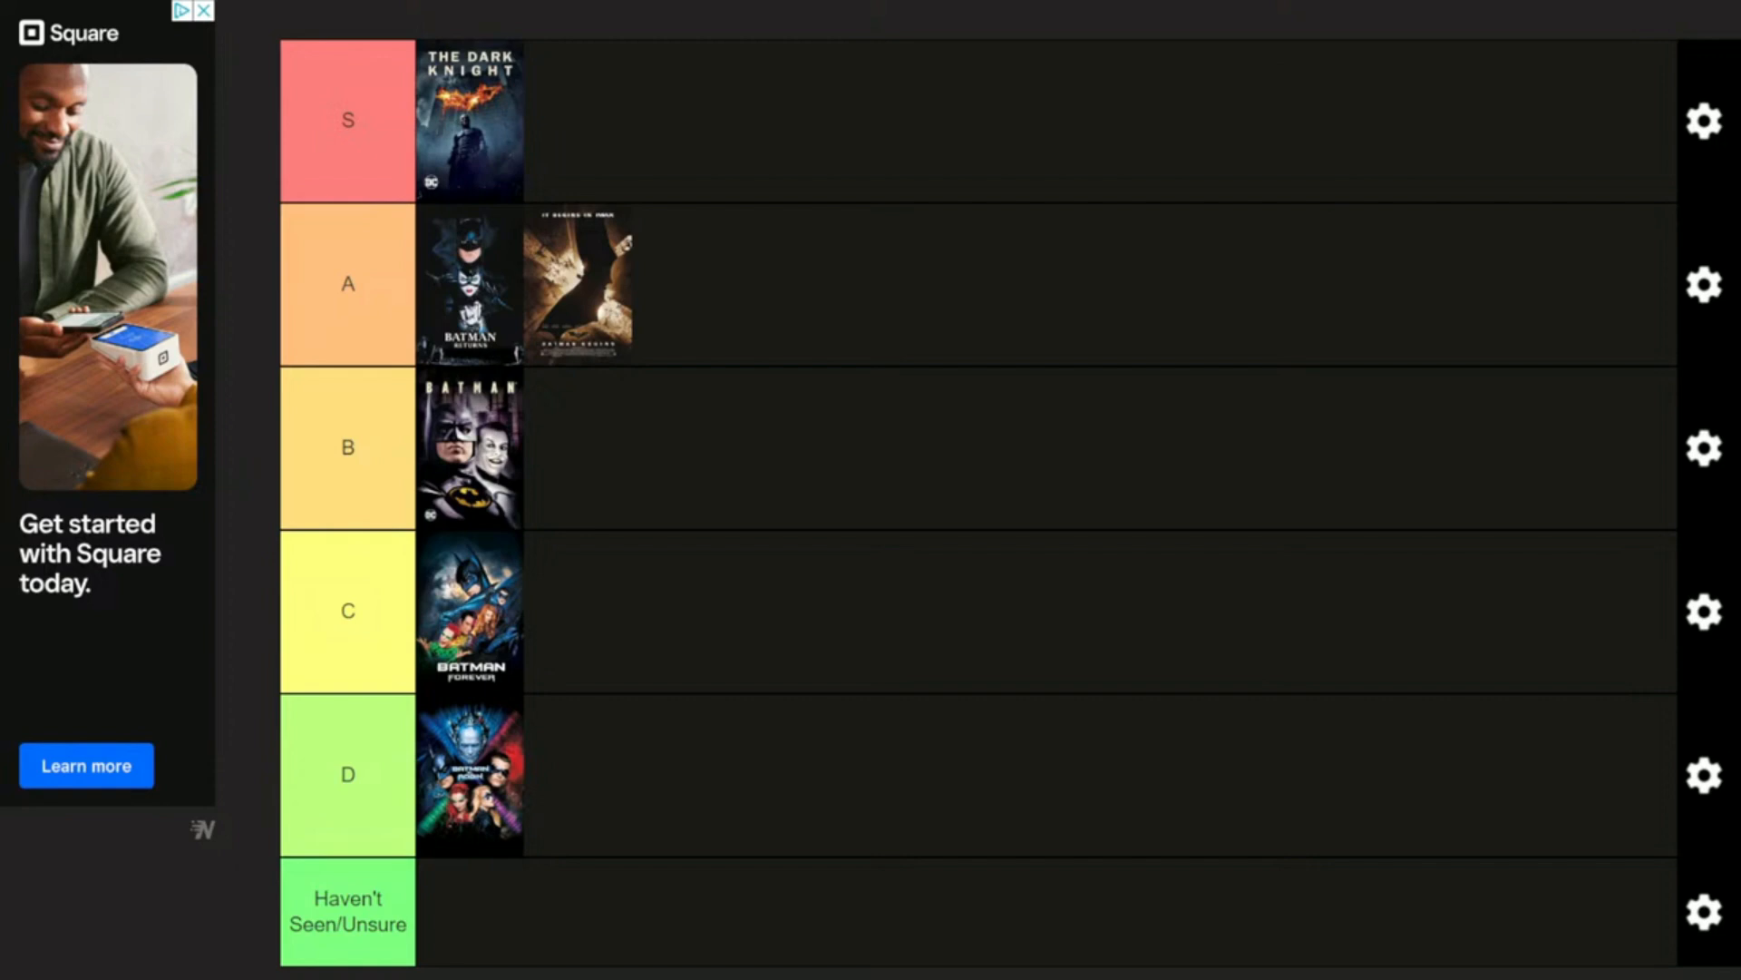
Step: Scroll down to the pool holding The Dark Knight Rises and The Batman
scroll("down", 3)
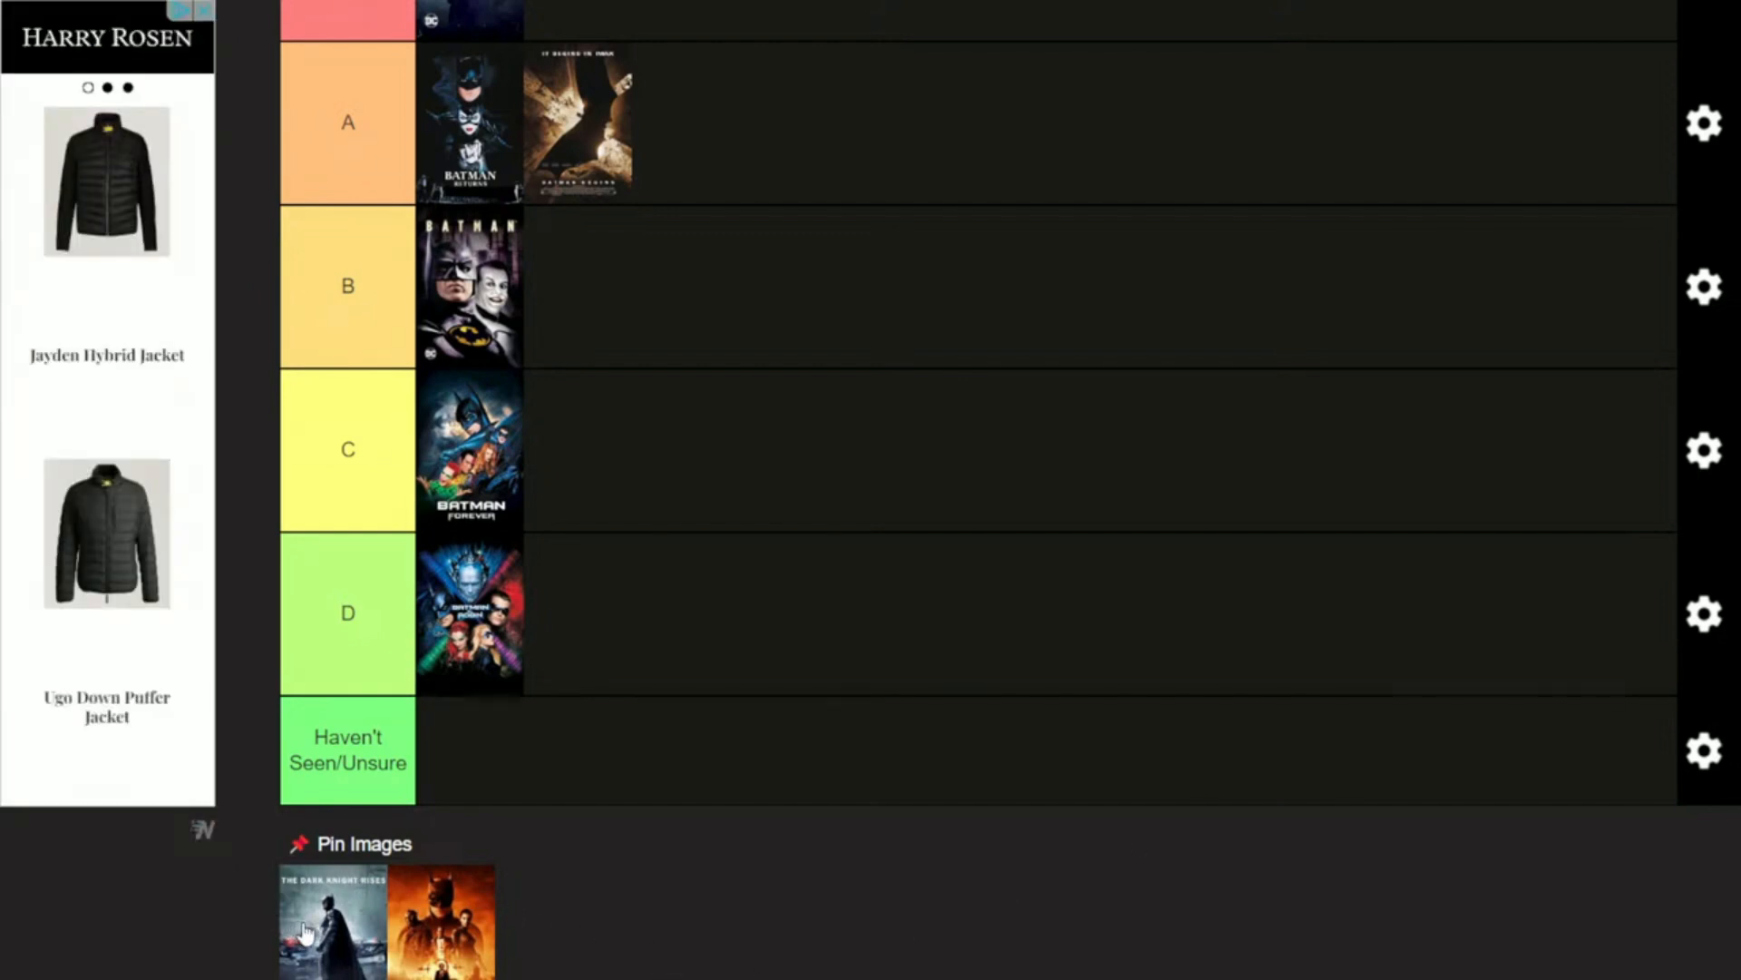
Step: Place The Dark Knight Rises in the C tier beside Batman Forever, then scroll down
left_click_drag(330, 922, 591, 445)
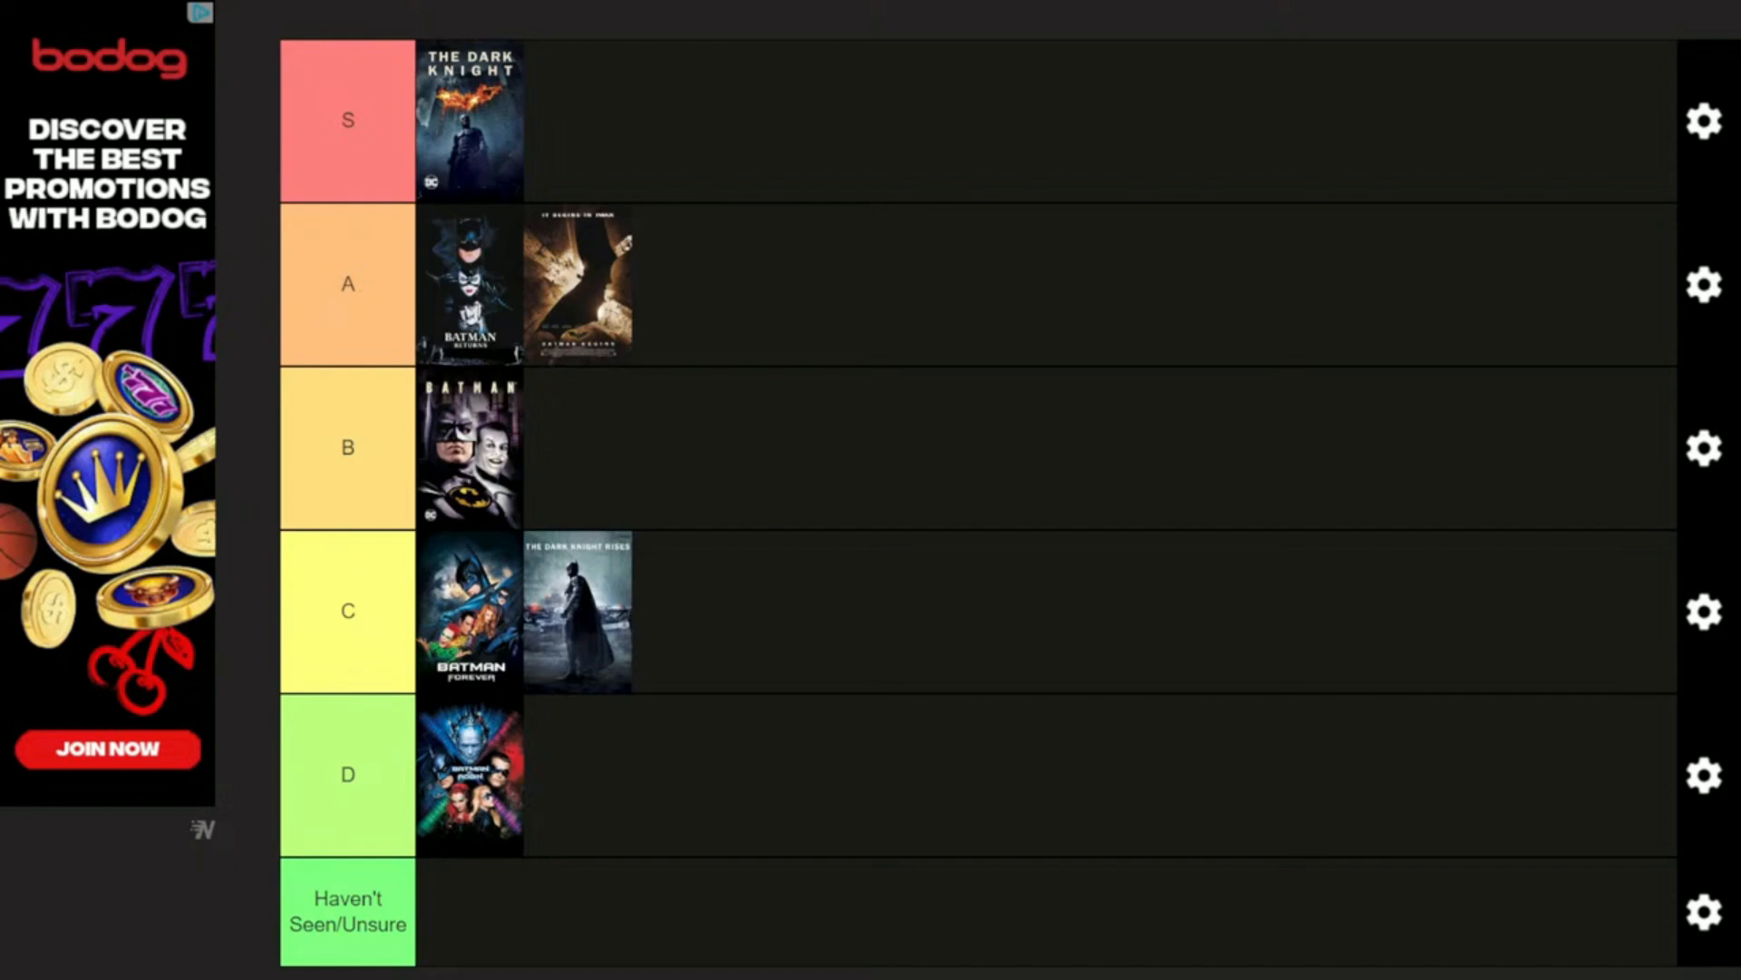
scroll("down", 3)
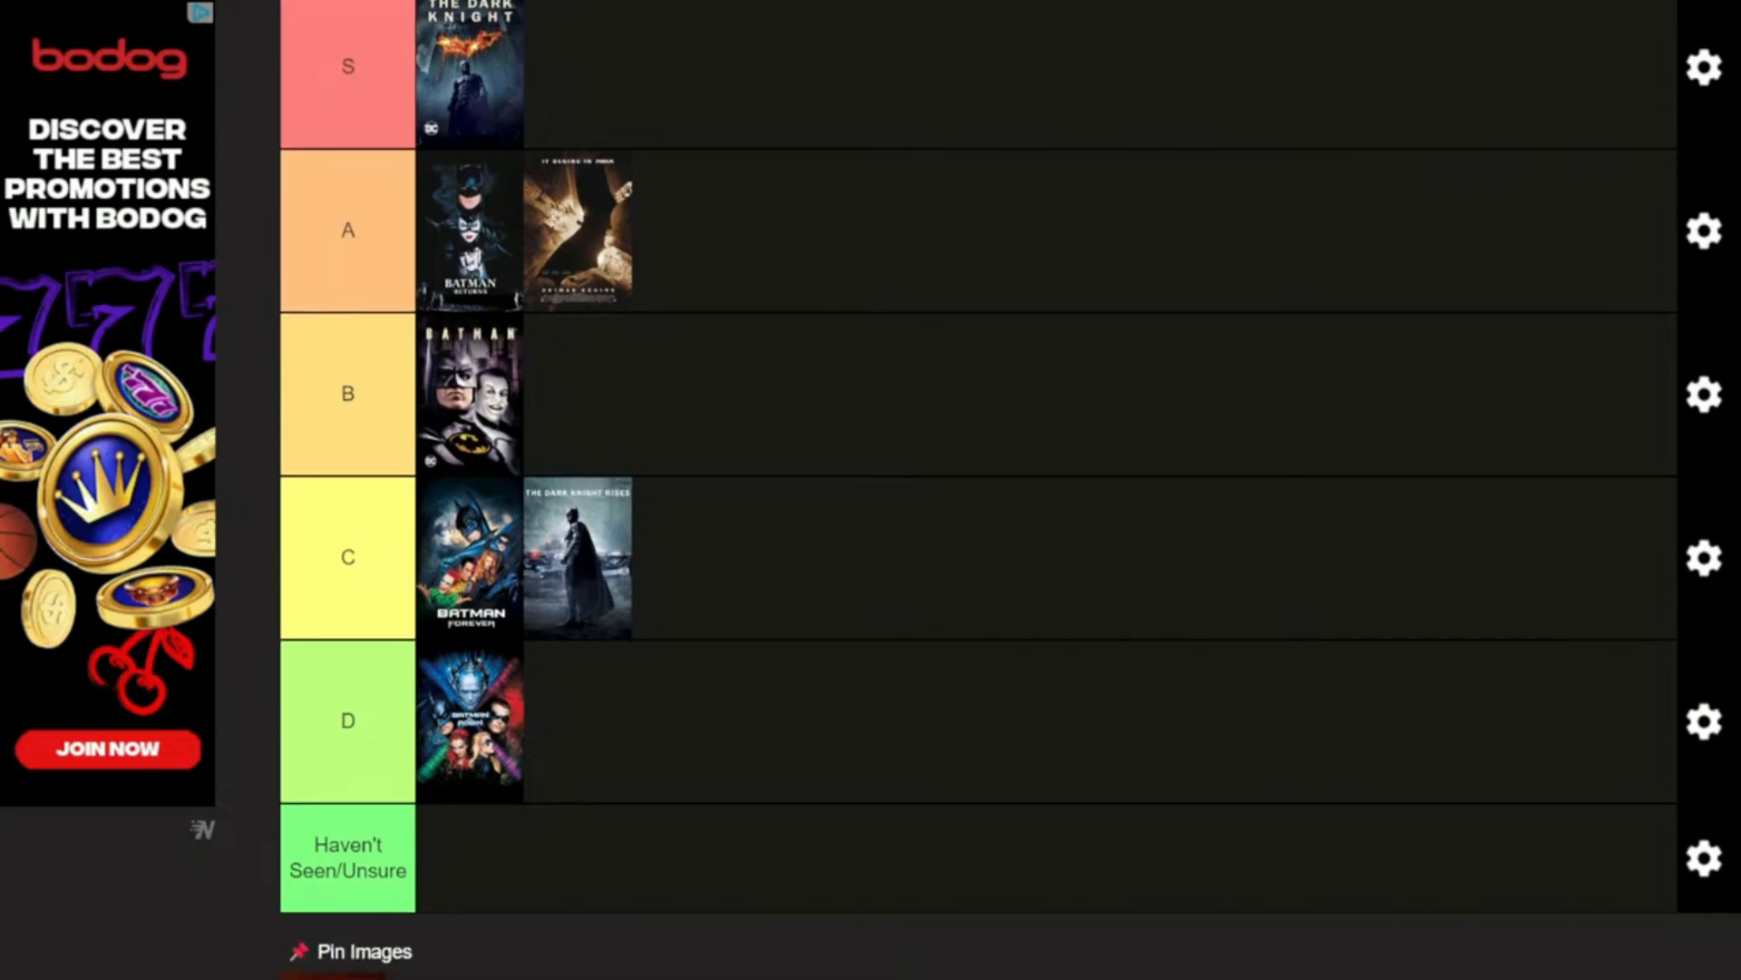
scroll("down", 3)
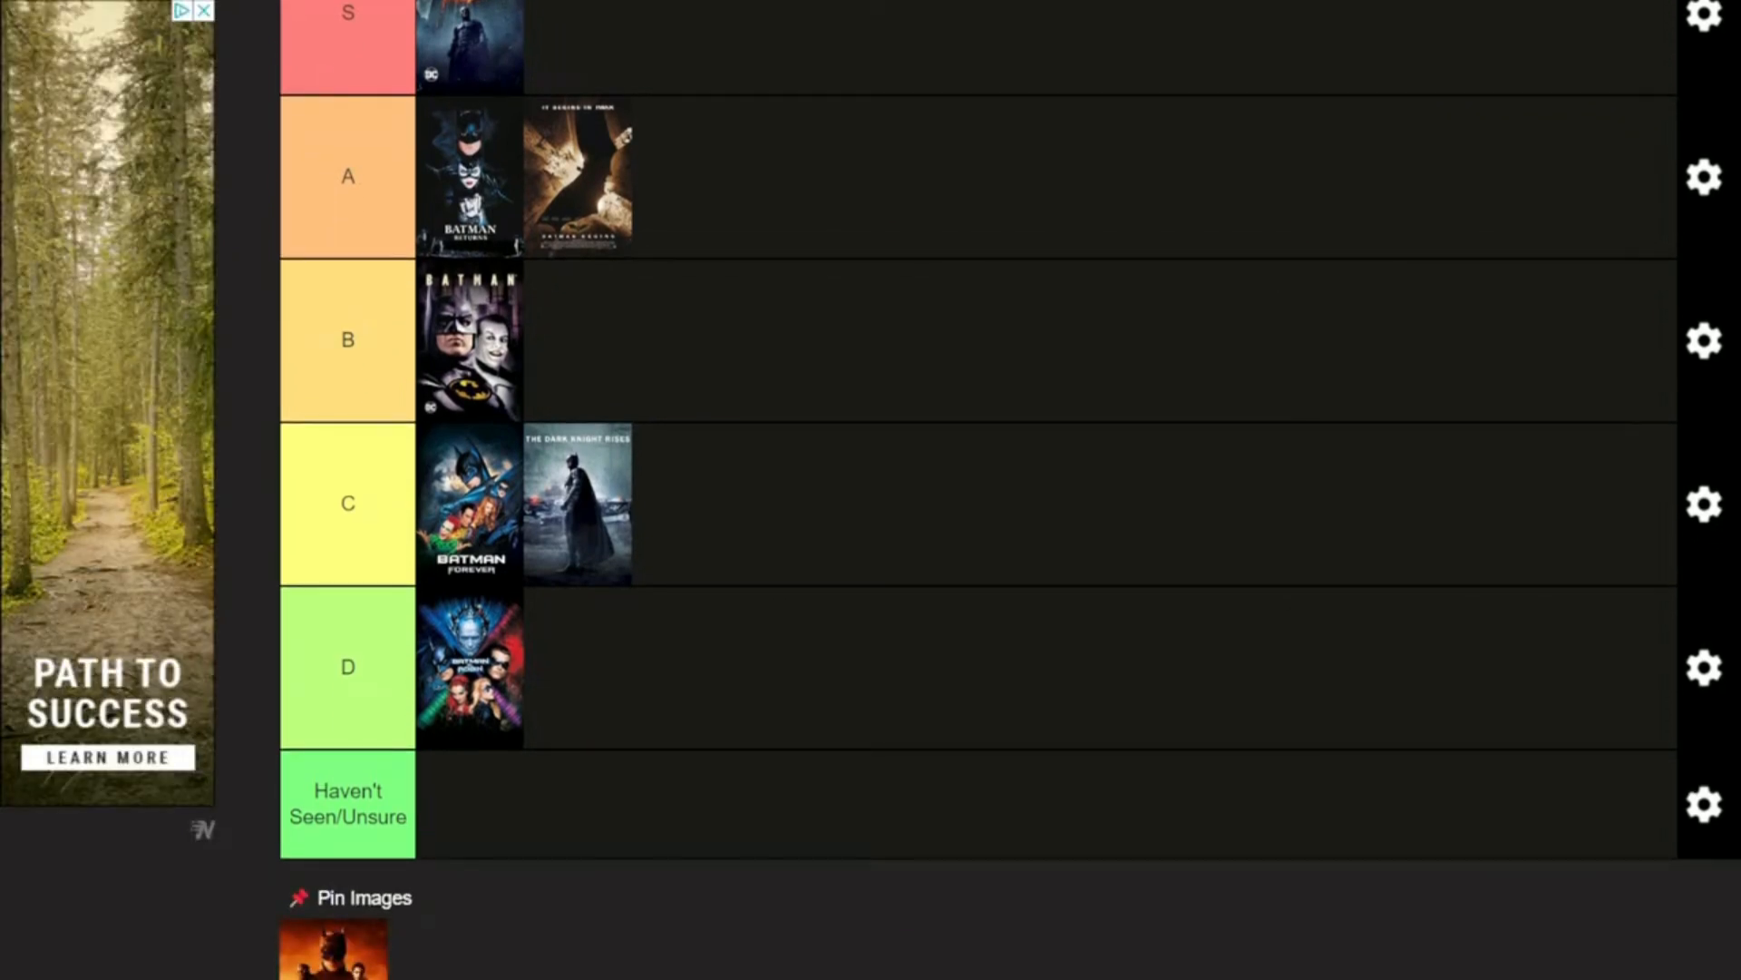
scroll("down", 3)
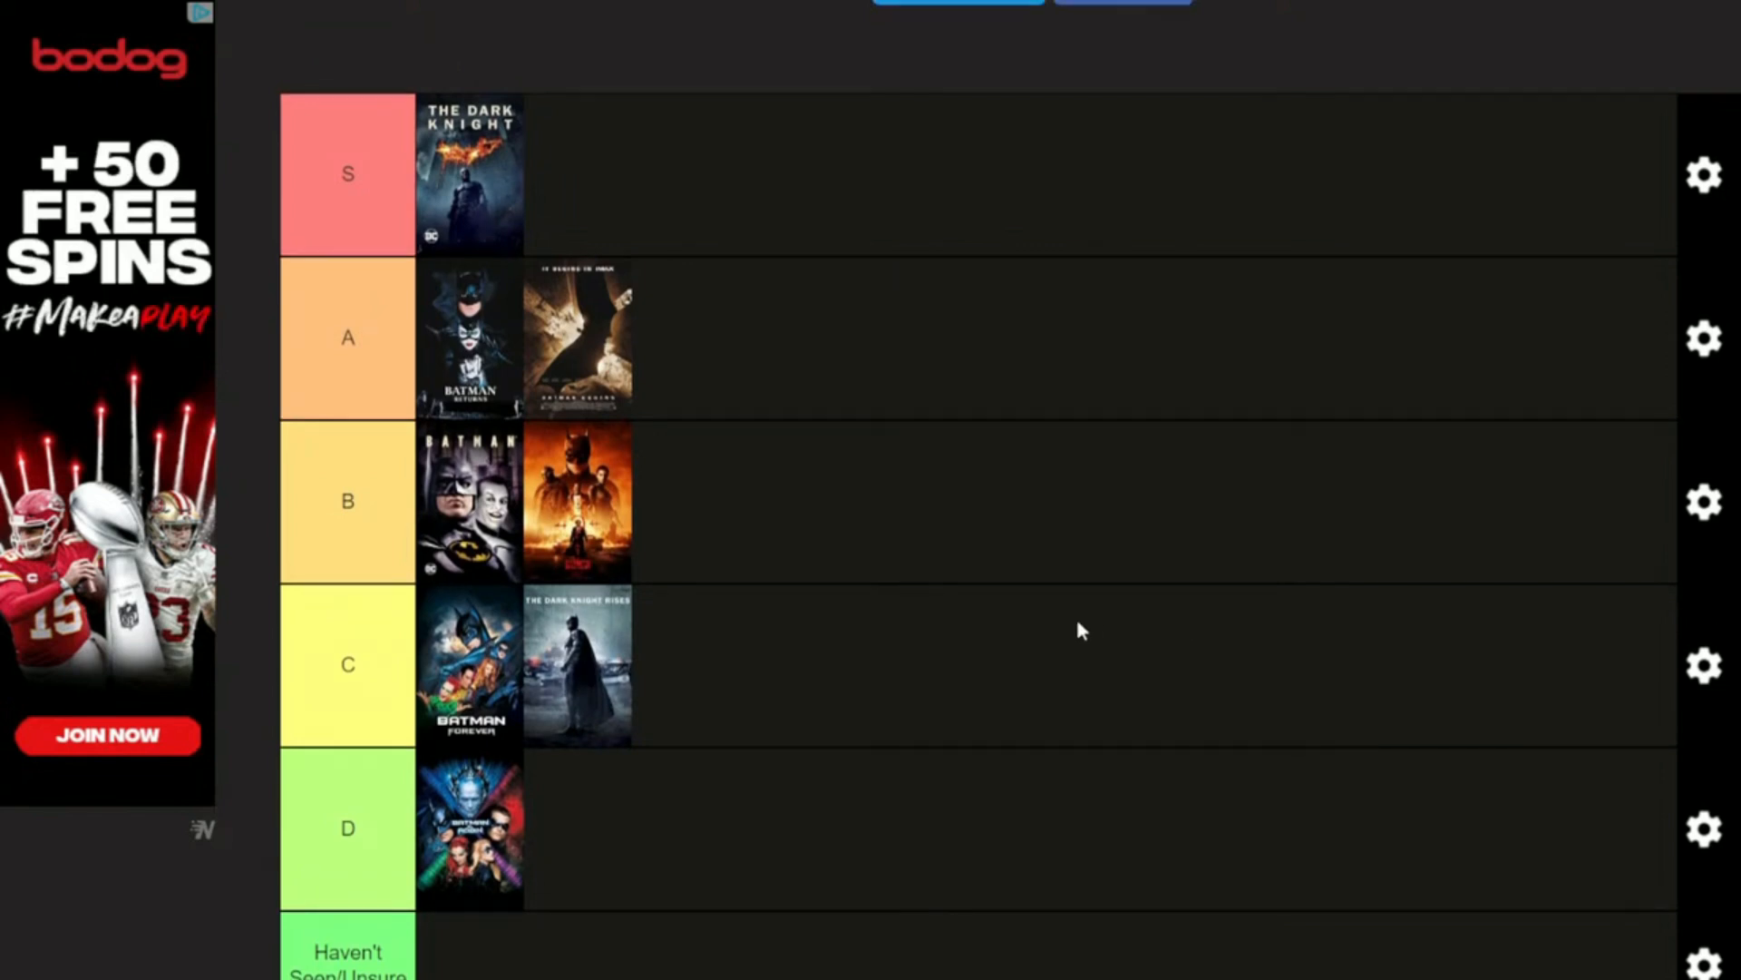
mouse_move(639, 708)
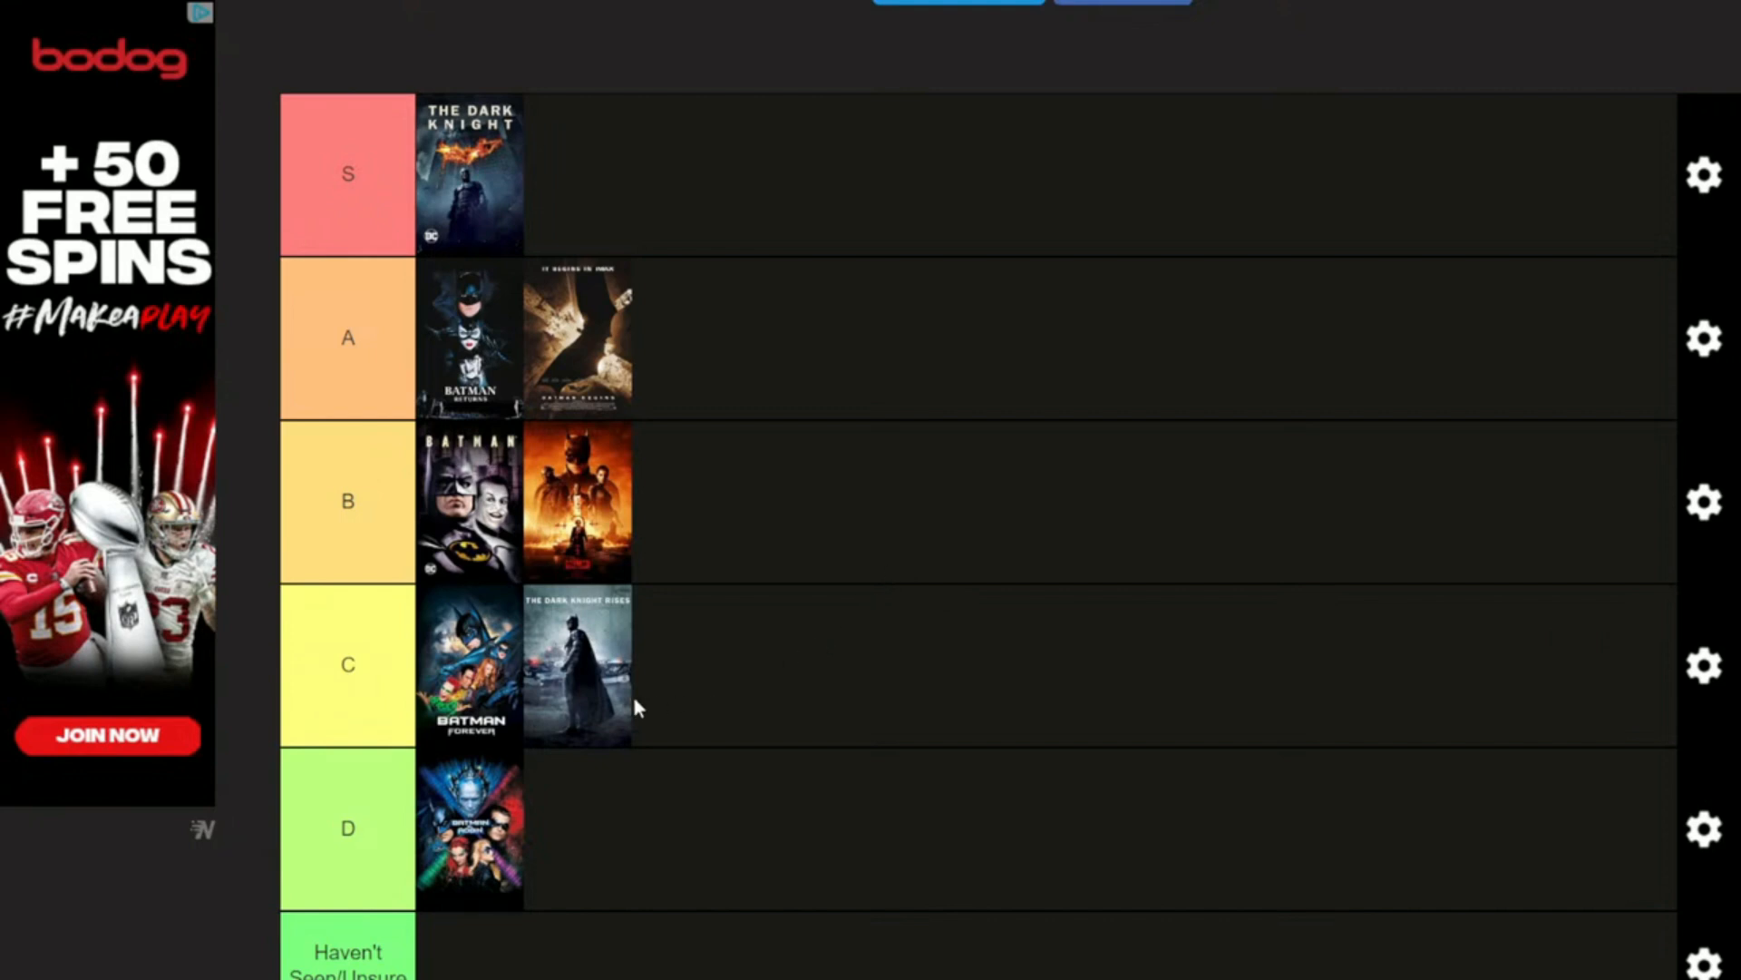
mouse_move(578, 694)
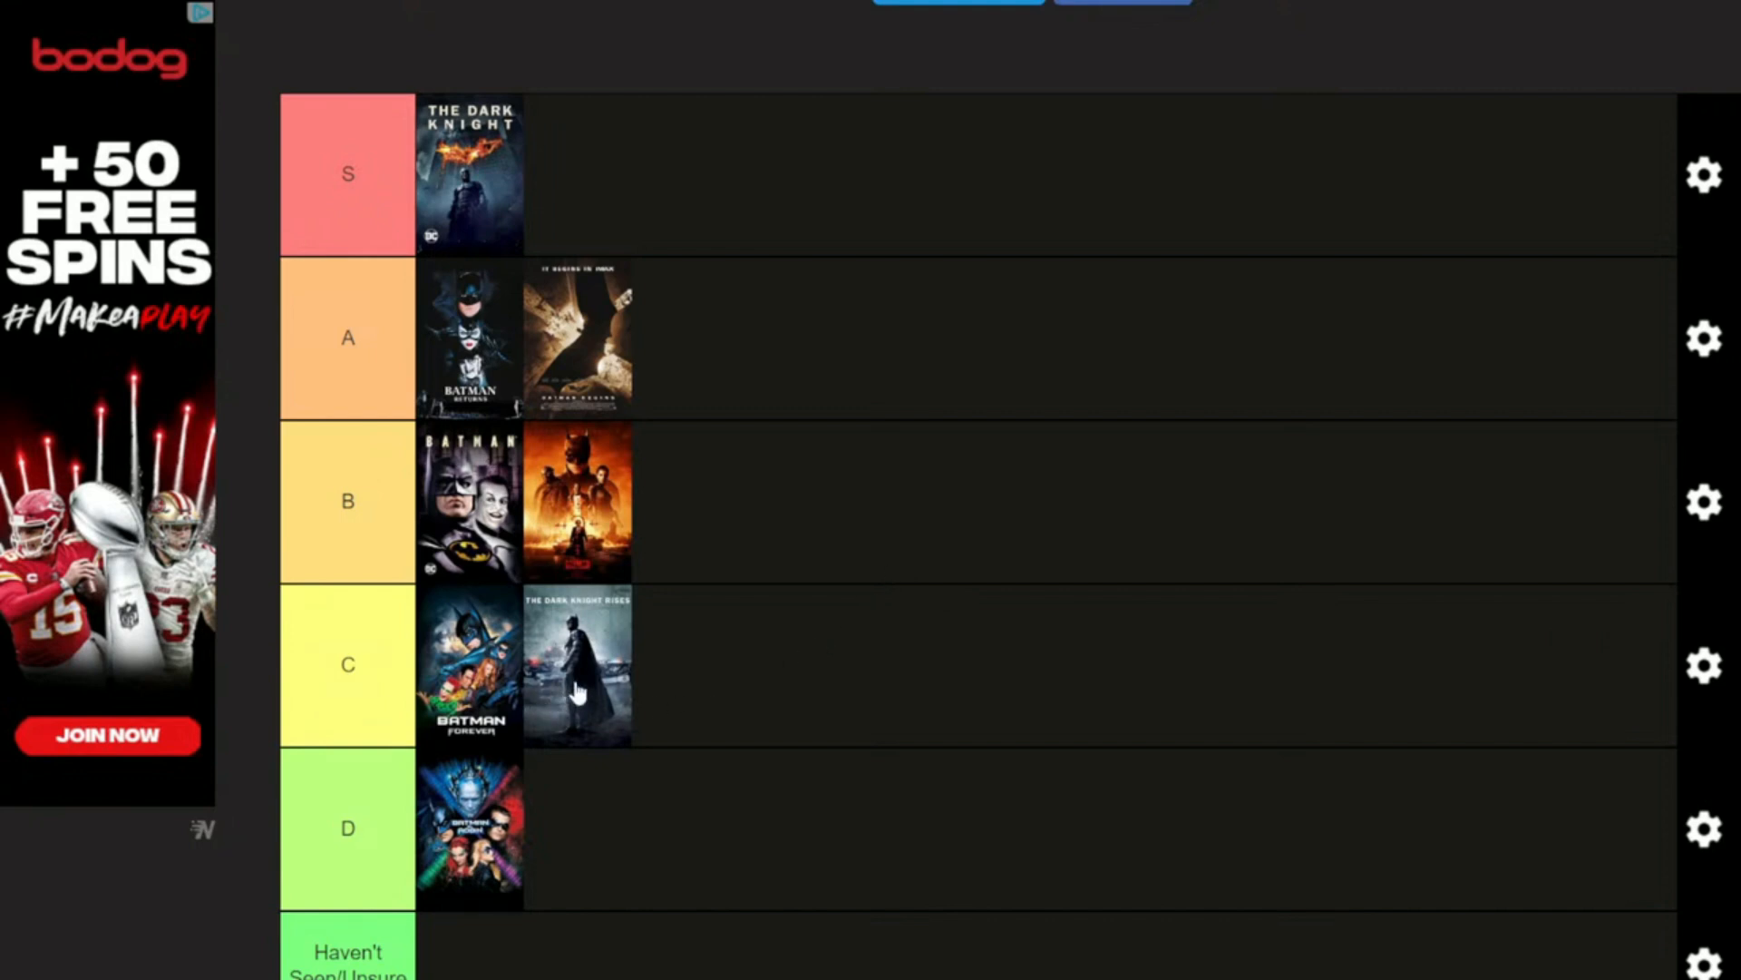
mouse_move(578, 691)
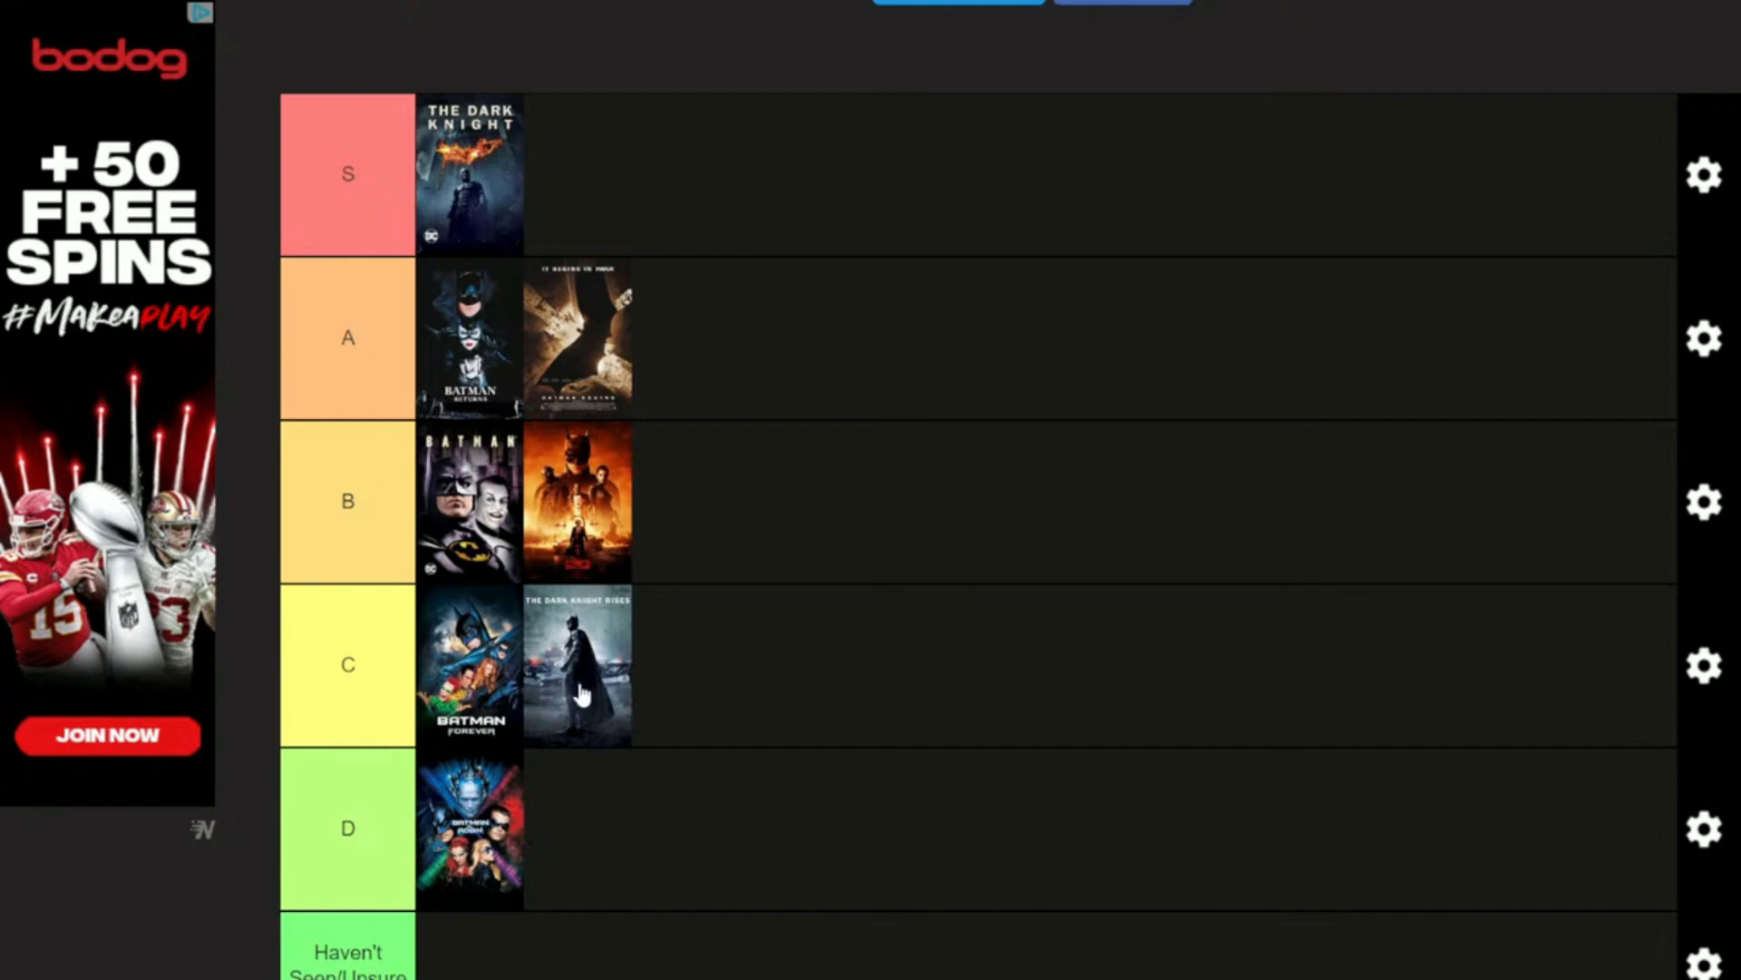
mouse_move(489, 855)
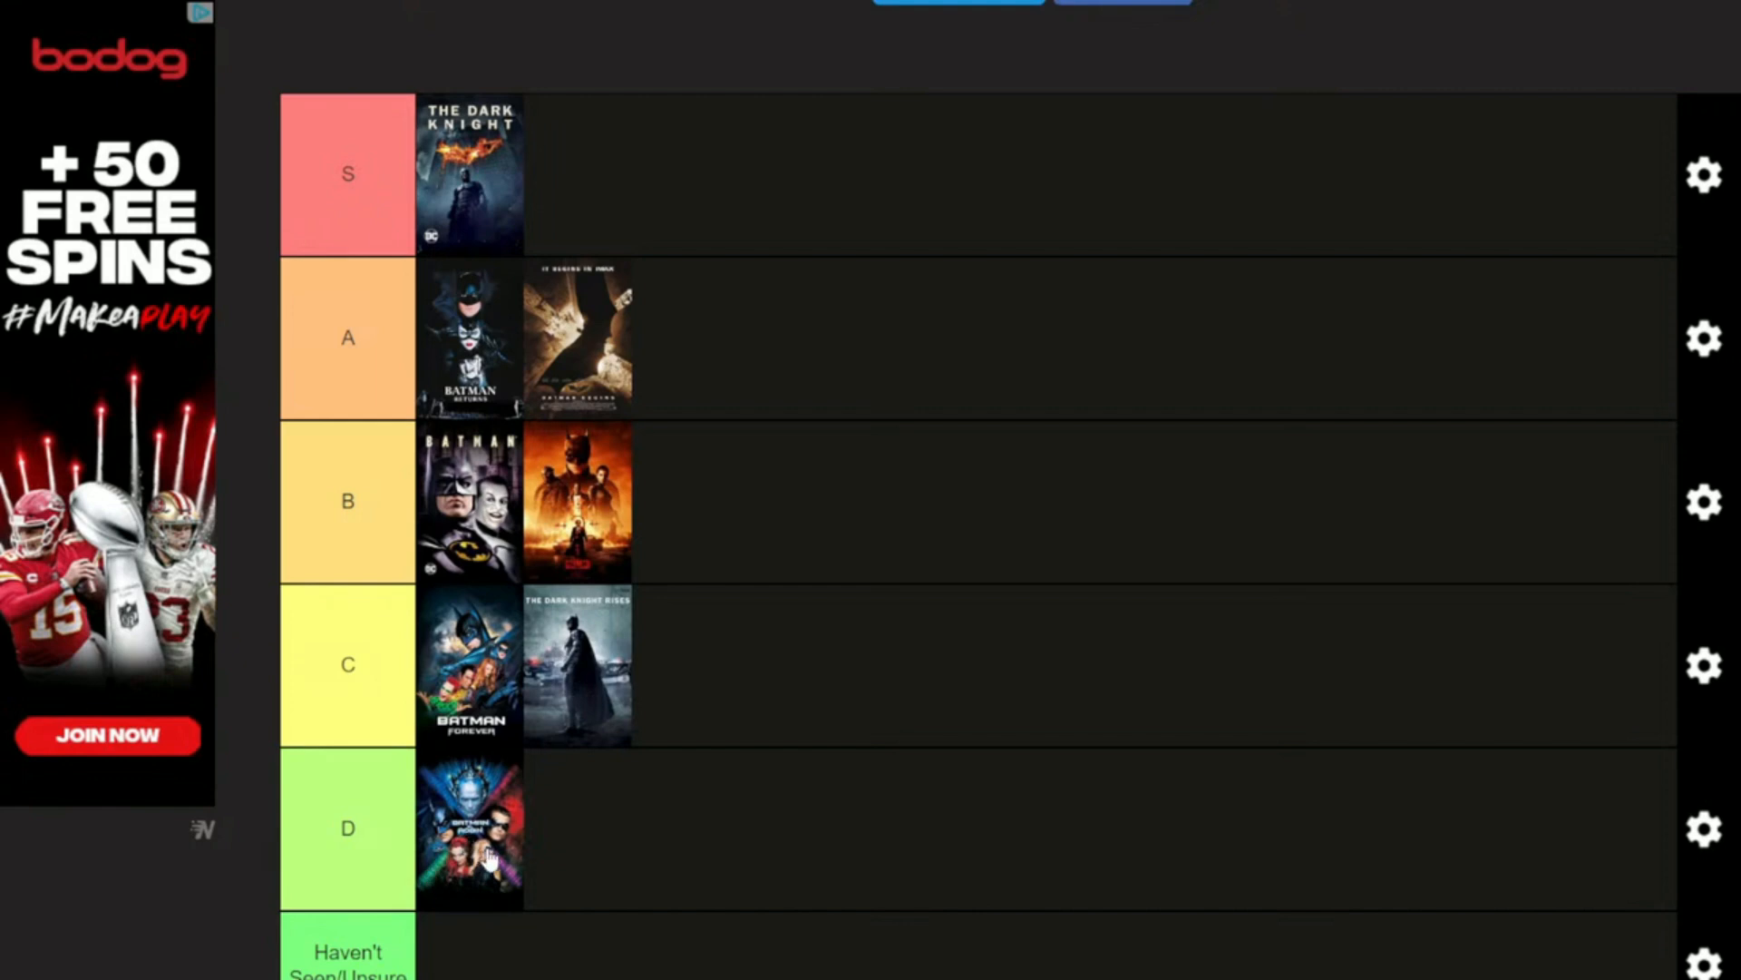
mouse_move(486, 827)
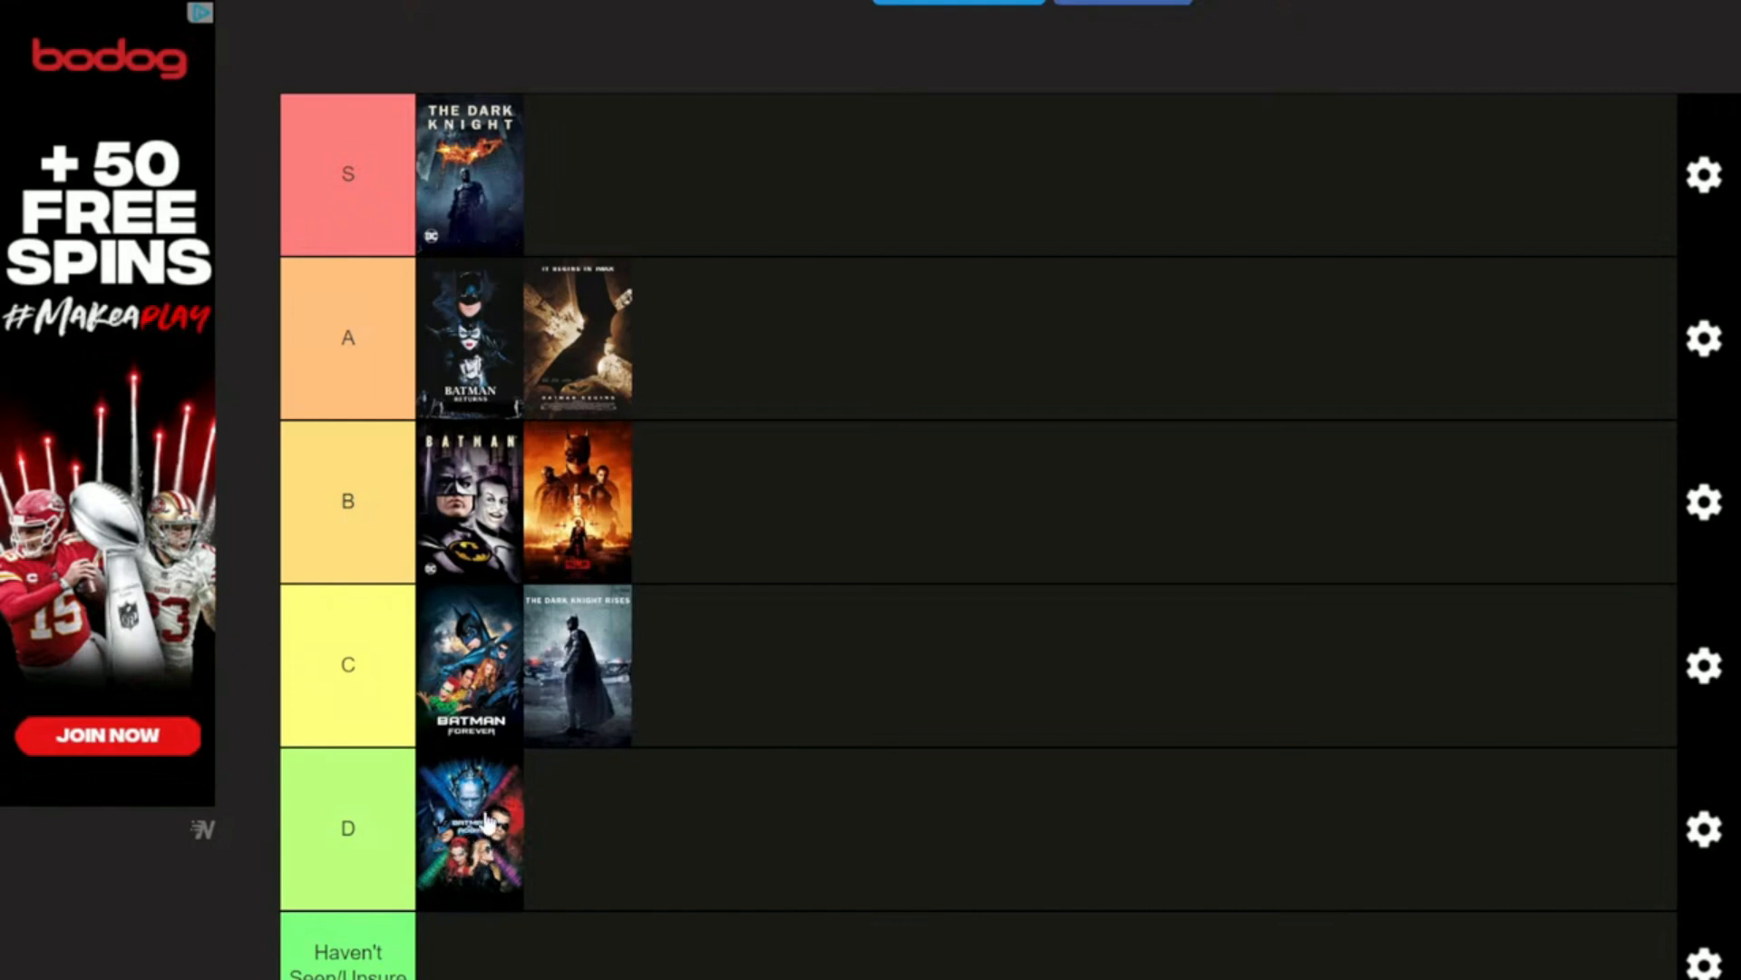